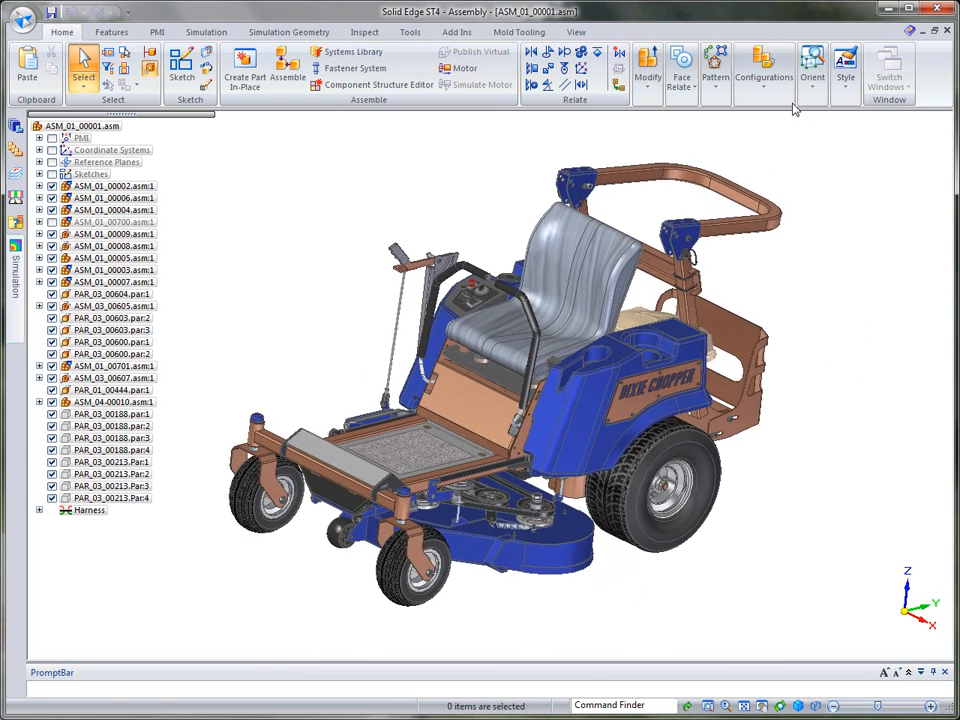
# Apply the saved frame-only display configuration and orbit the chassis frame to another side.
pyautogui.click(766, 65)
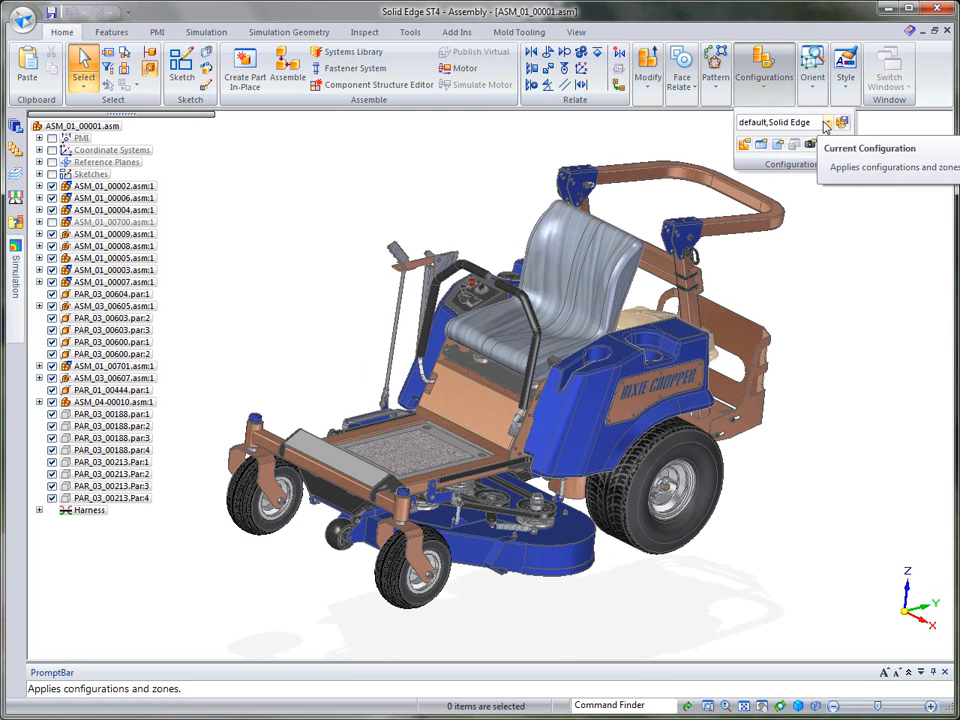
pyautogui.click(841, 123)
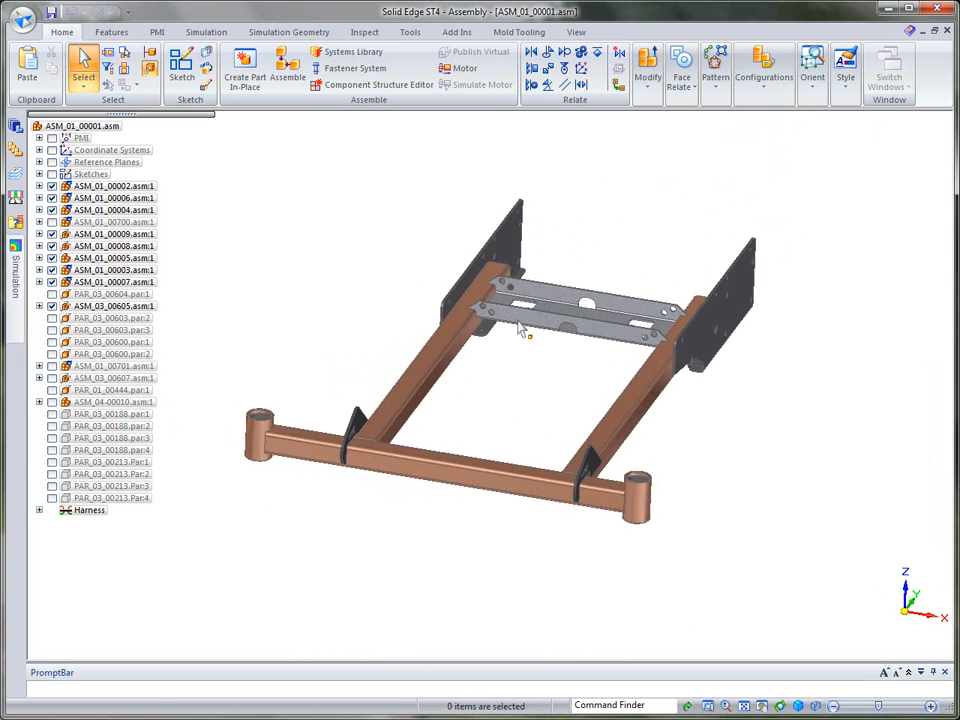
pyautogui.moveTo(520, 325); pyautogui.dragTo(790, 195)
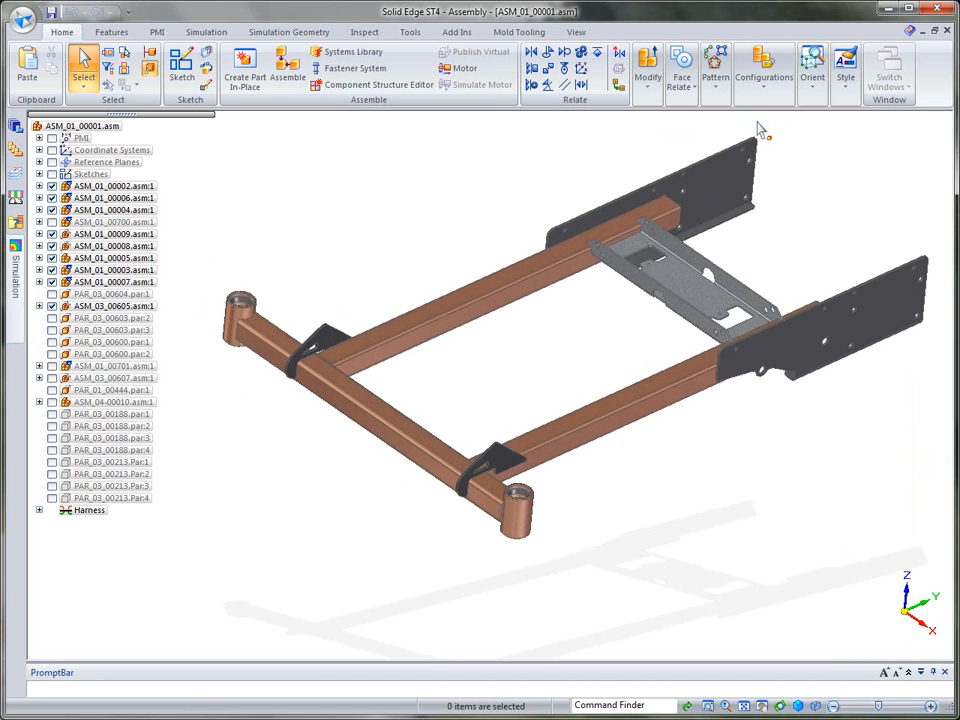
# Apply the configuration showing only the bracket subassembly with sketches, then select ASM_03_00607.asm:1.
pyautogui.click(761, 64)
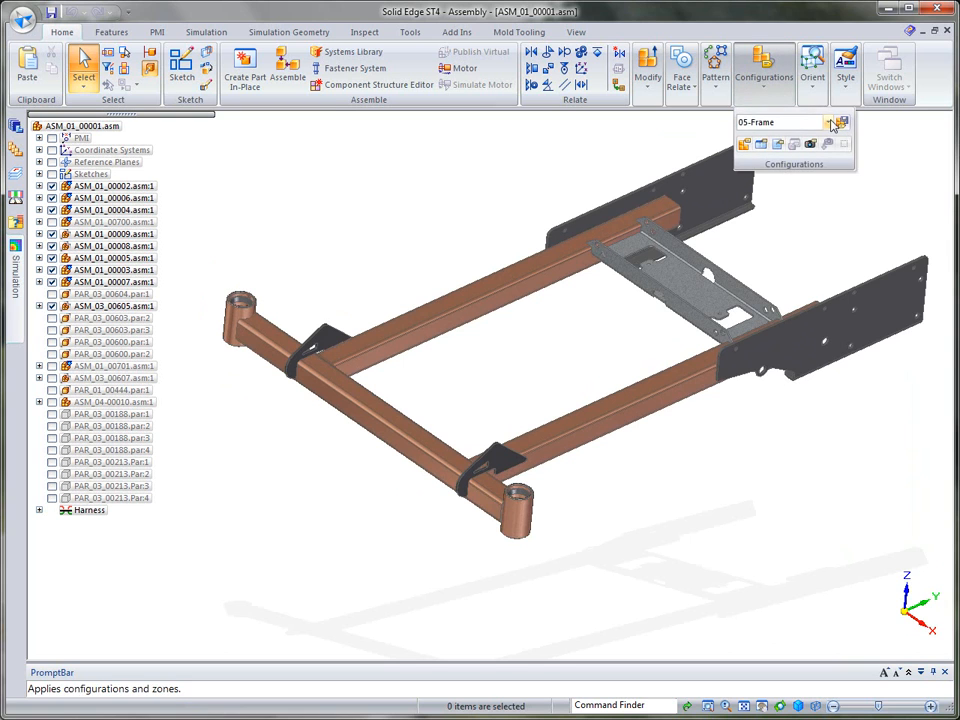
pyautogui.click(832, 123)
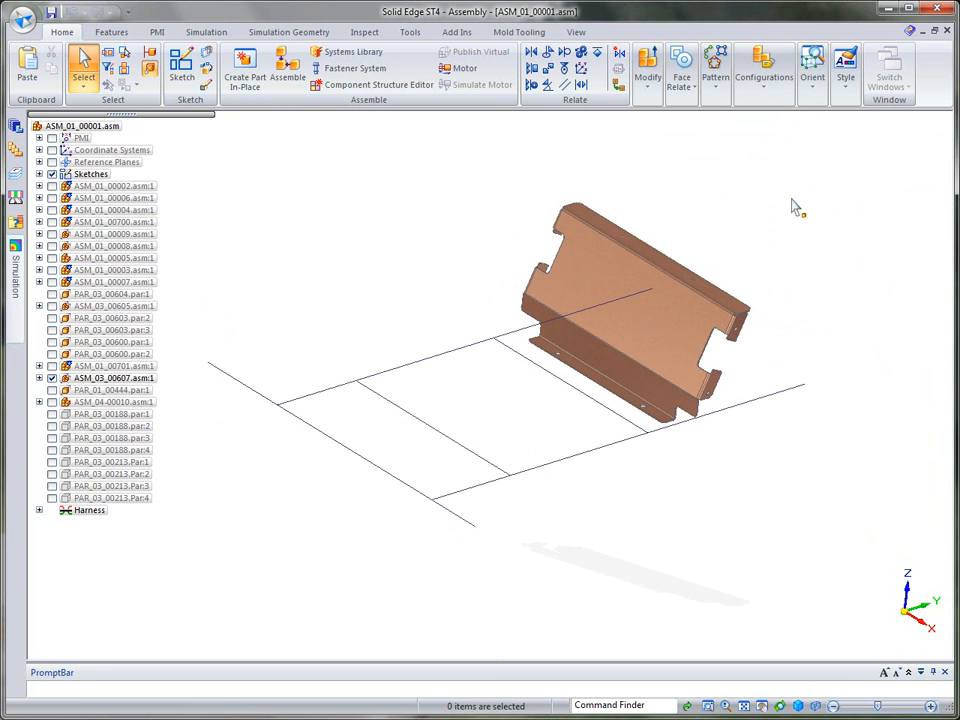
pyautogui.moveTo(755, 308)
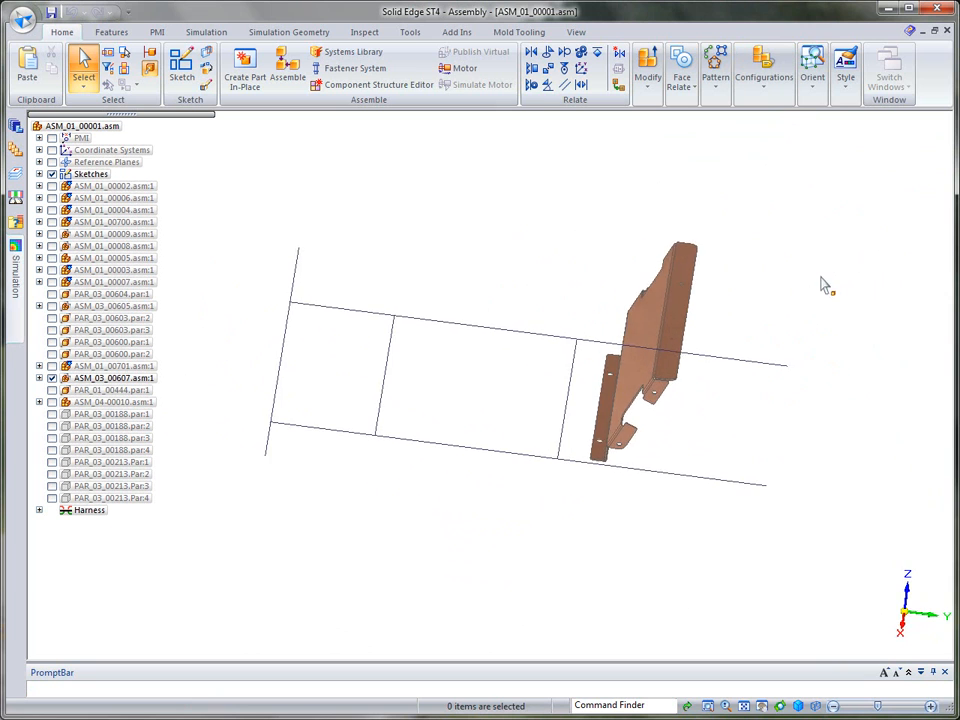
pyautogui.click(100, 377)
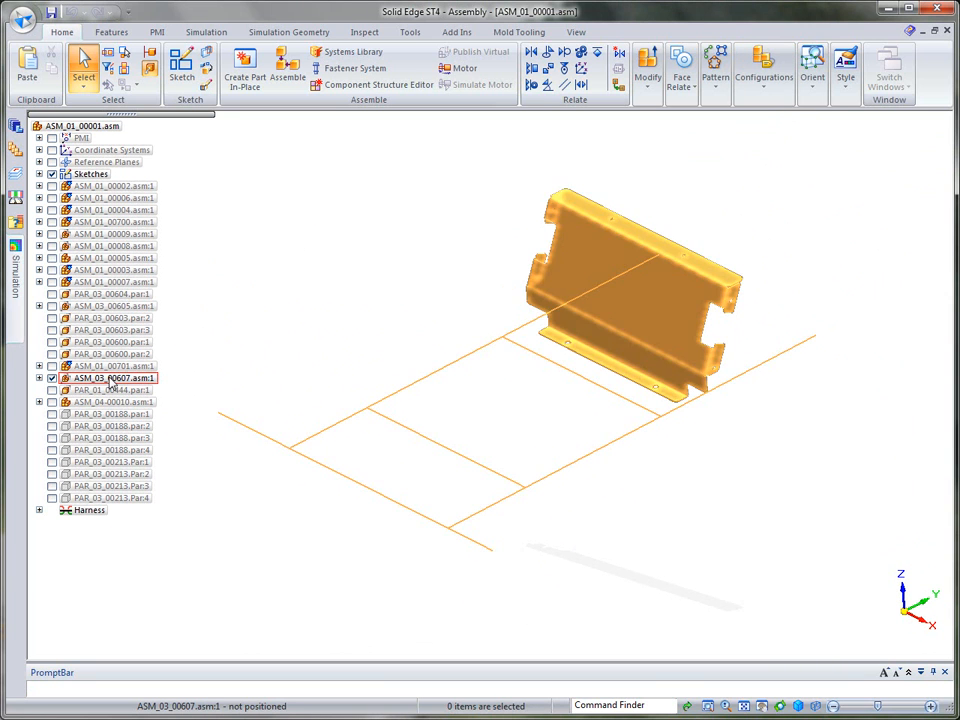
# Open ASM_03_00607 as its own document from the PathFinder shortcut menu.
pyautogui.rightClick(107, 378)
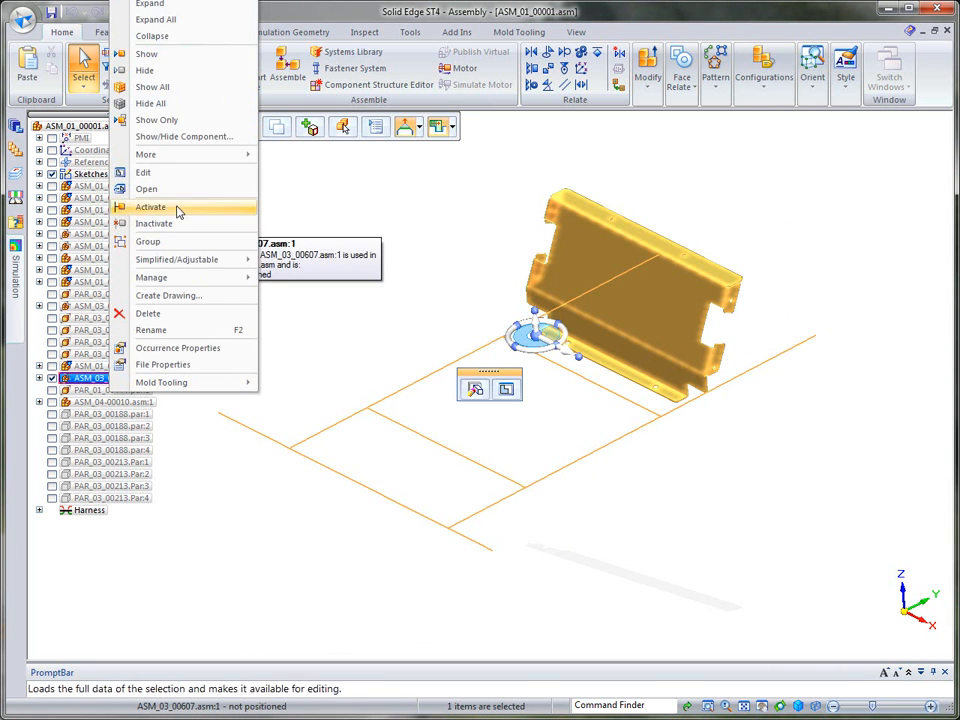
pyautogui.click(146, 189)
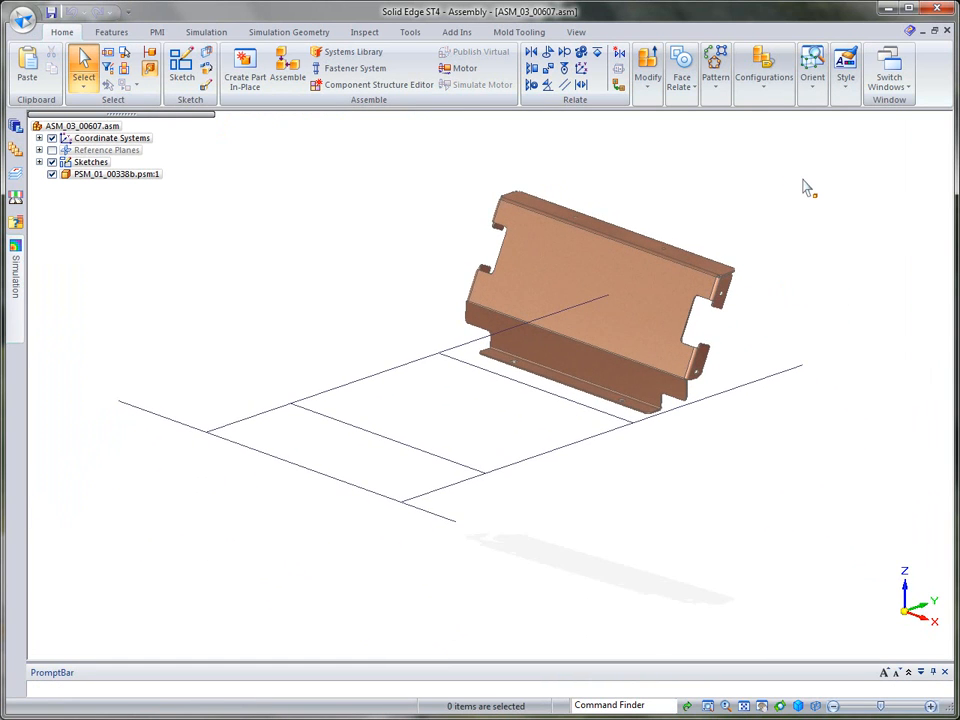
pyautogui.click(409, 32)
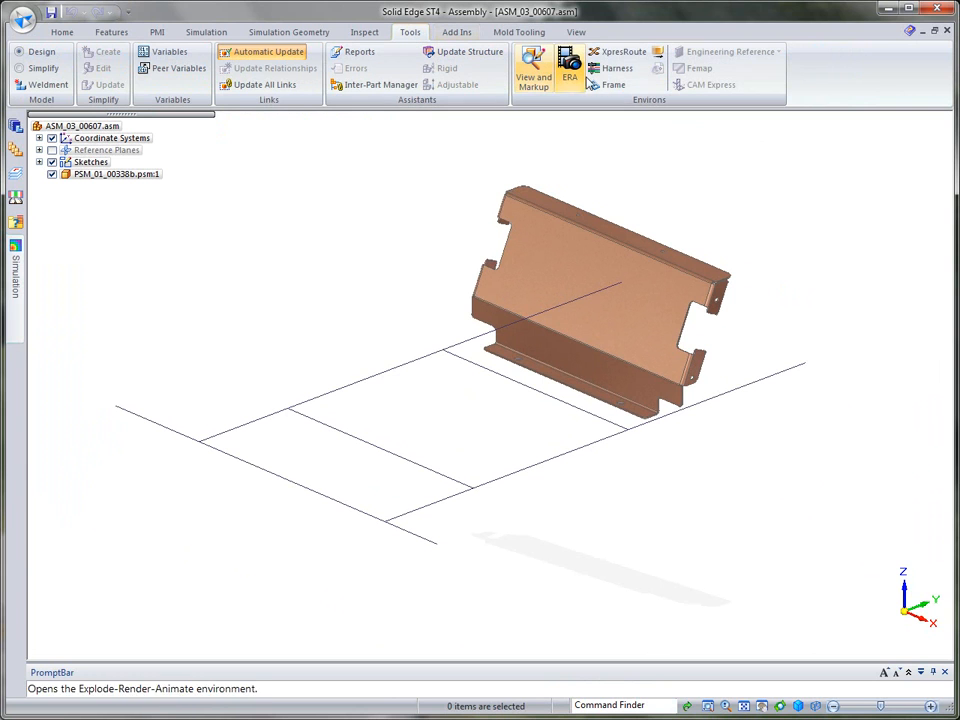
pyautogui.moveTo(607, 84)
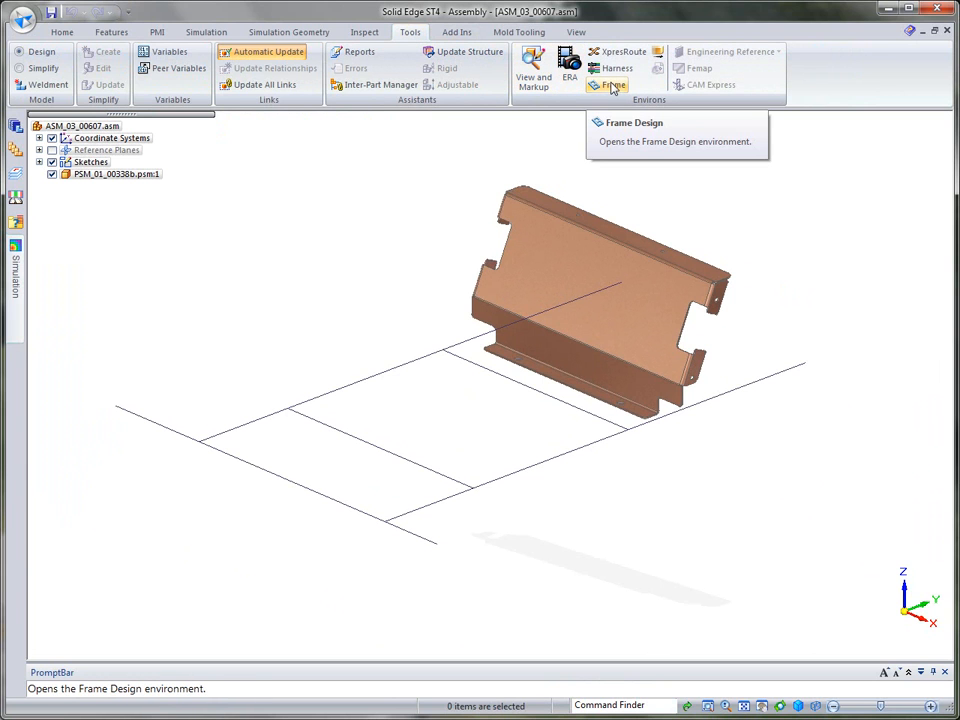
# Enter the Frame Design environment and start the straight path Line command.
pyautogui.click(607, 85)
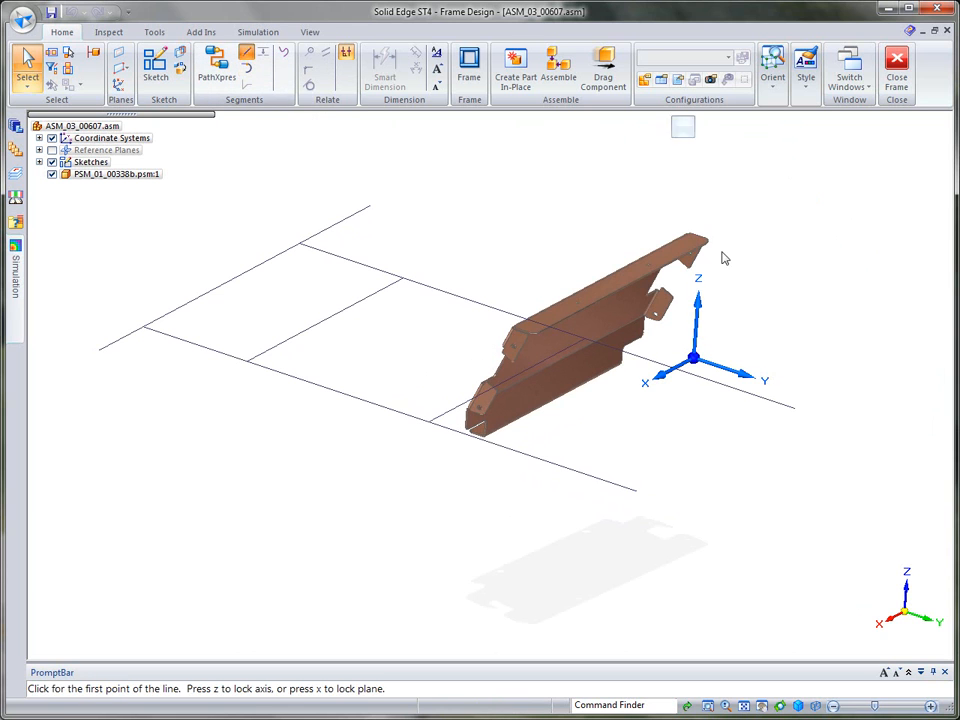
pyautogui.click(694, 357)
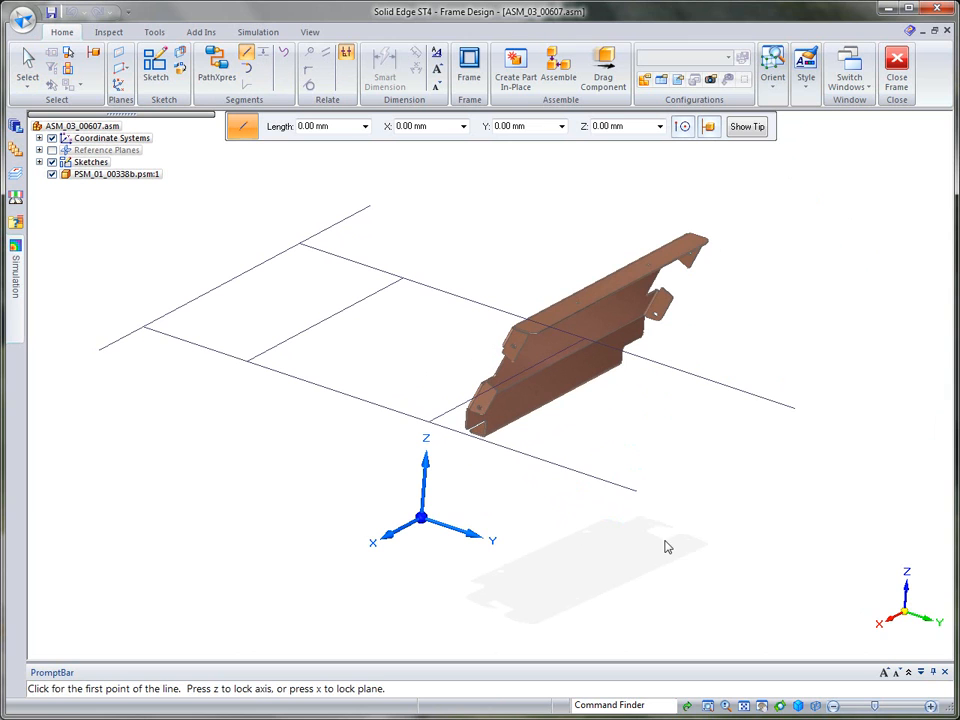
pyautogui.moveTo(817, 288)
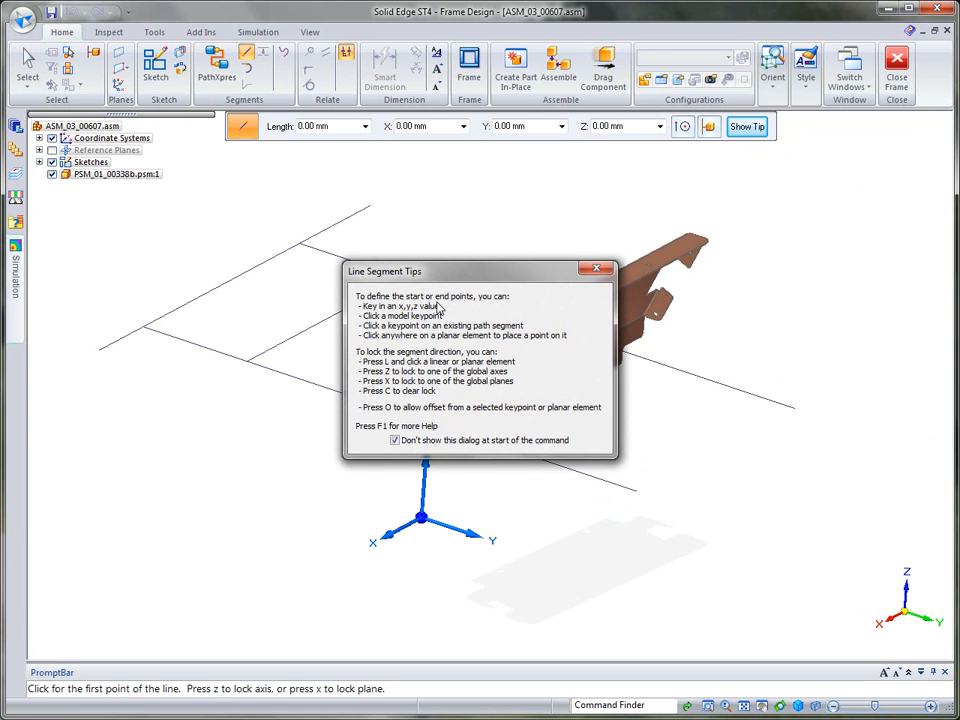
pyautogui.moveTo(442, 340)
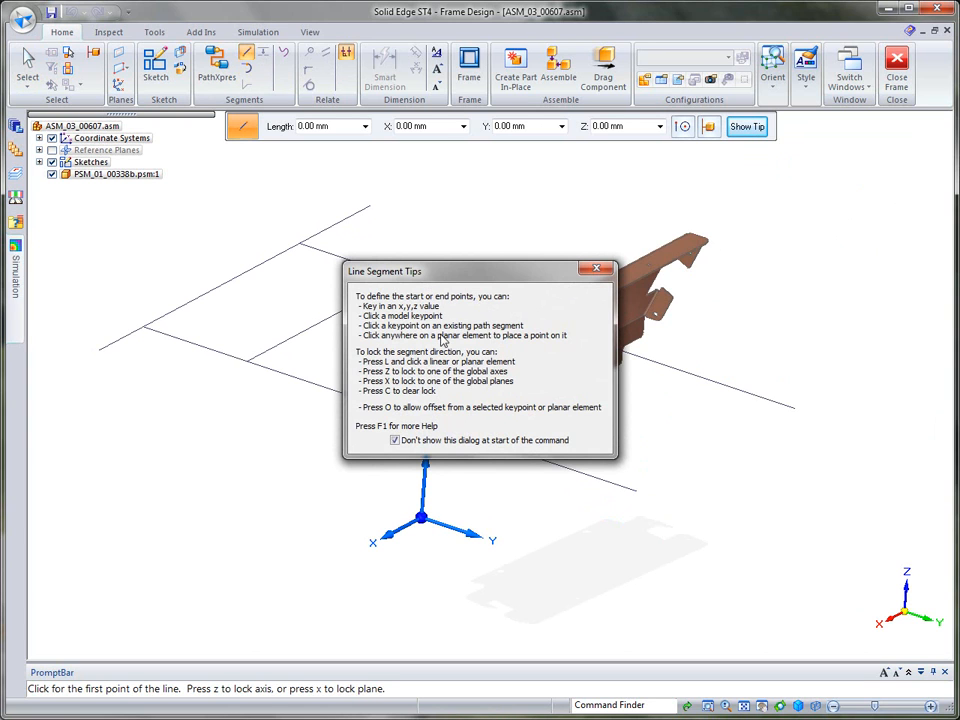
pyautogui.moveTo(543, 387)
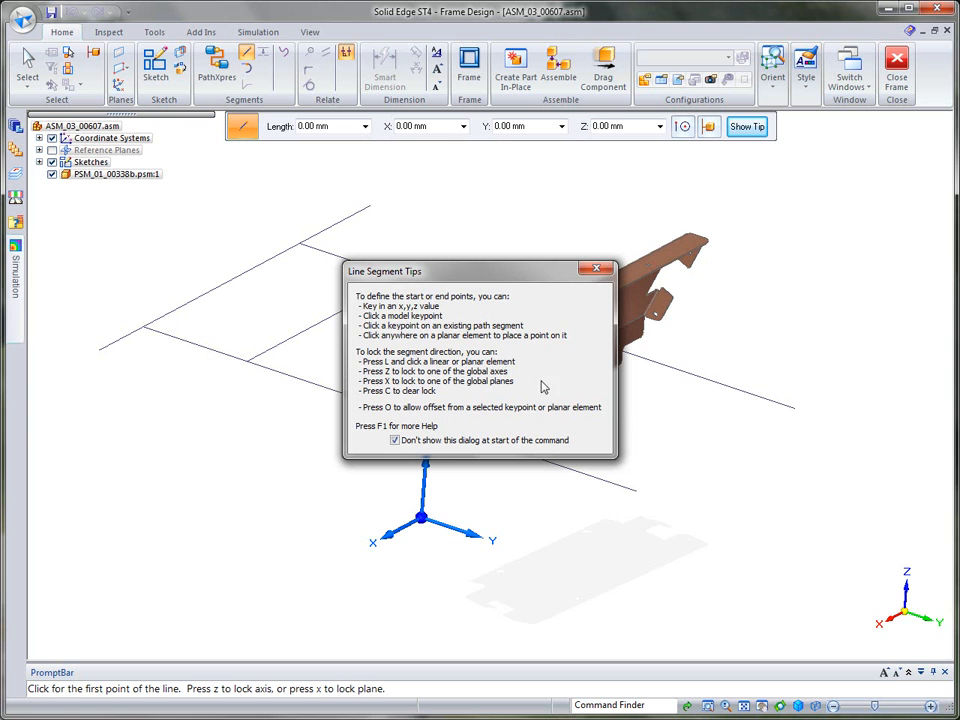
pyautogui.moveTo(403, 410)
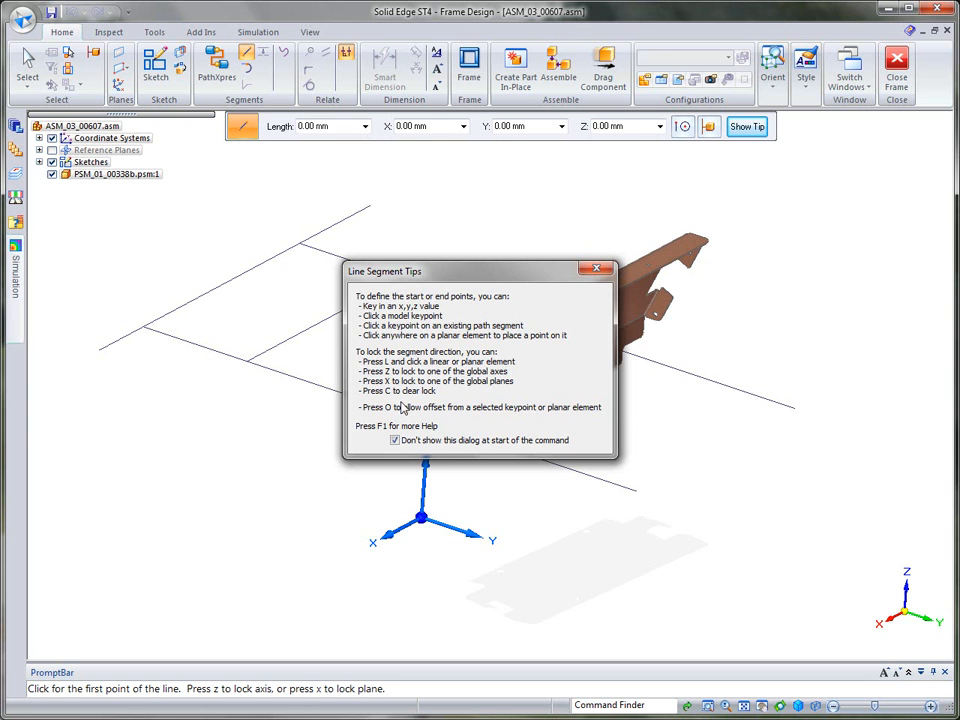
pyautogui.moveTo(507, 384)
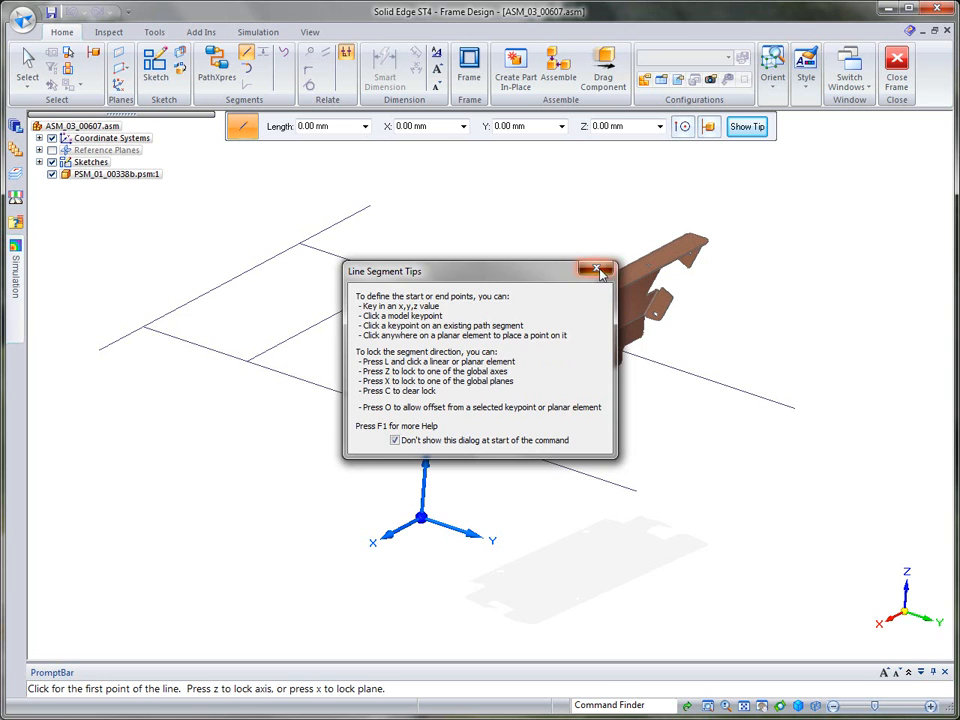
# Draw connected path lines up the bracket sides using a -218 mm Y offset and keypoints.
pyautogui.click(598, 270)
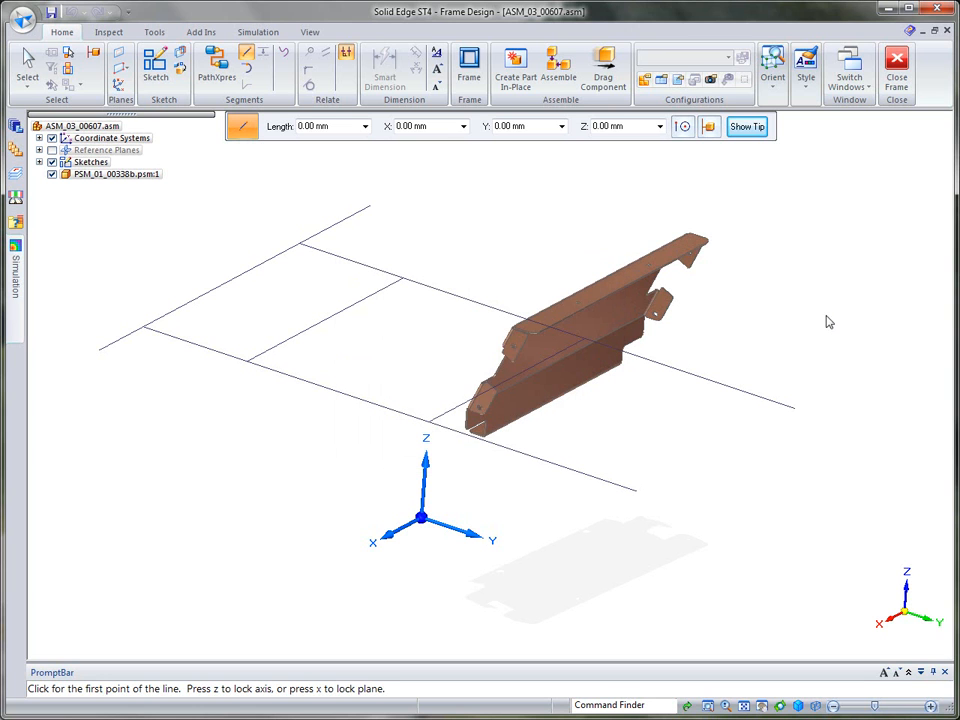
pyautogui.moveTo(797, 415)
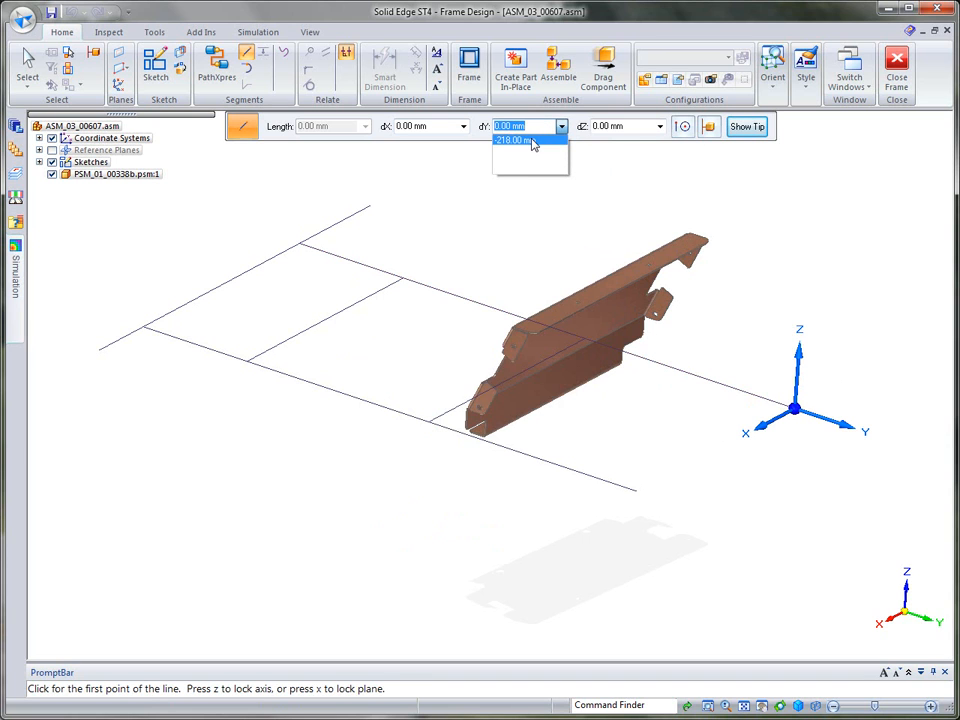
pyautogui.click(526, 153)
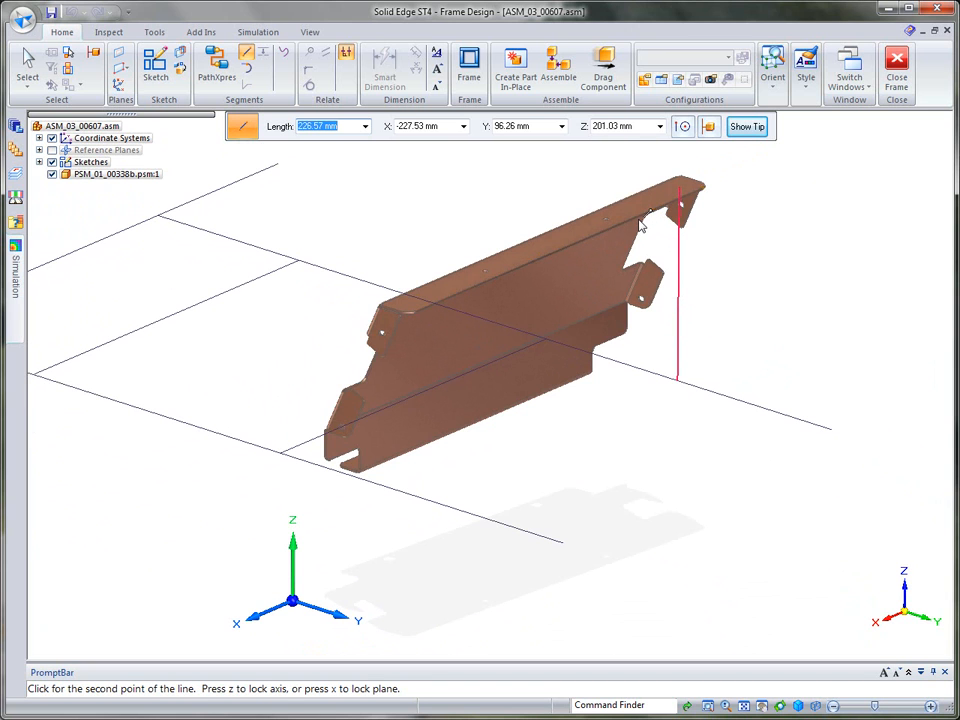
pyautogui.moveTo(768, 252)
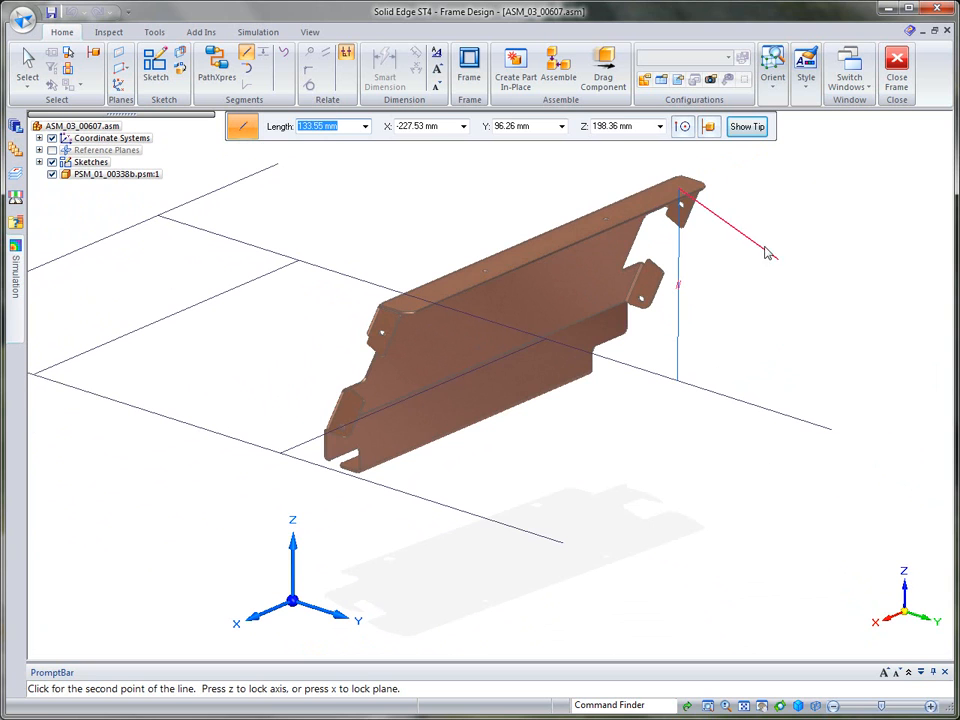
pyautogui.click(556, 421)
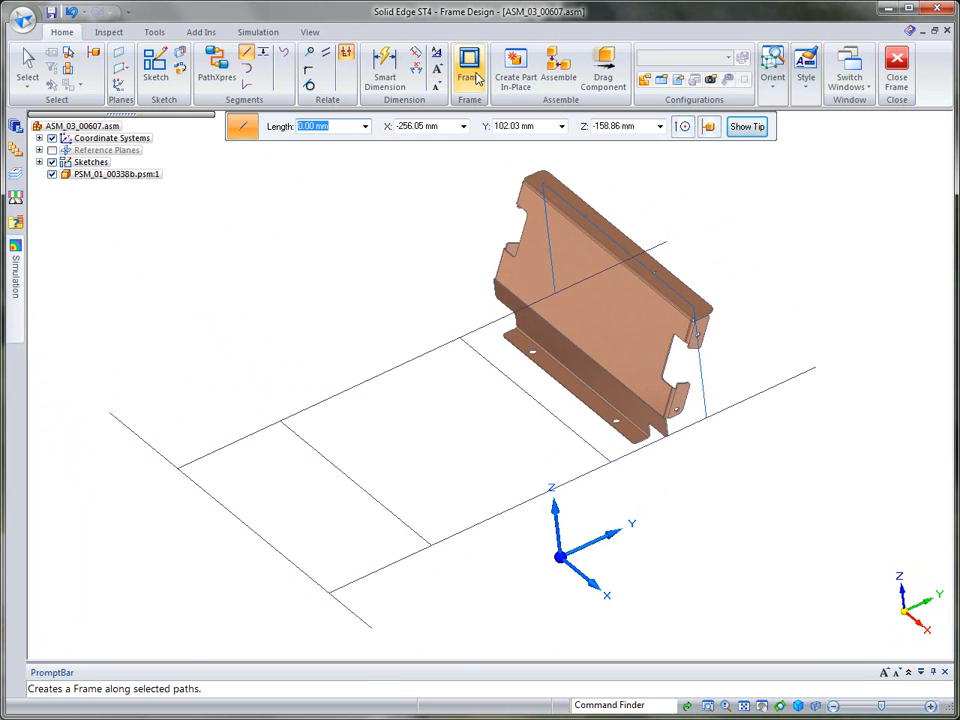
# Start the Frame command and accept the corner-treatment options with miter on.
pyautogui.click(462, 62)
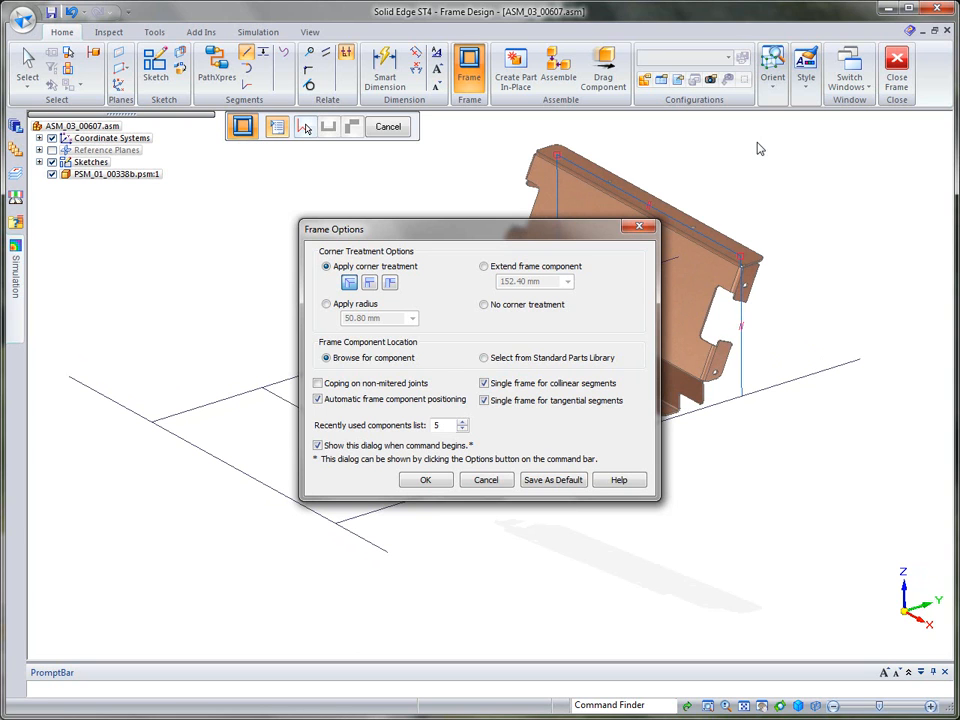
pyautogui.moveTo(368, 240)
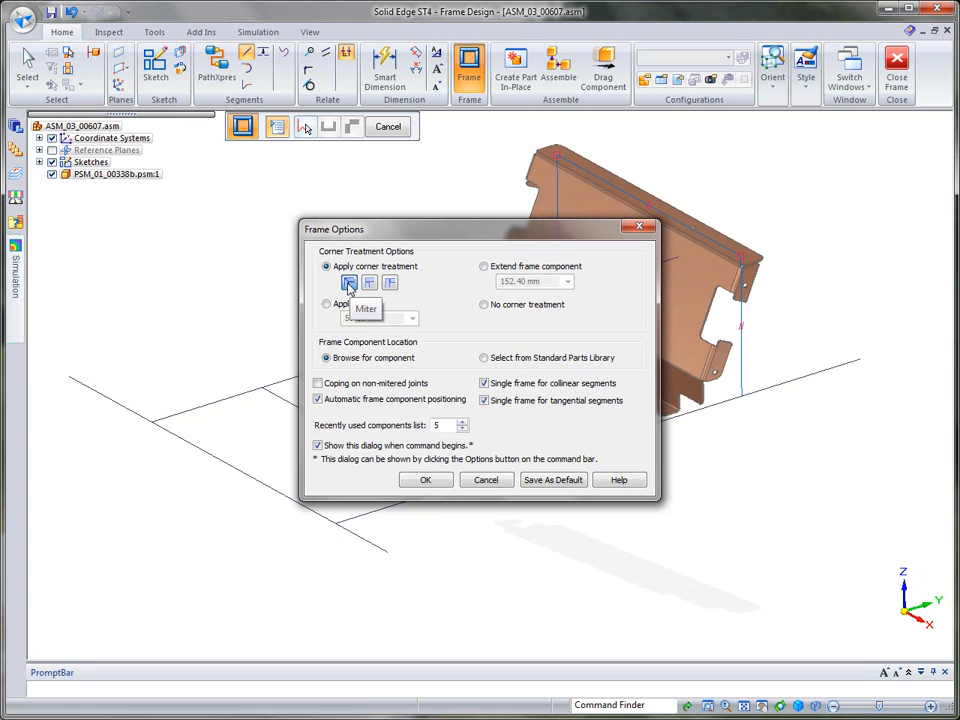
pyautogui.moveTo(389, 282)
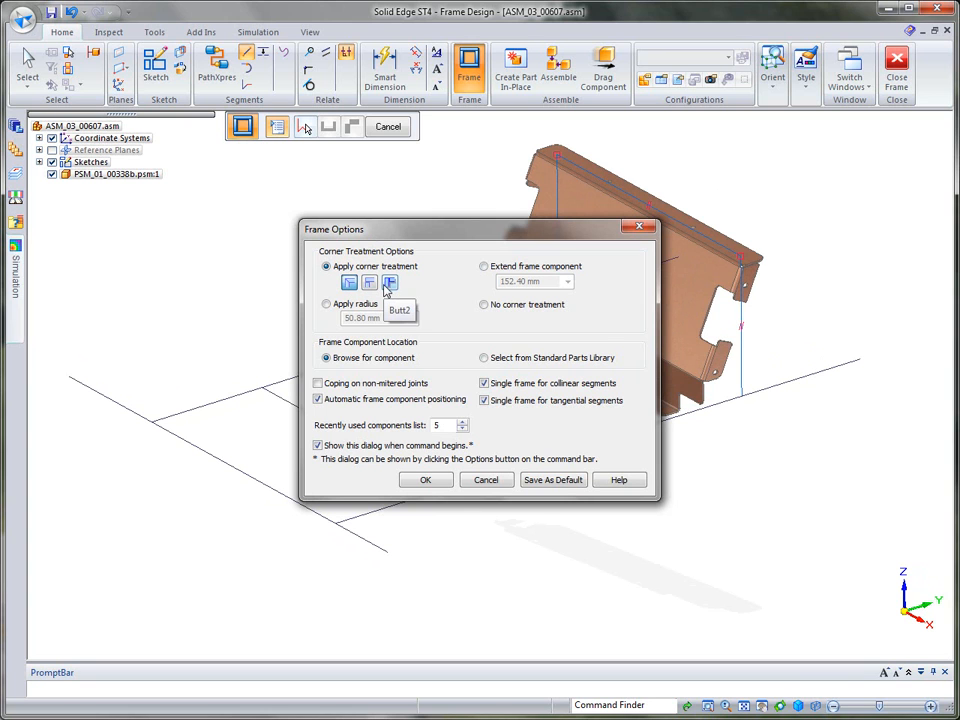
pyautogui.moveTo(456, 411)
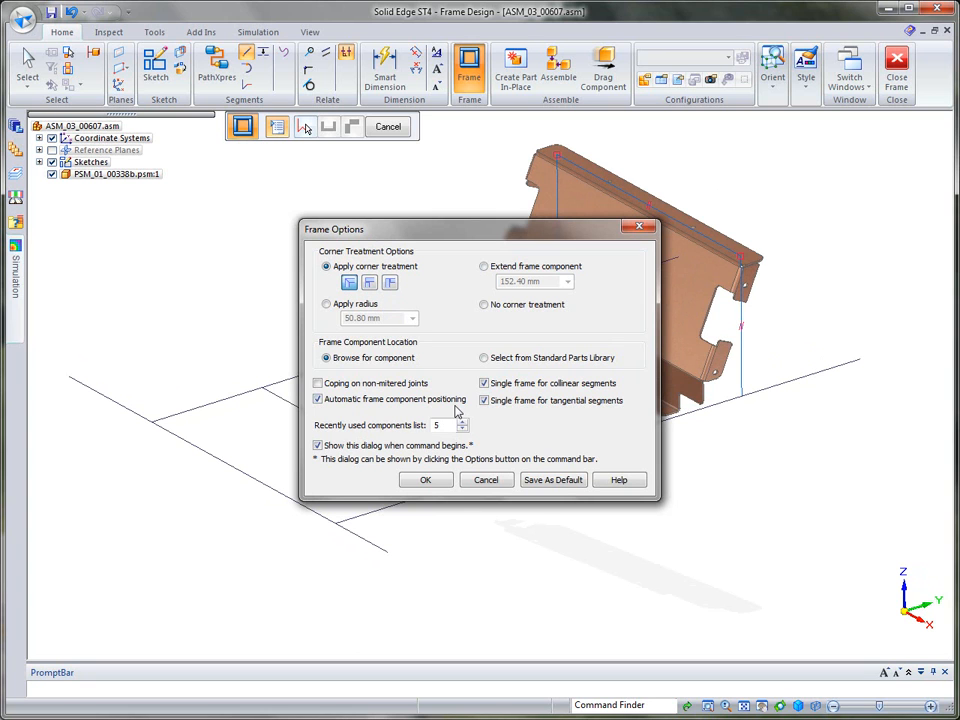
pyautogui.moveTo(560, 448)
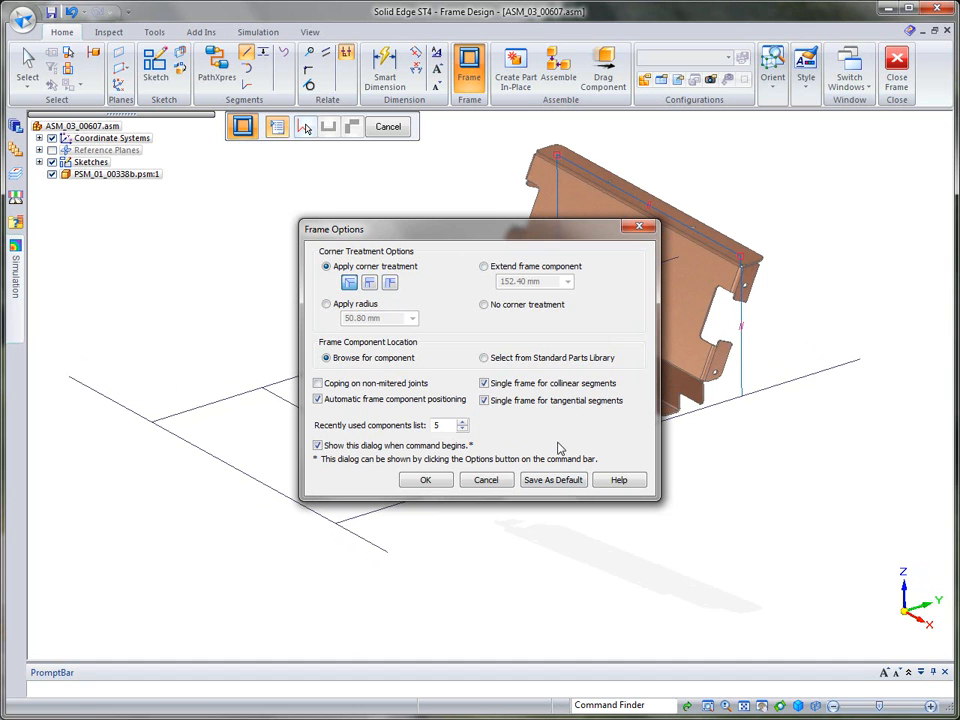
pyautogui.moveTo(526, 448)
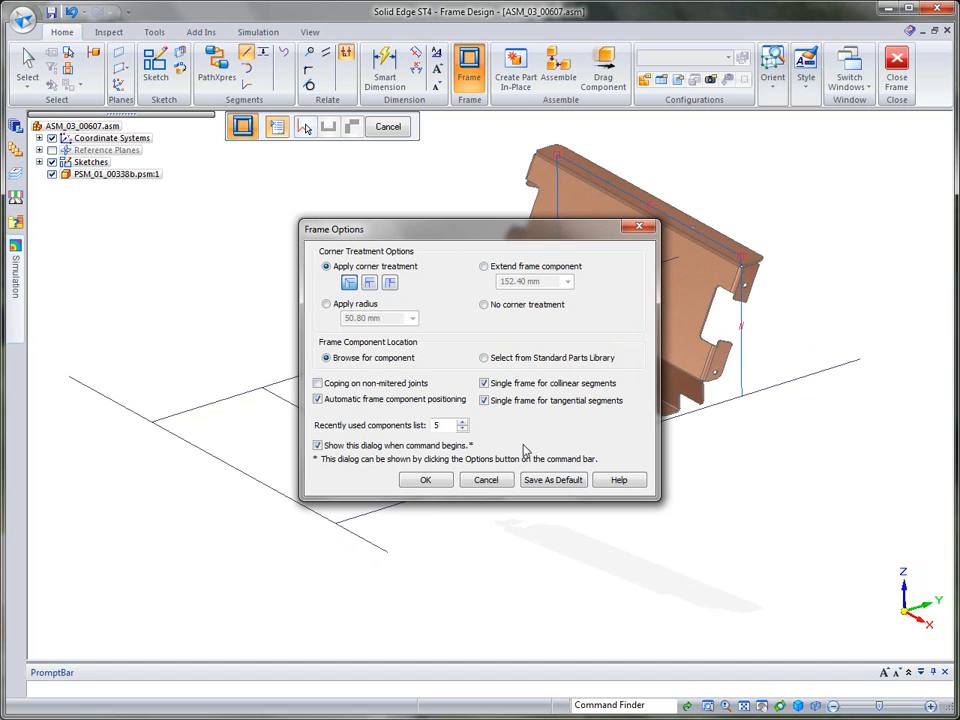
pyautogui.click(426, 479)
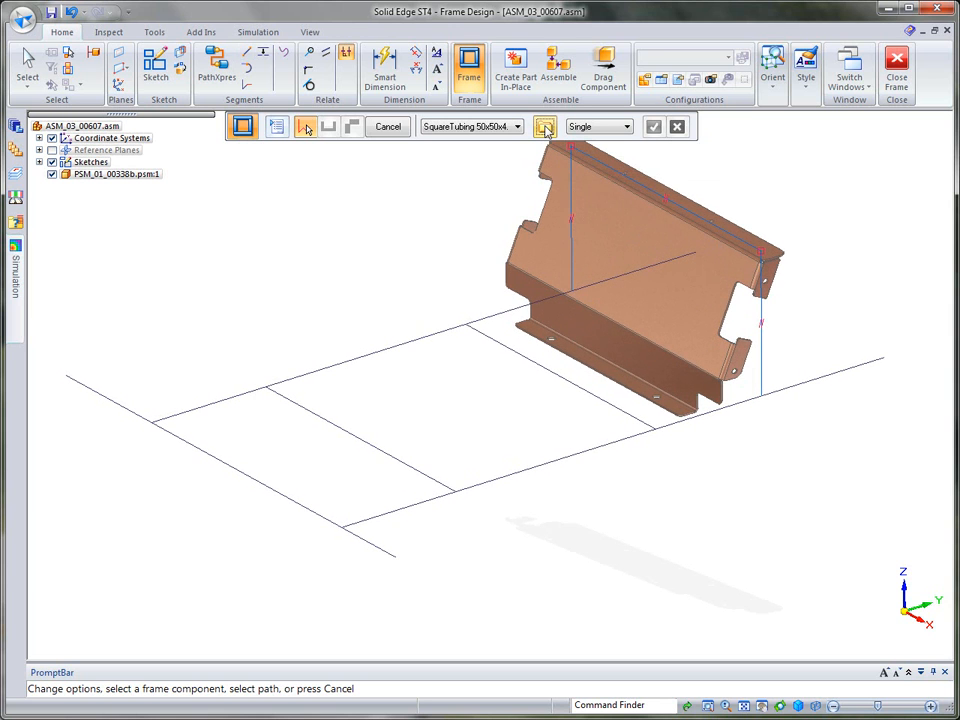
# Browse the Frames library to pick the SquareTubing 50x50x4 profile for the base rails.
pyautogui.click(545, 126)
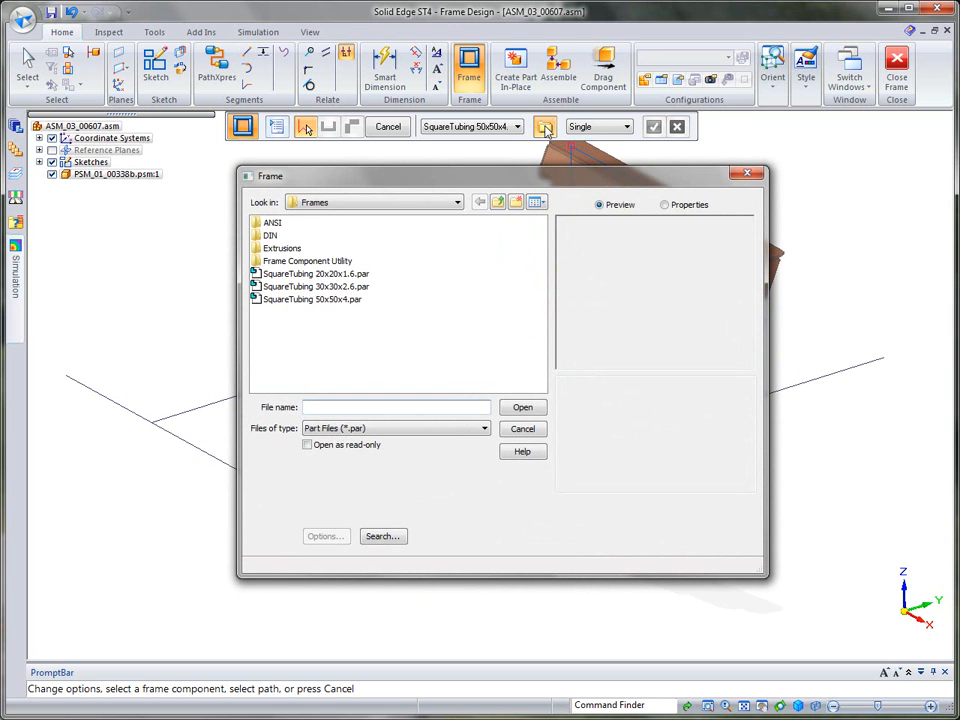
pyautogui.moveTo(417, 287)
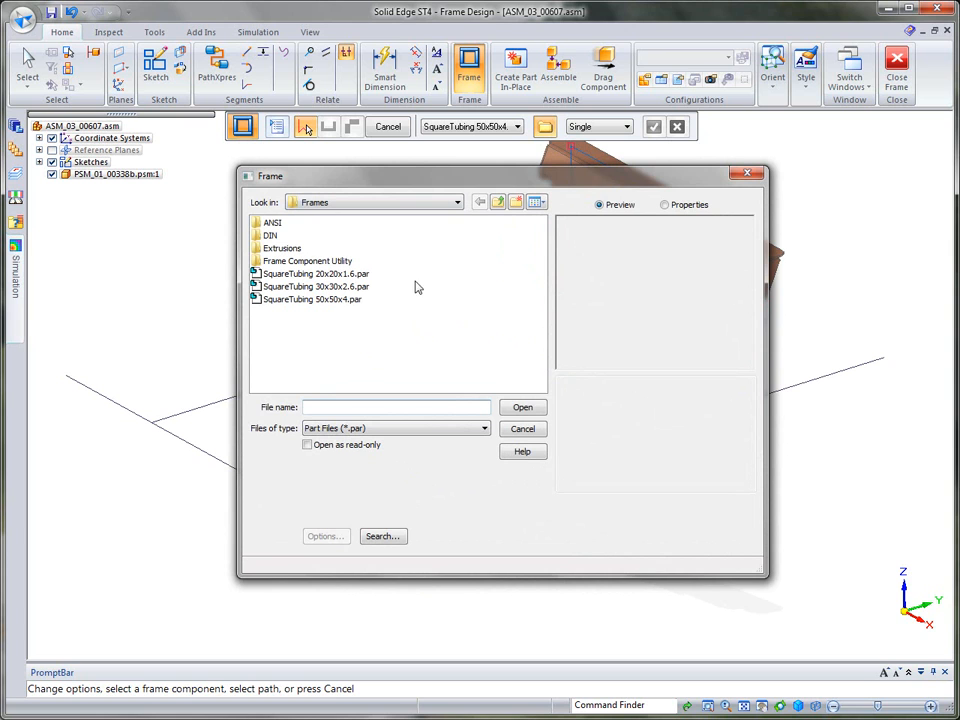
pyautogui.moveTo(524, 382)
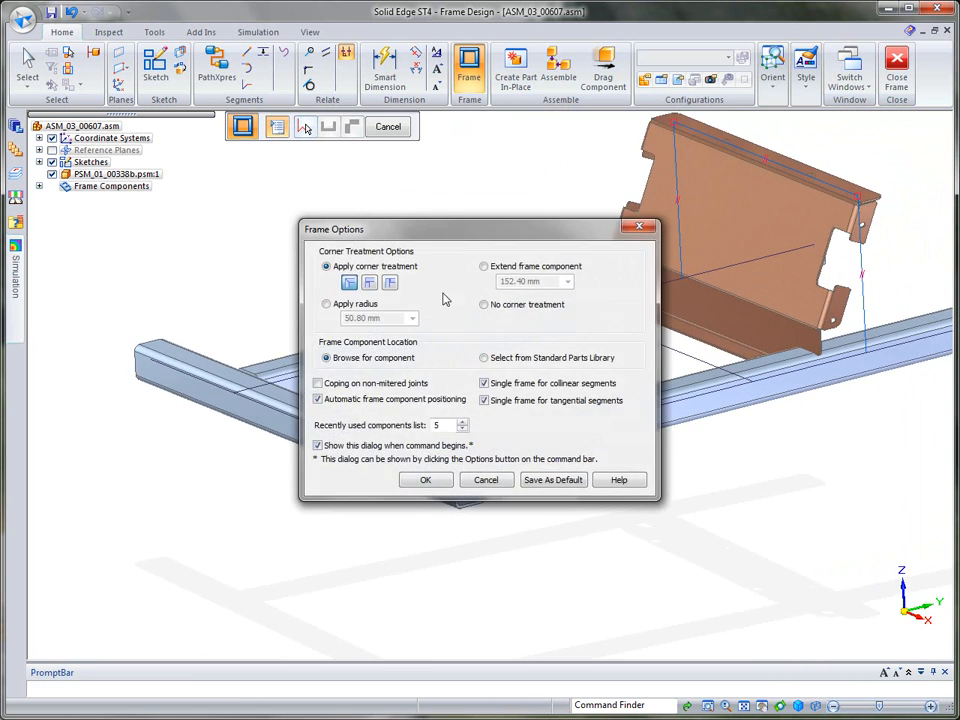
# Dismiss Frame Options and choose SquareTubing 20x20x1.6 for the crossbars and uprights.
pyautogui.click(425, 479)
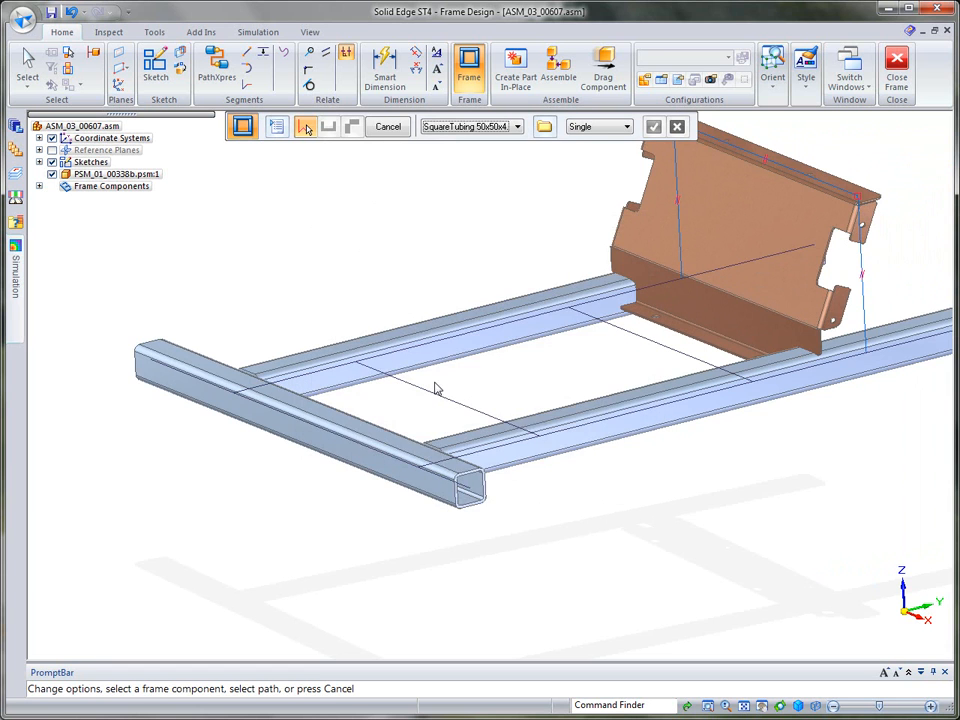
pyautogui.click(517, 127)
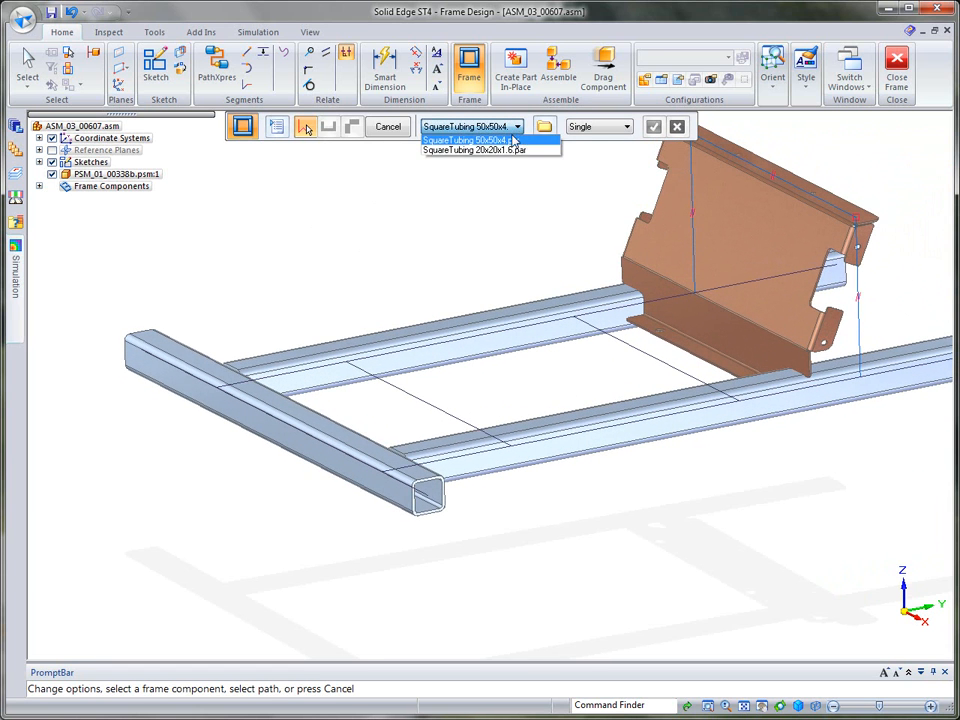
pyautogui.click(485, 150)
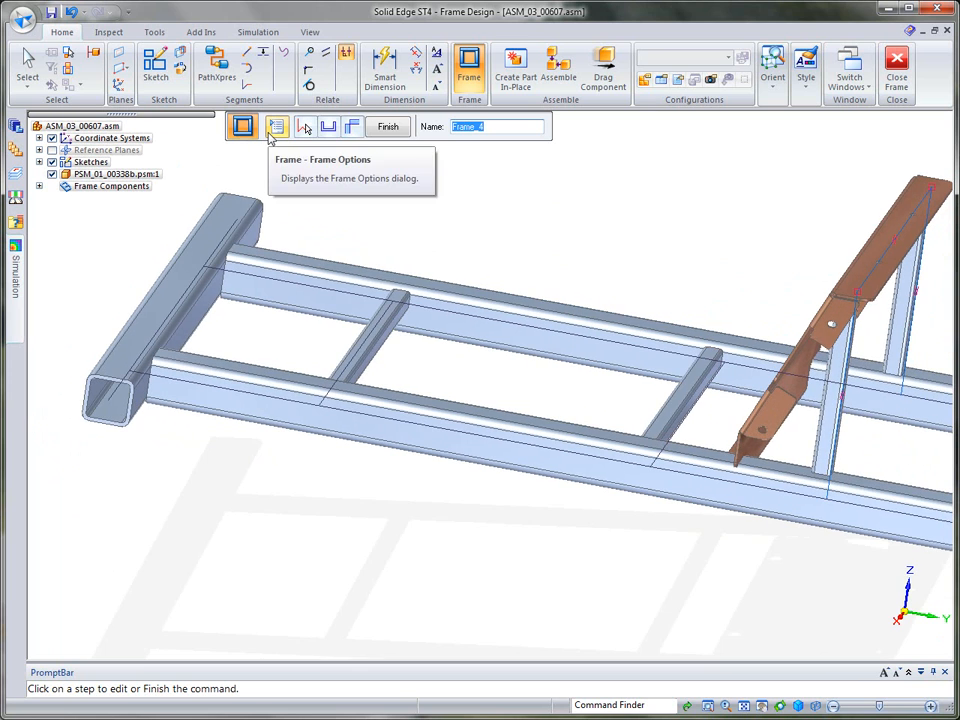
pyautogui.moveTo(328, 126)
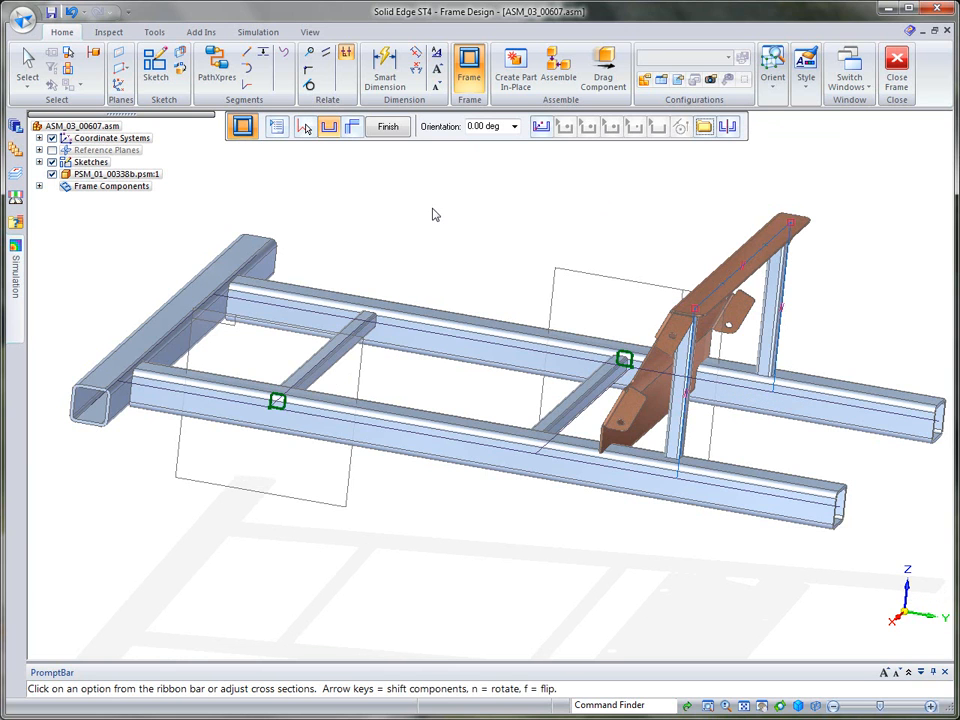
pyautogui.moveTo(539, 127)
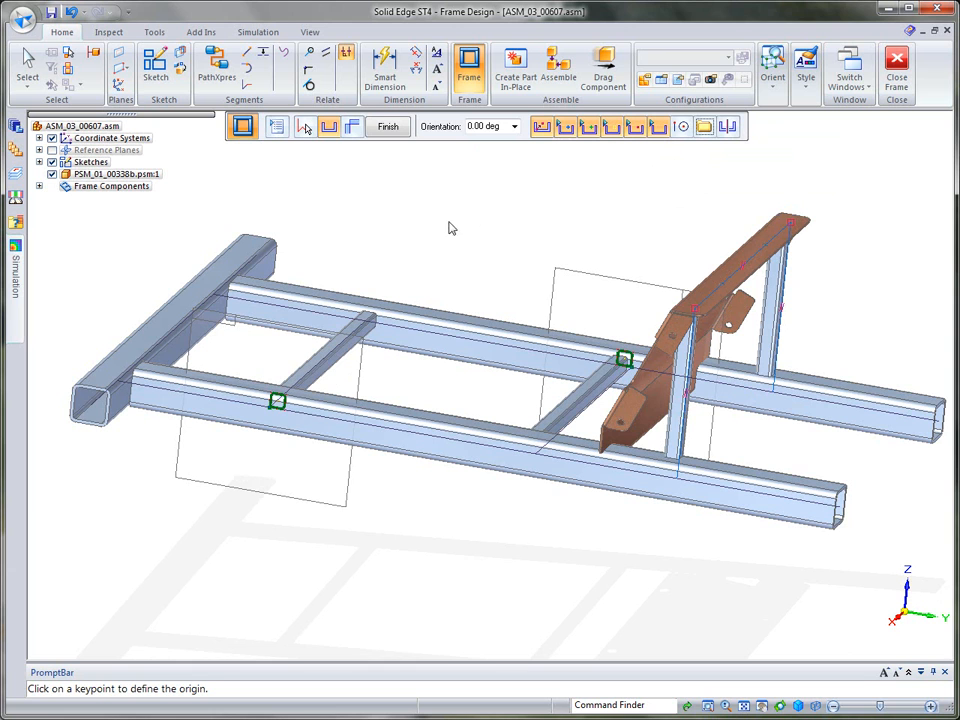
pyautogui.moveTo(268, 425)
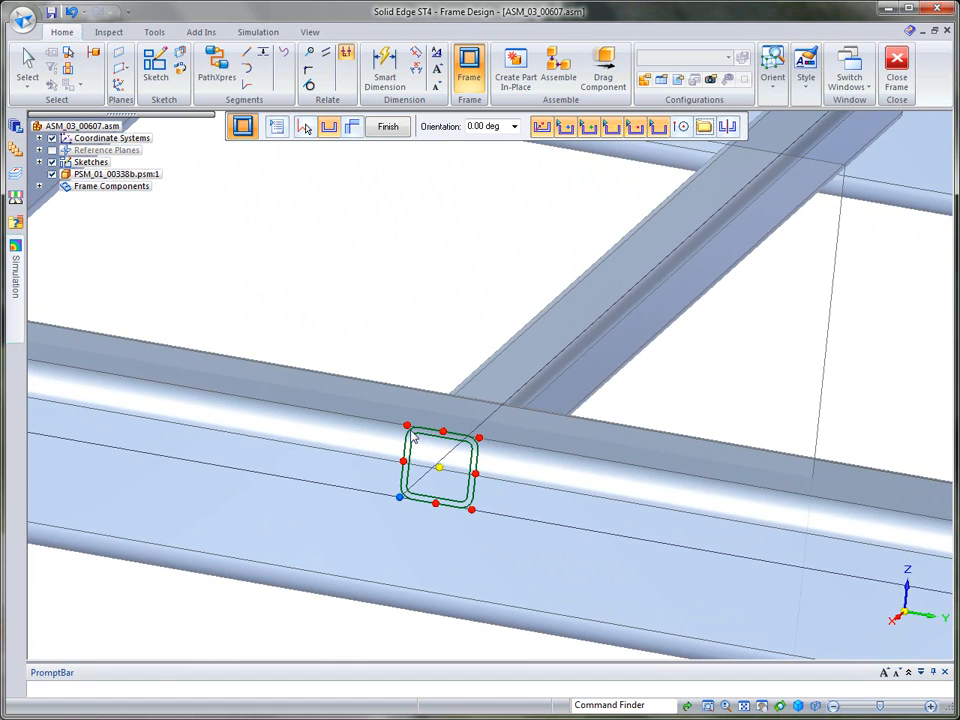
pyautogui.moveTo(674, 377)
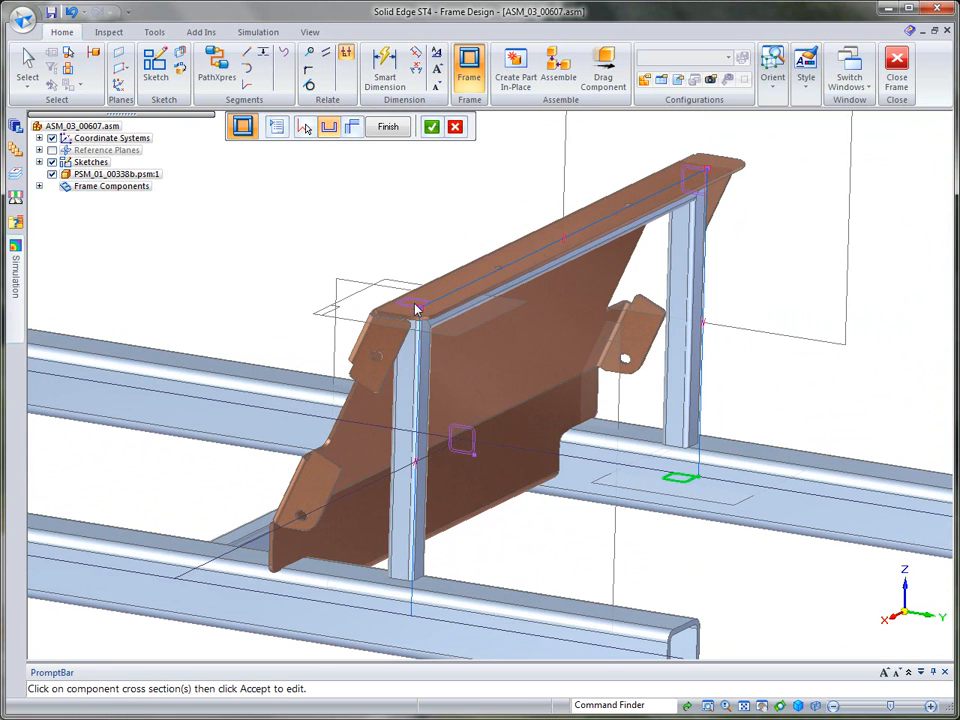
# Pick and accept the left and right upright tube cross-sections for keypoint realignment.
pyautogui.click(414, 305)
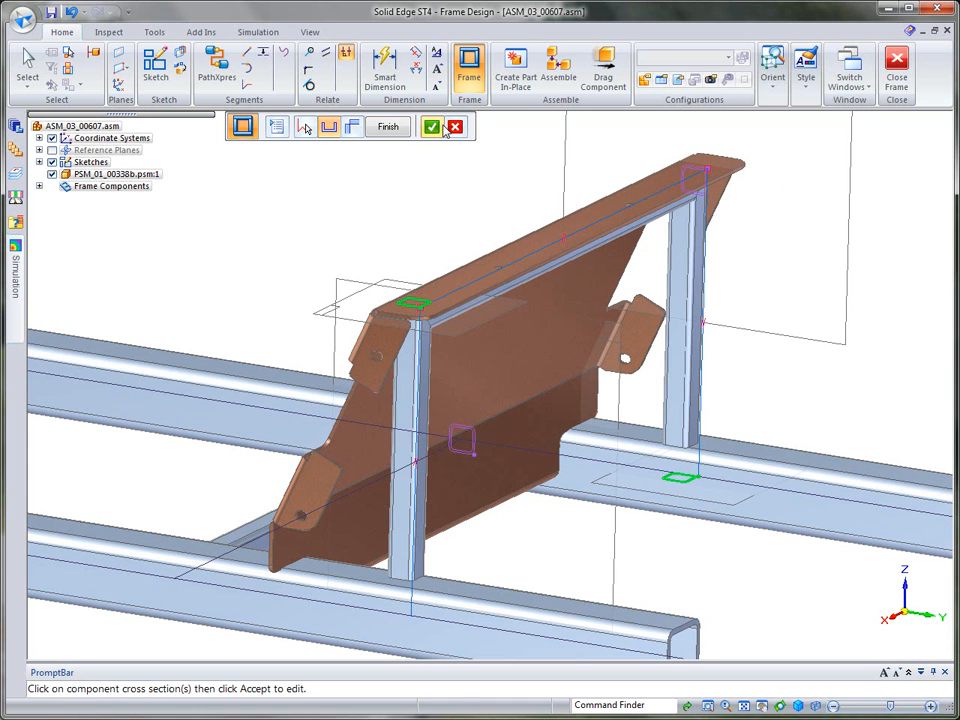
pyautogui.click(434, 126)
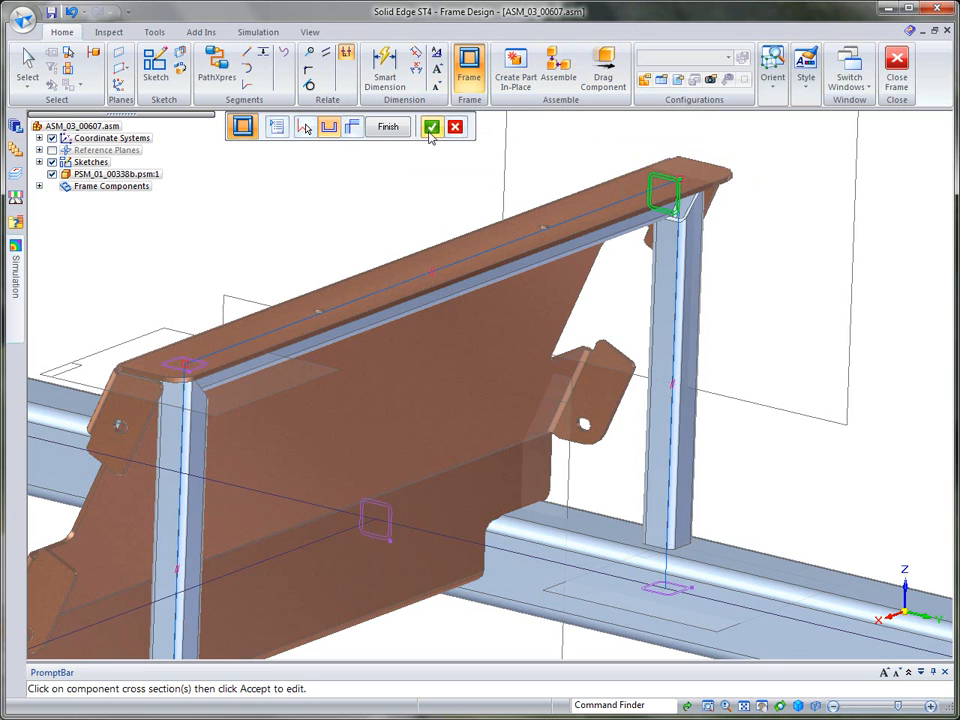
pyautogui.click(429, 126)
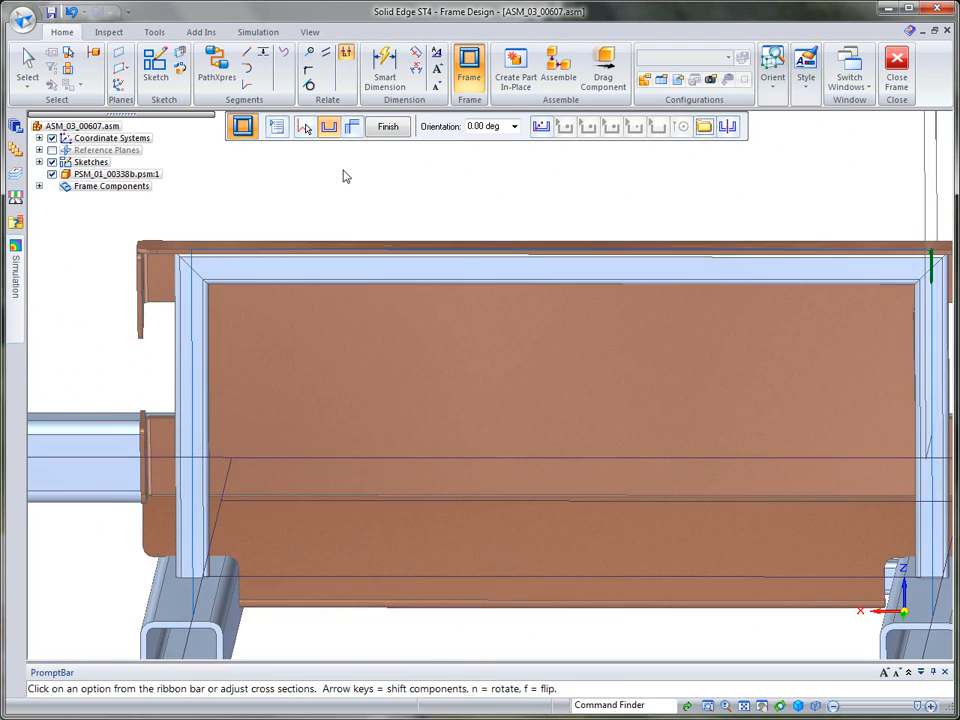
pyautogui.moveTo(275, 127)
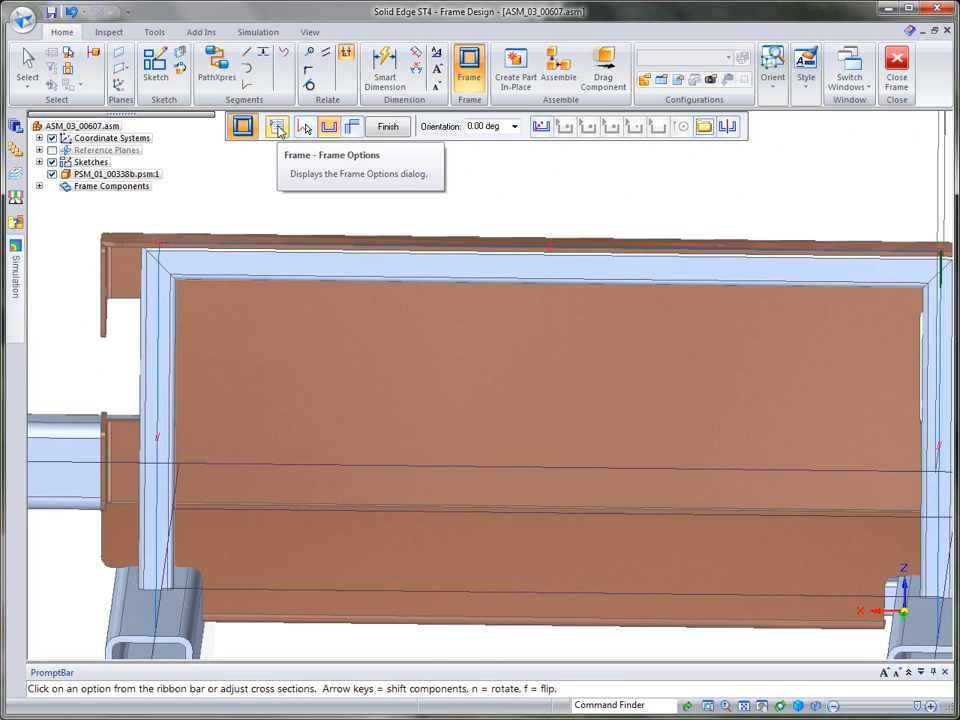
# Try both butt-style corner treatments on the bracket frame.
pyautogui.click(277, 126)
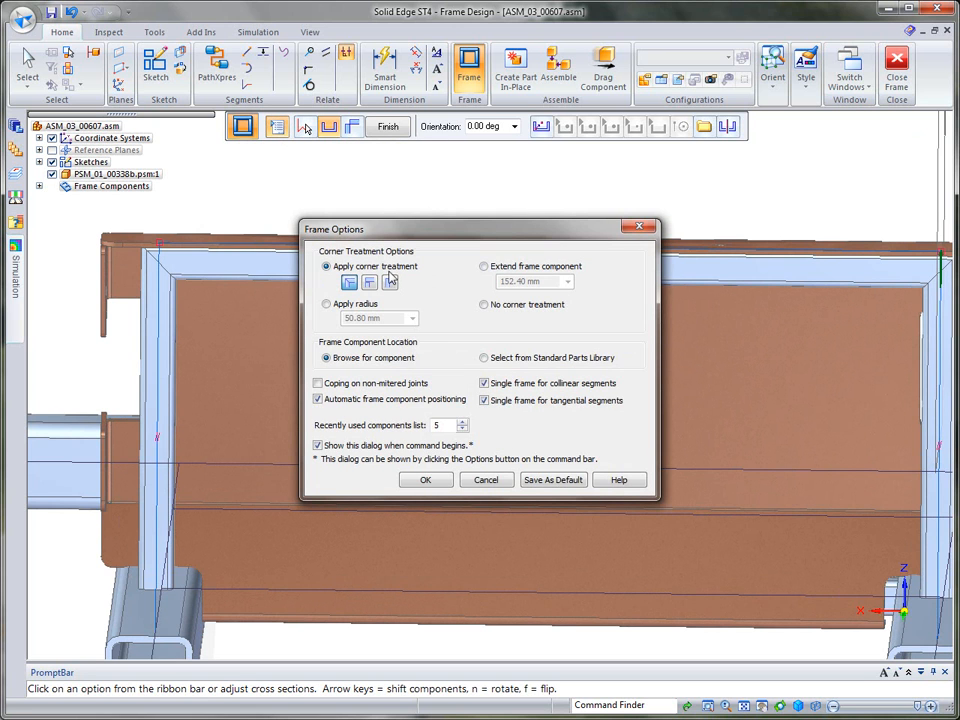
pyautogui.moveTo(306, 335)
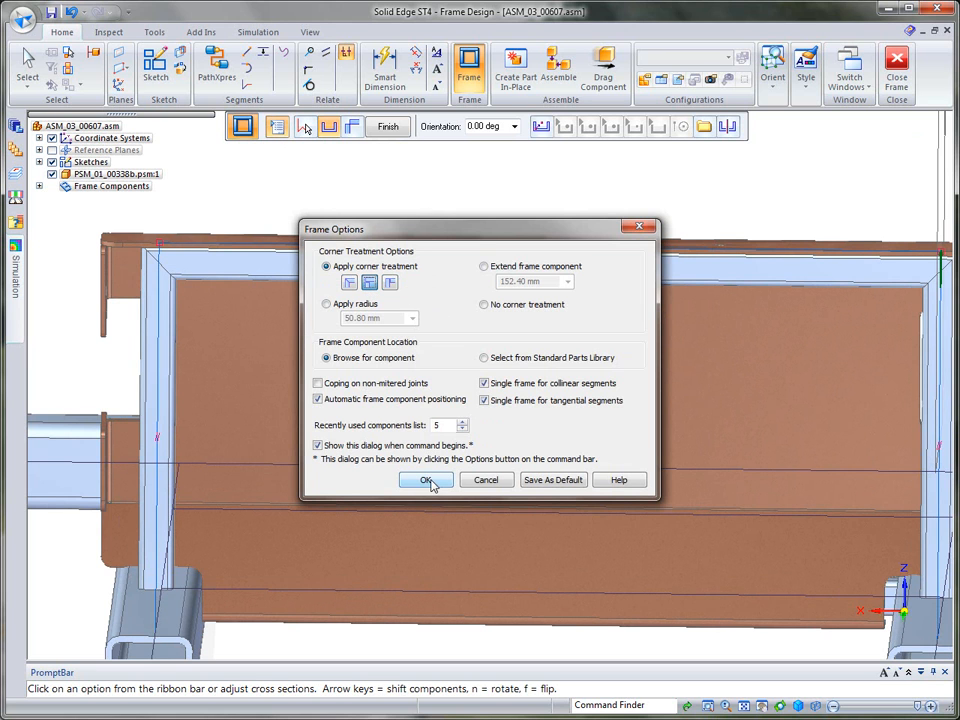
pyautogui.click(427, 480)
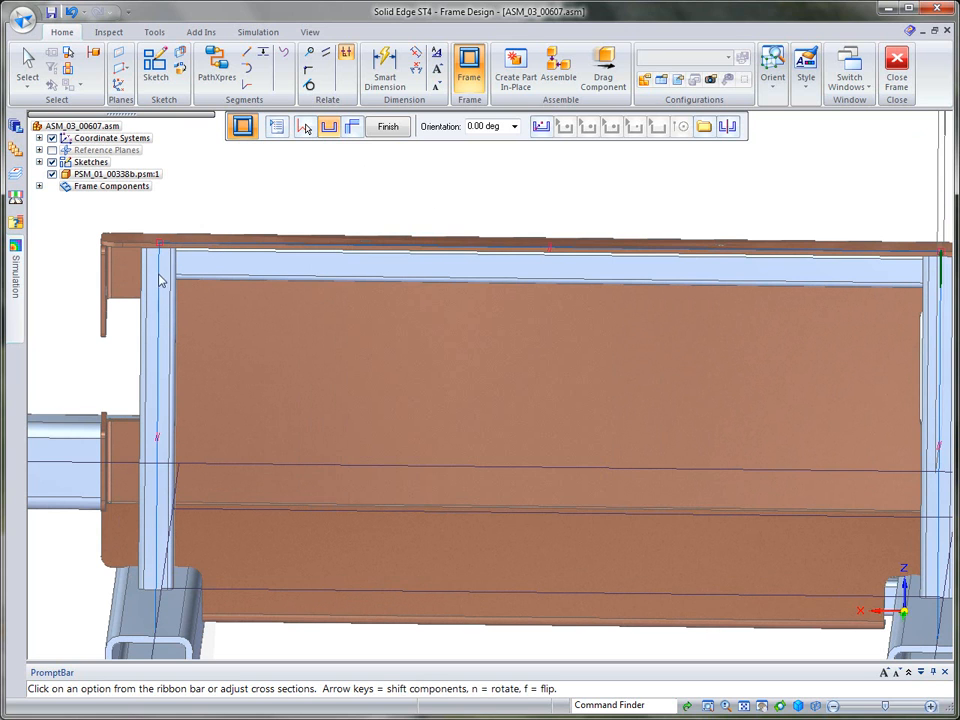
pyautogui.moveTo(535, 276)
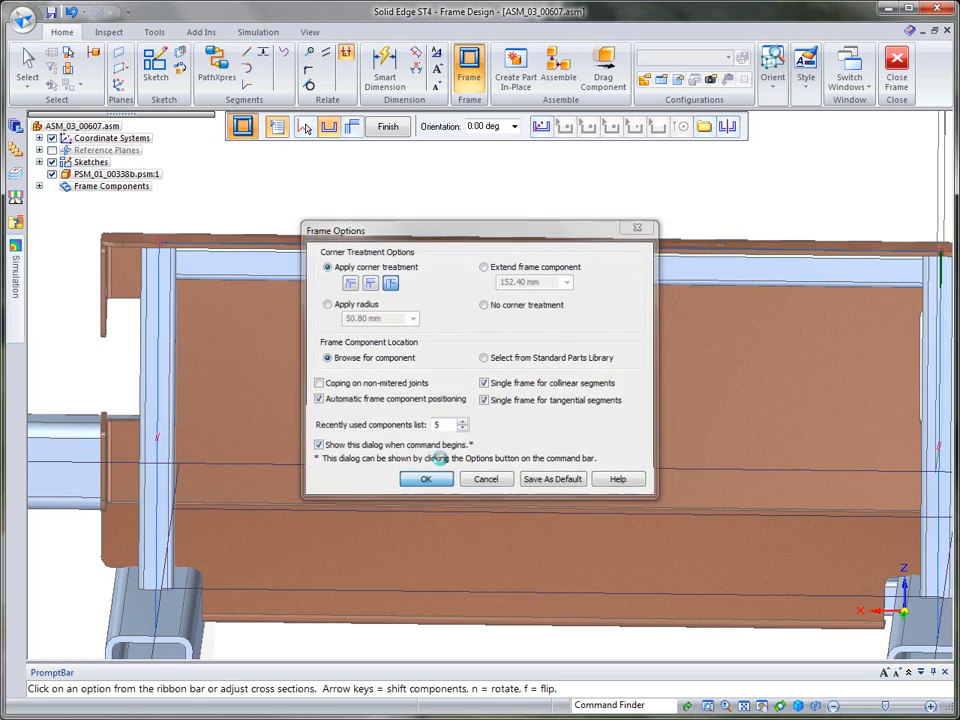
pyautogui.click(425, 479)
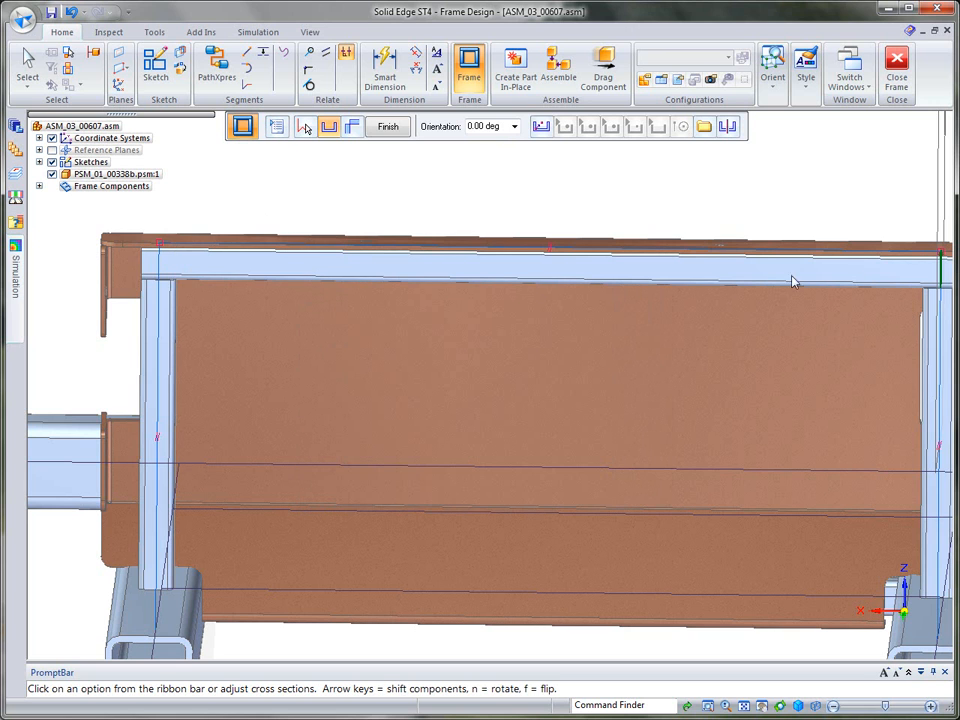
pyautogui.moveTo(940, 300)
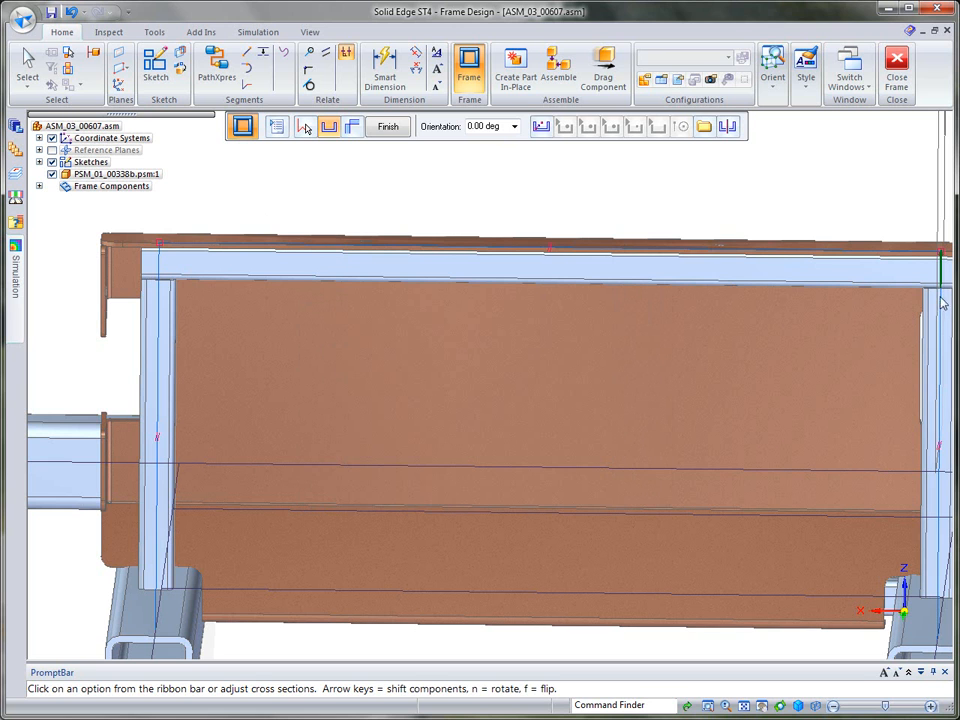
pyautogui.moveTo(177, 281)
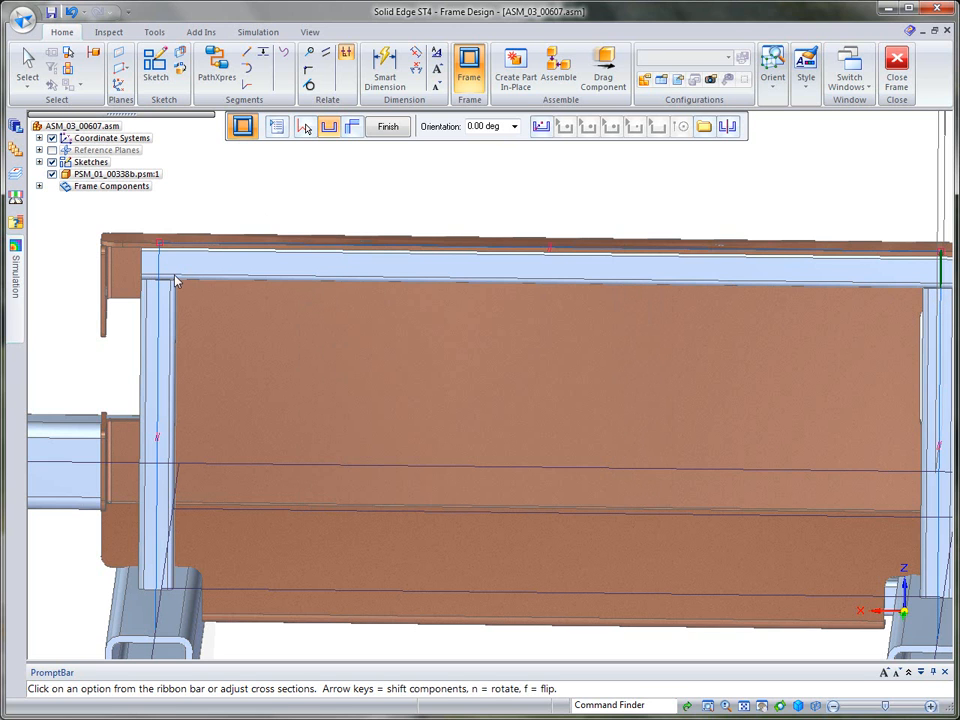
# Return the bracket frame corners to mitered joints in Frame Options.
pyautogui.click(272, 126)
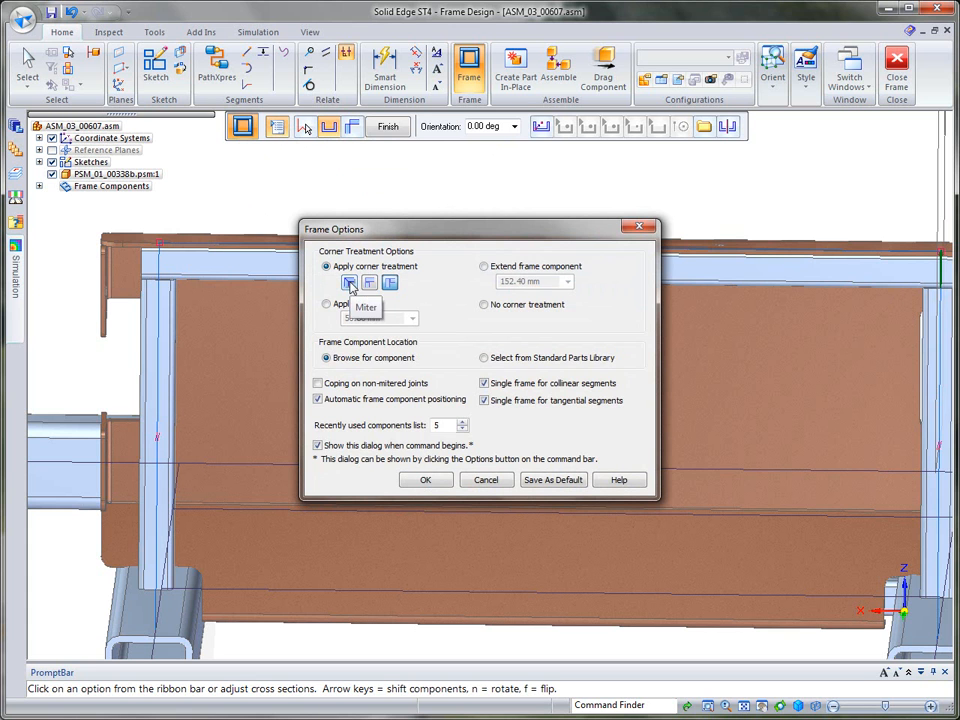
pyautogui.click(425, 479)
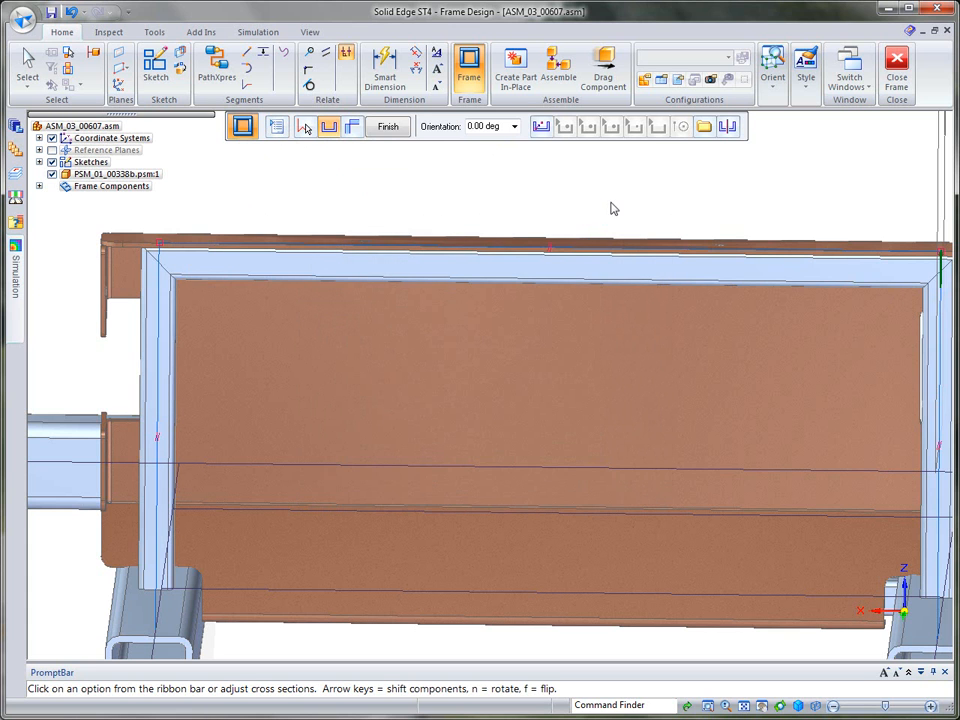
pyautogui.scroll(-3)
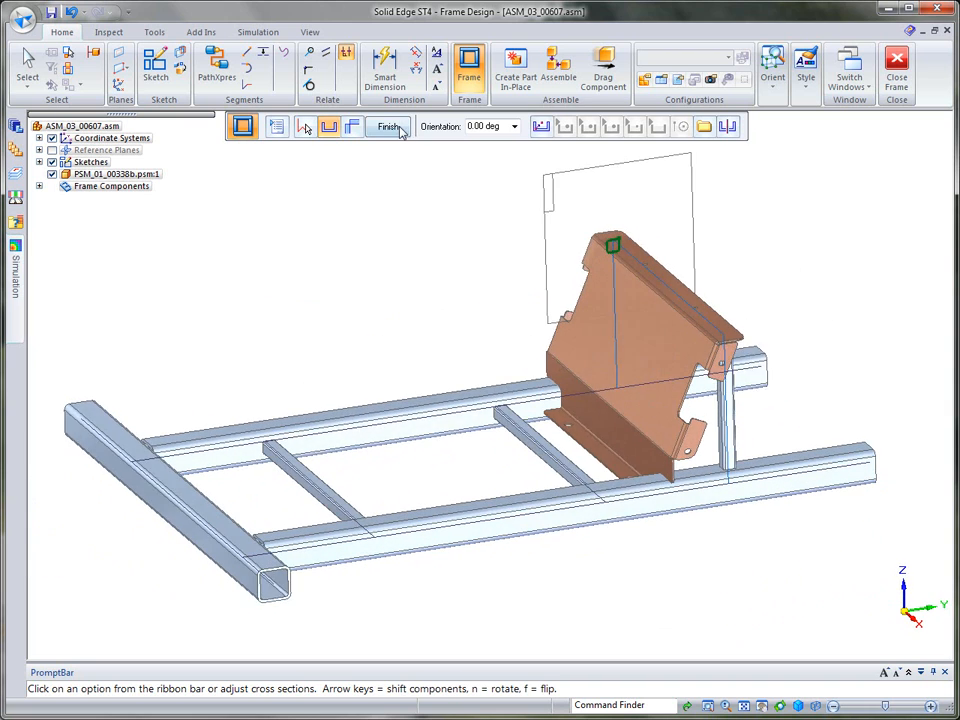
# Finish the frame edit, hide all sketches and all frame paths so only the tube frame shows.
pyautogui.click(391, 126)
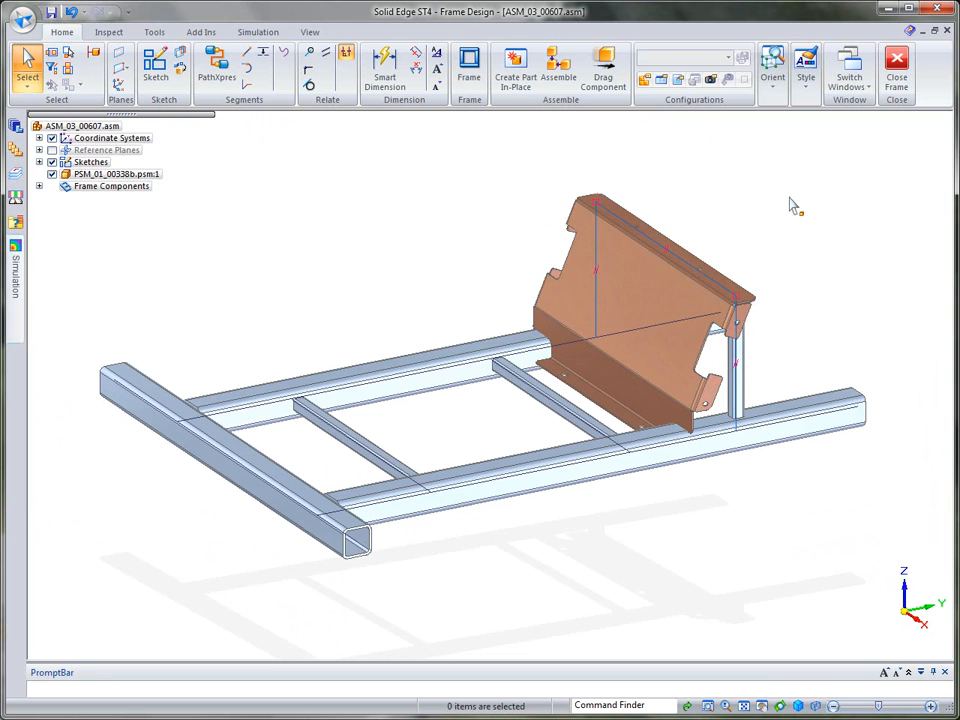
pyautogui.moveTo(748, 261)
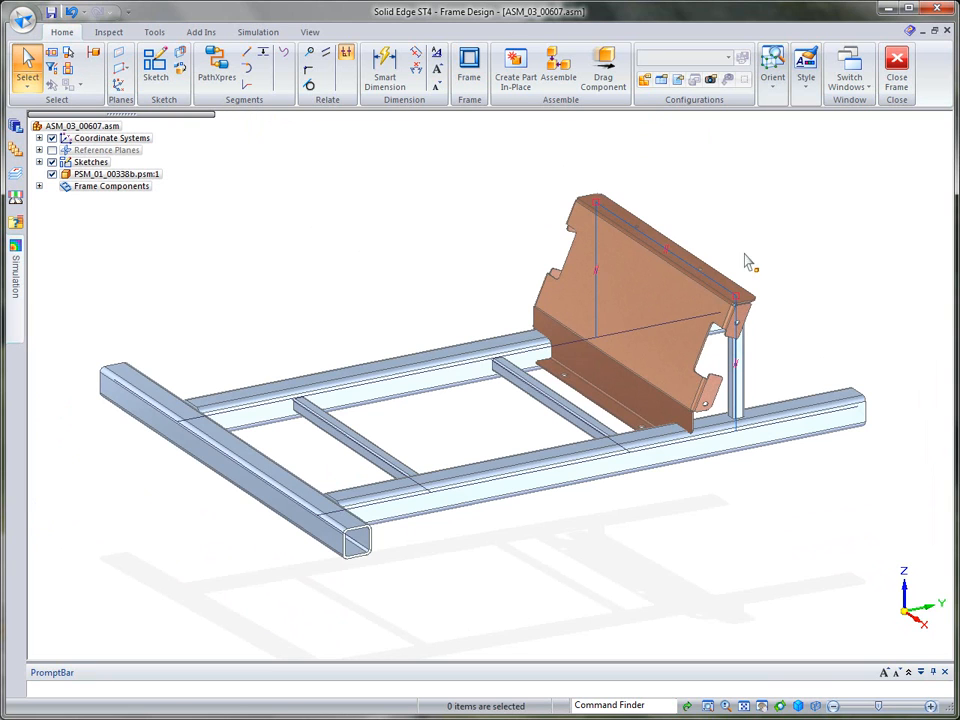
pyautogui.moveTo(718, 158)
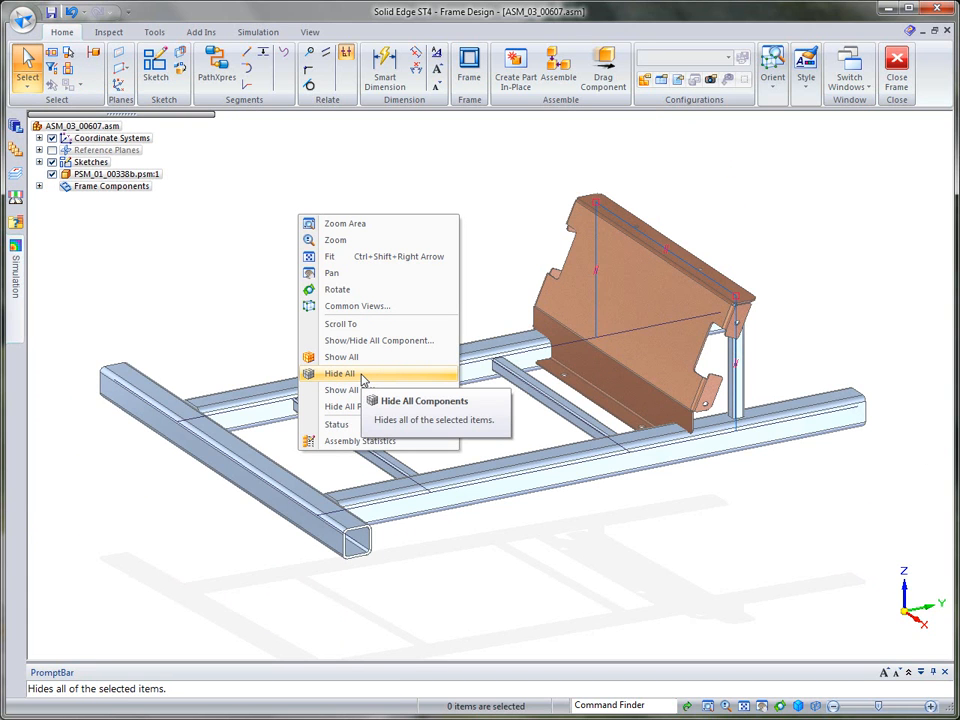
pyautogui.moveTo(378, 340)
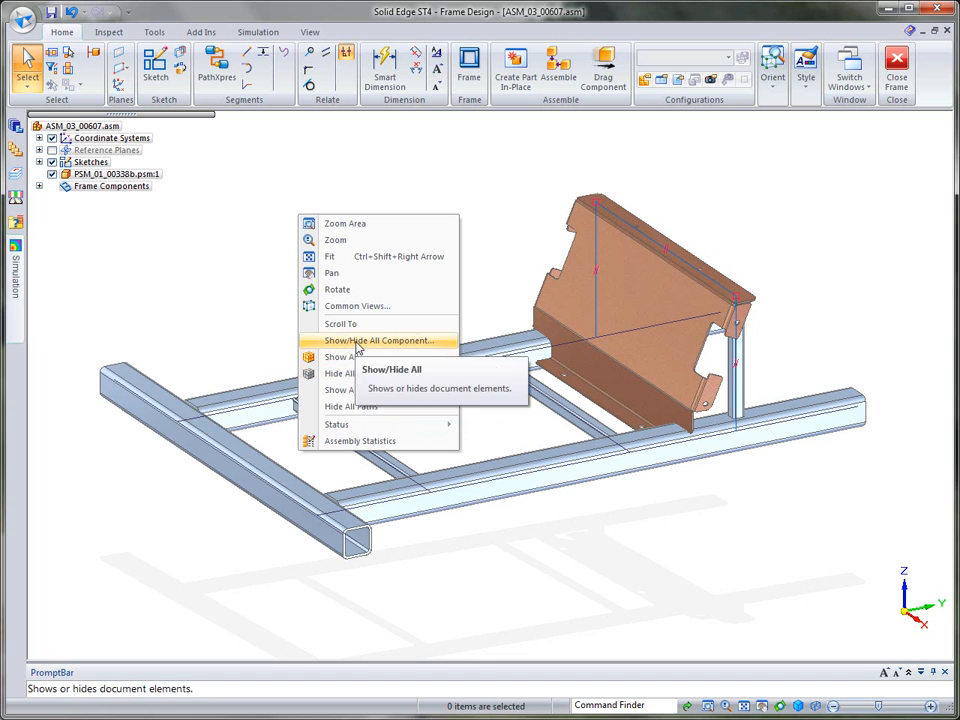
pyautogui.click(374, 340)
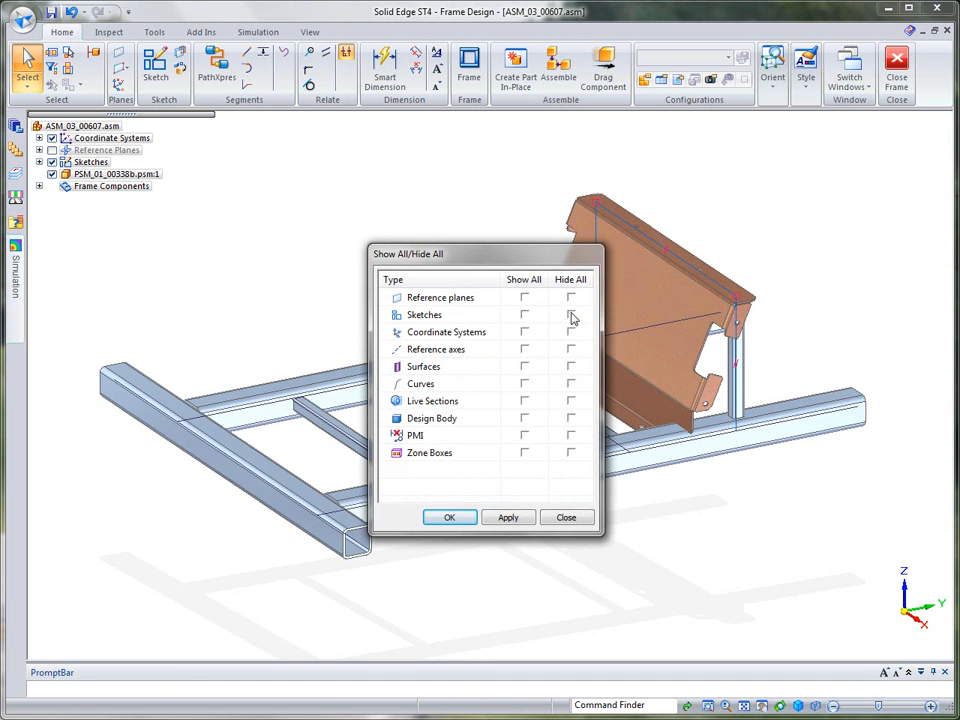
pyautogui.click(571, 314)
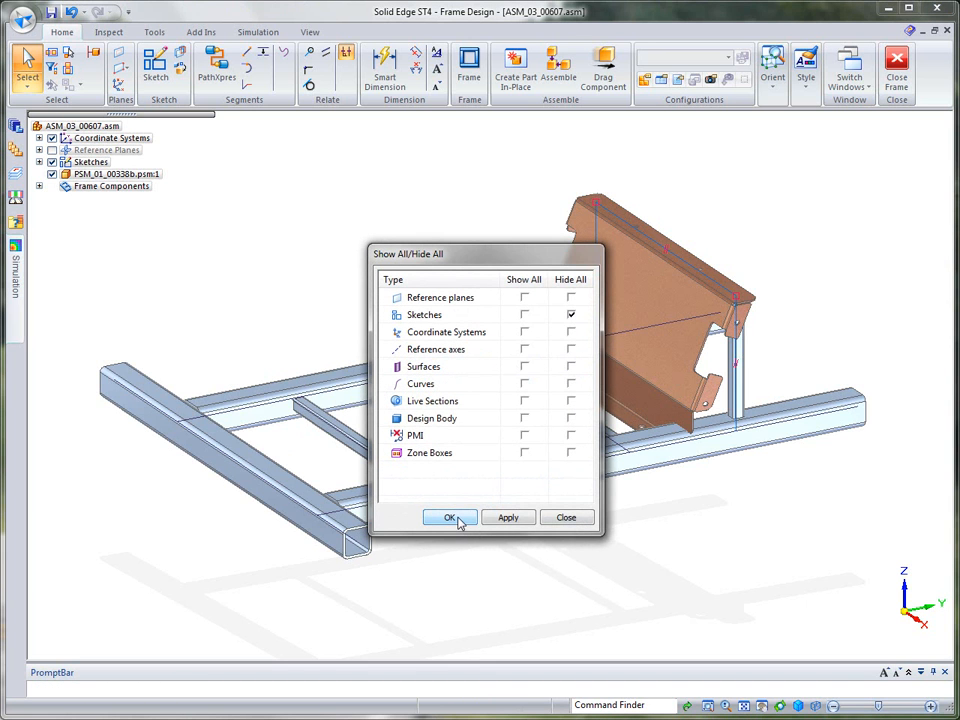
pyautogui.click(450, 517)
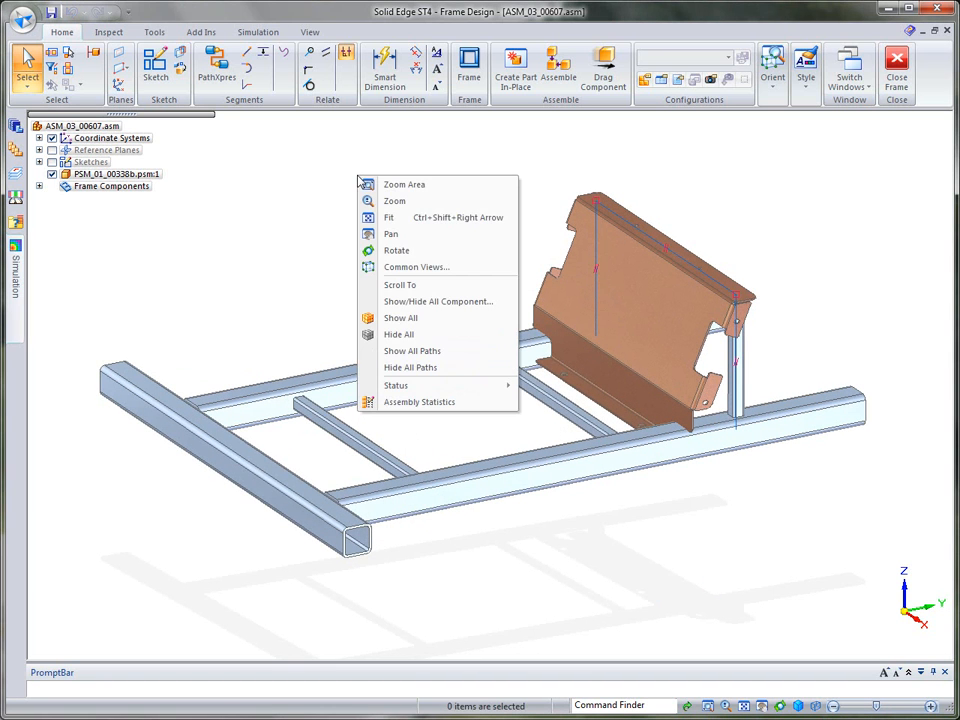
pyautogui.moveTo(410, 367)
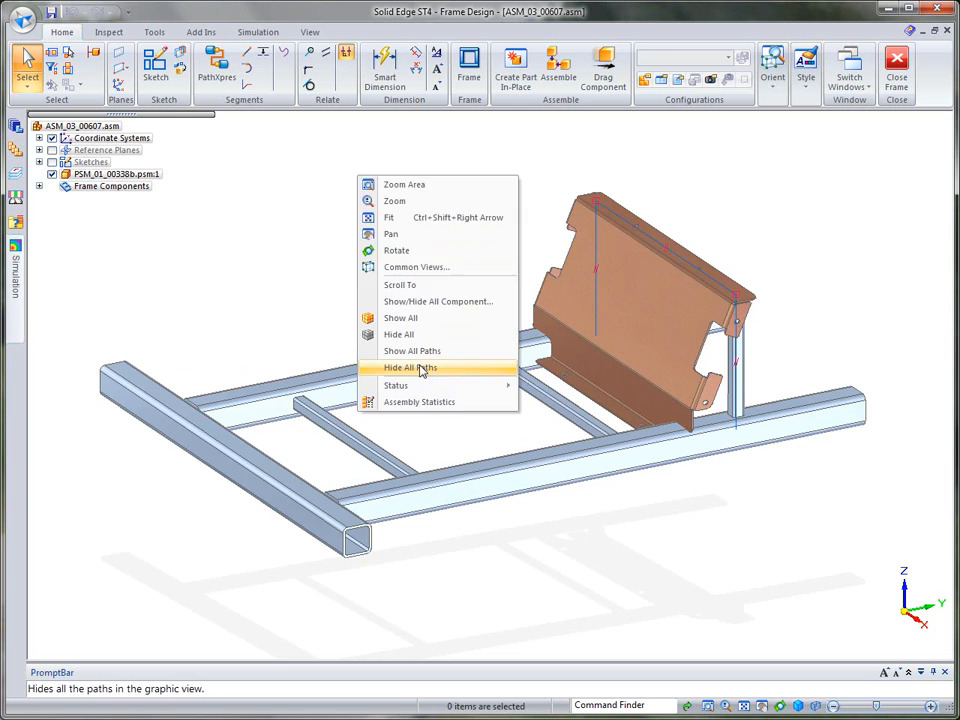
pyautogui.click(411, 367)
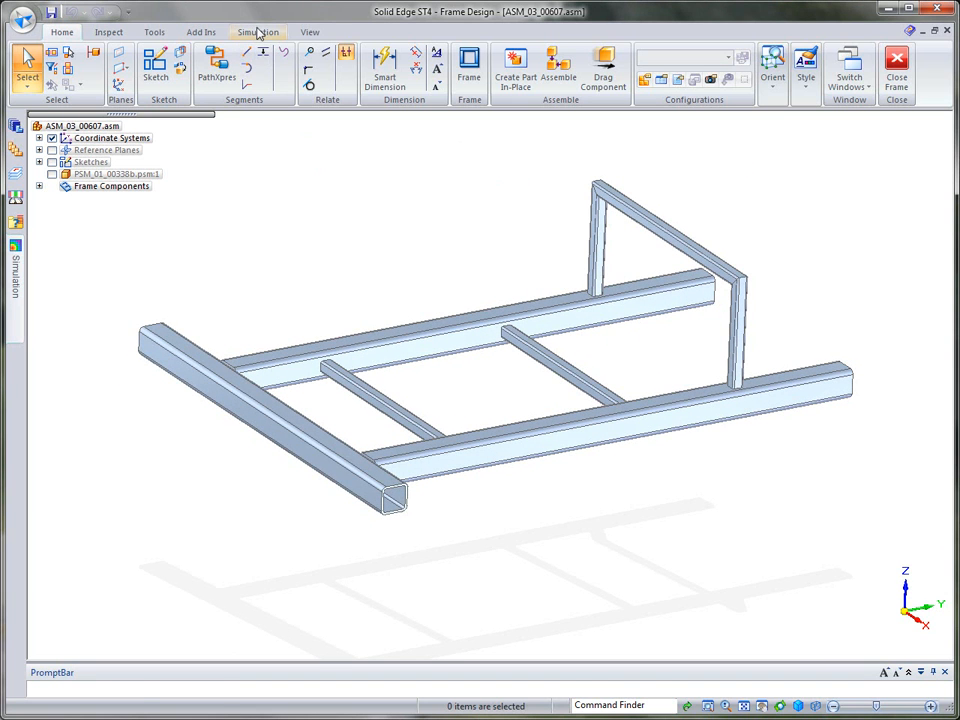
# Start a new Linear Static Beam study from the Simulation tools, taking all frame members as geometry.
pyautogui.click(267, 32)
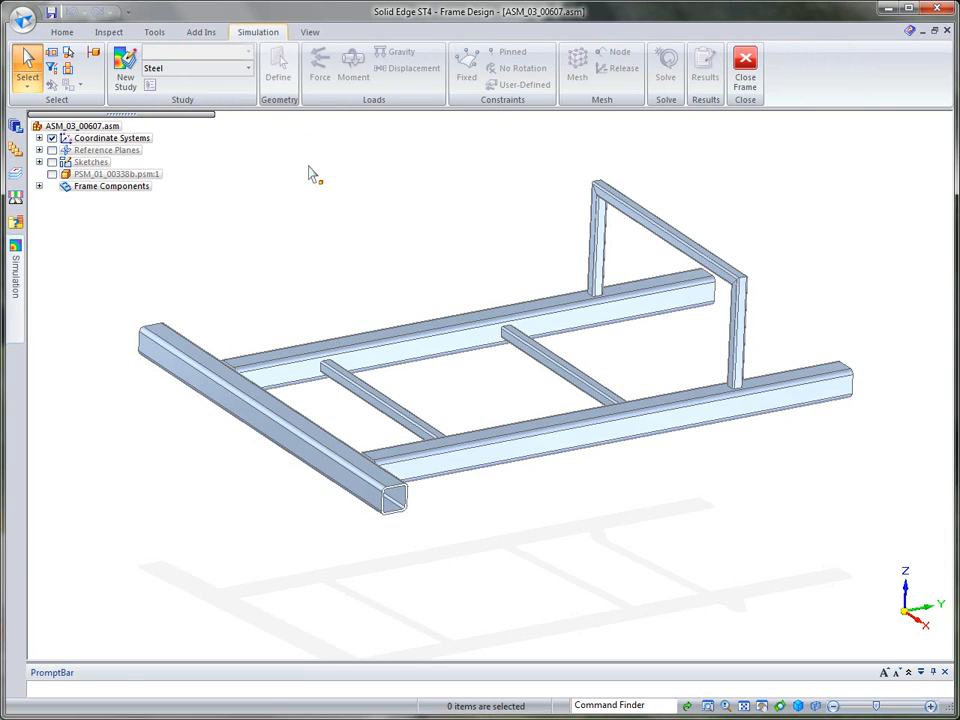
pyautogui.moveTo(122, 72)
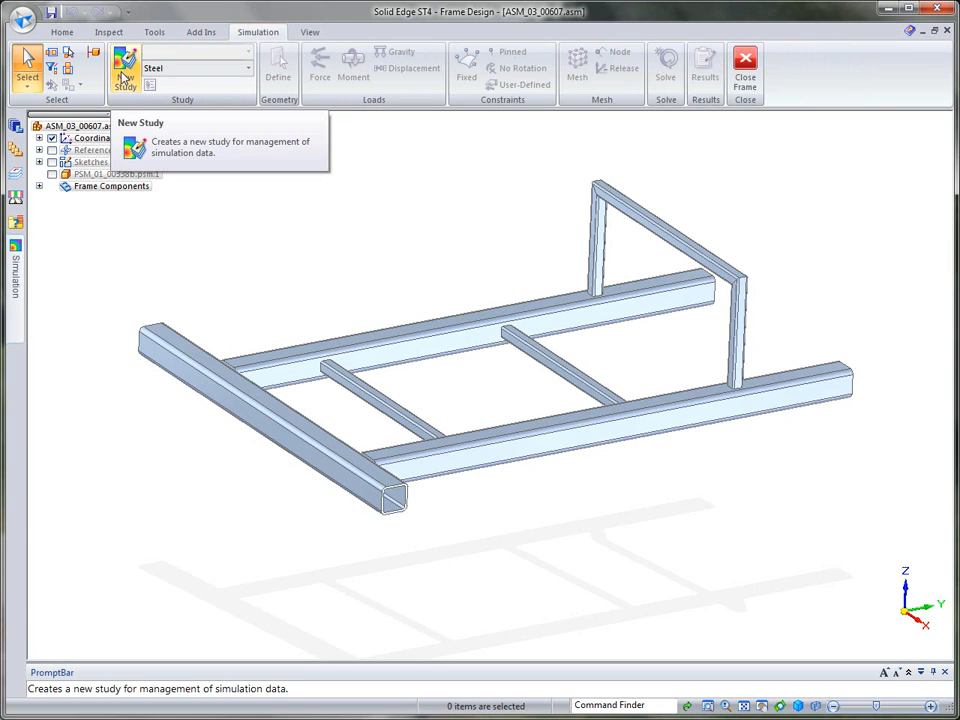
pyautogui.moveTo(128, 72)
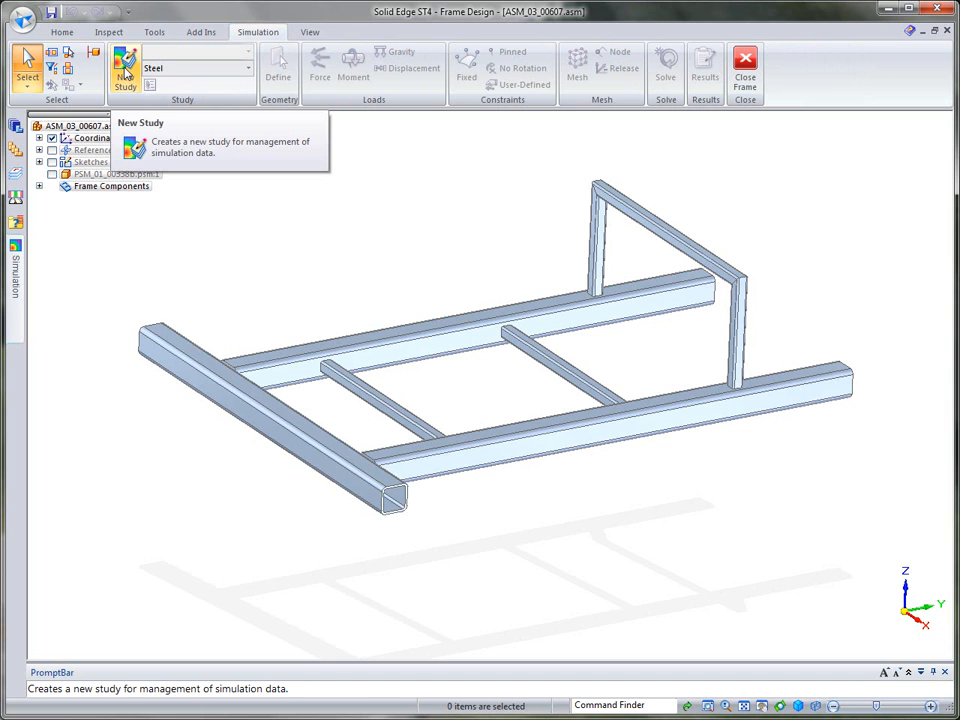
pyautogui.click(129, 68)
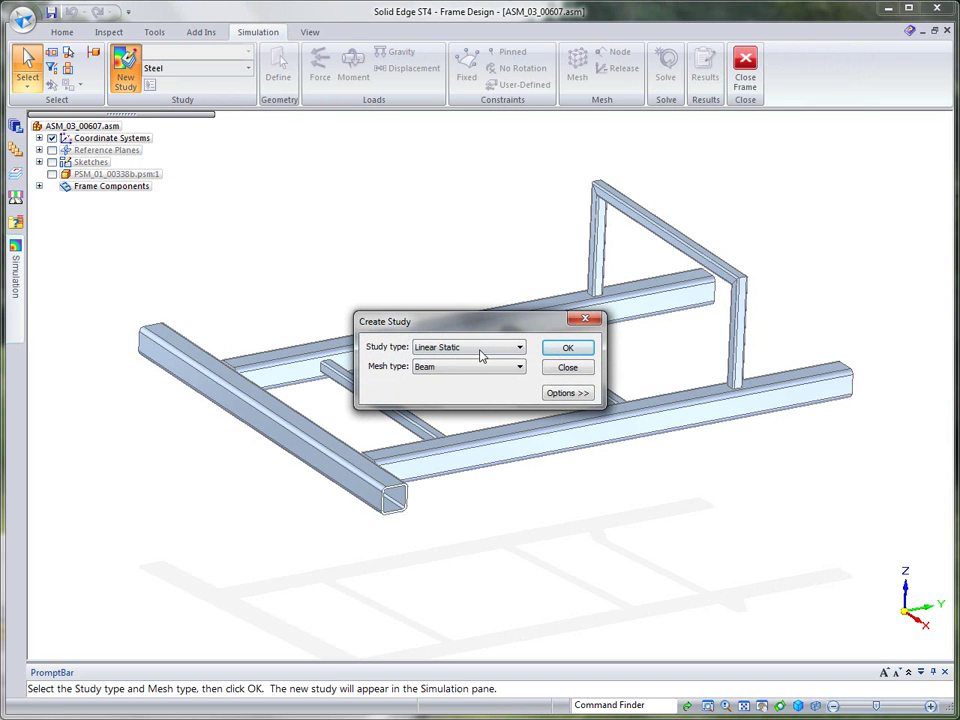
pyautogui.moveTo(407, 353)
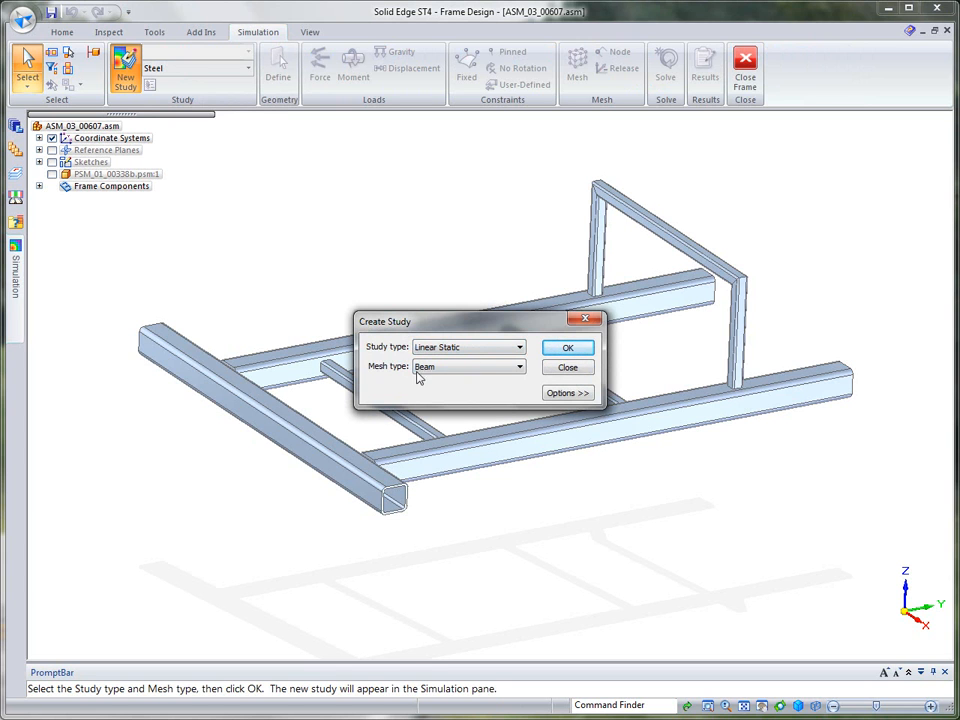
pyautogui.click(567, 347)
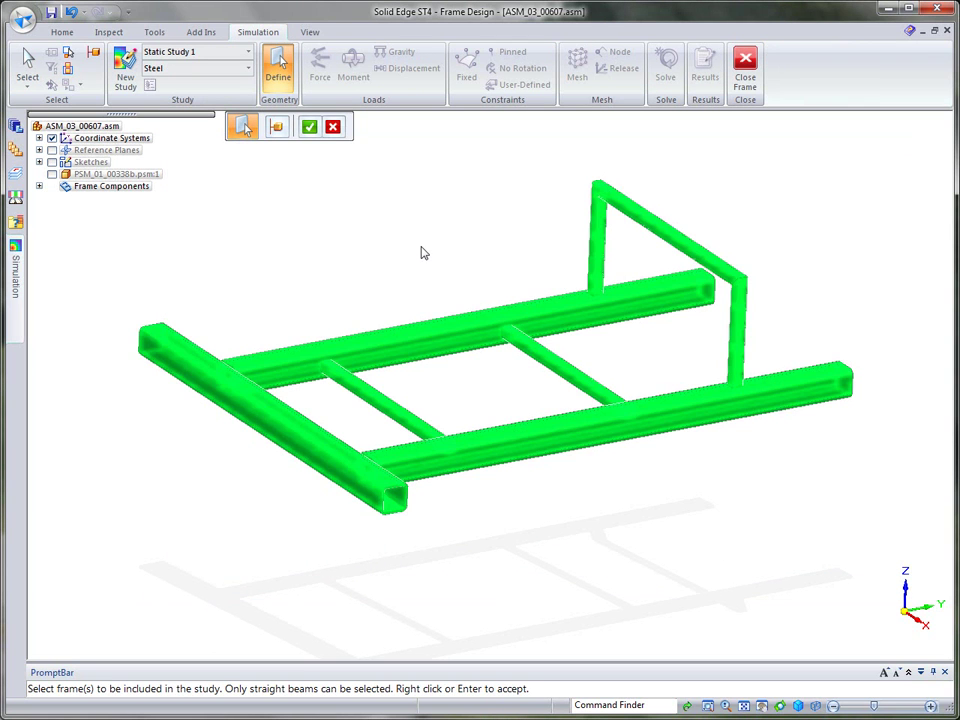
pyautogui.click(309, 126)
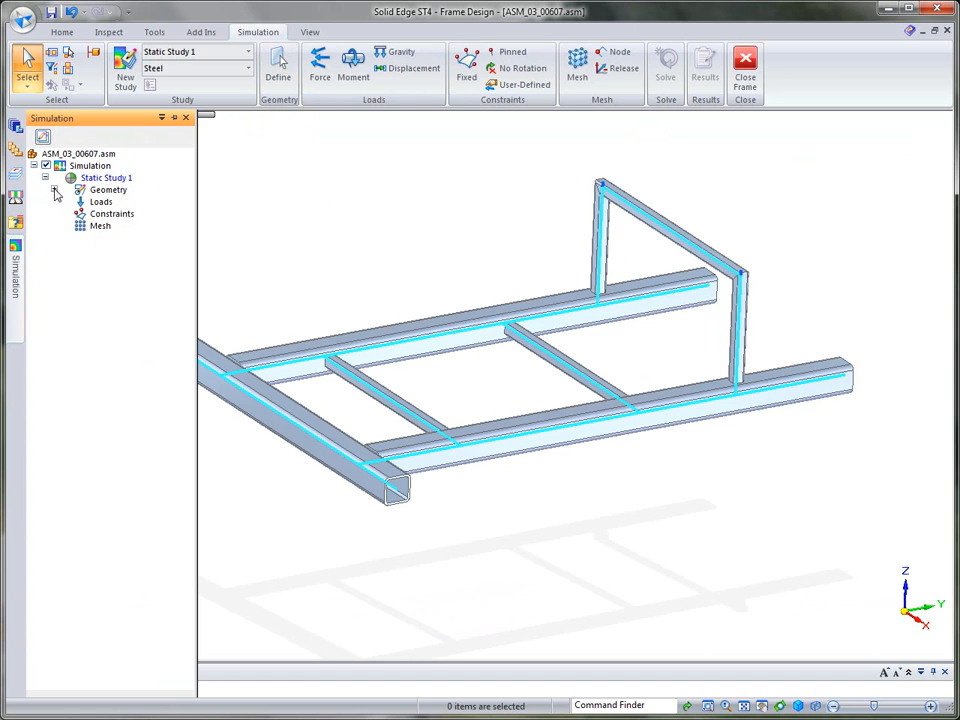
pyautogui.moveTo(308, 68)
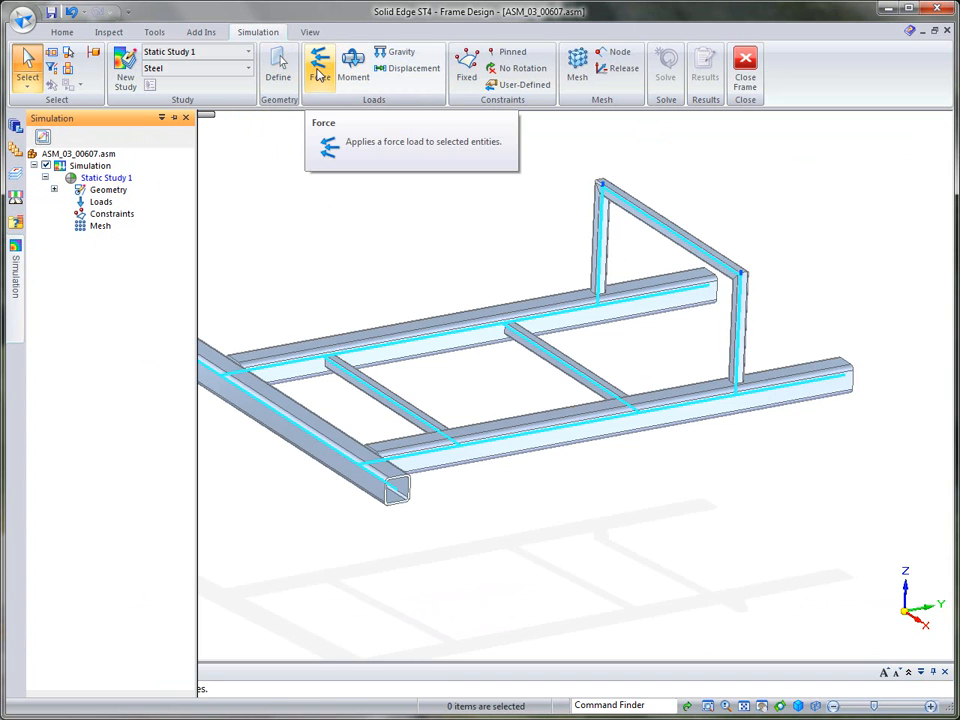
# Apply a force along the front tube curve and a fixed constraint along the side rail curves.
pyautogui.click(321, 74)
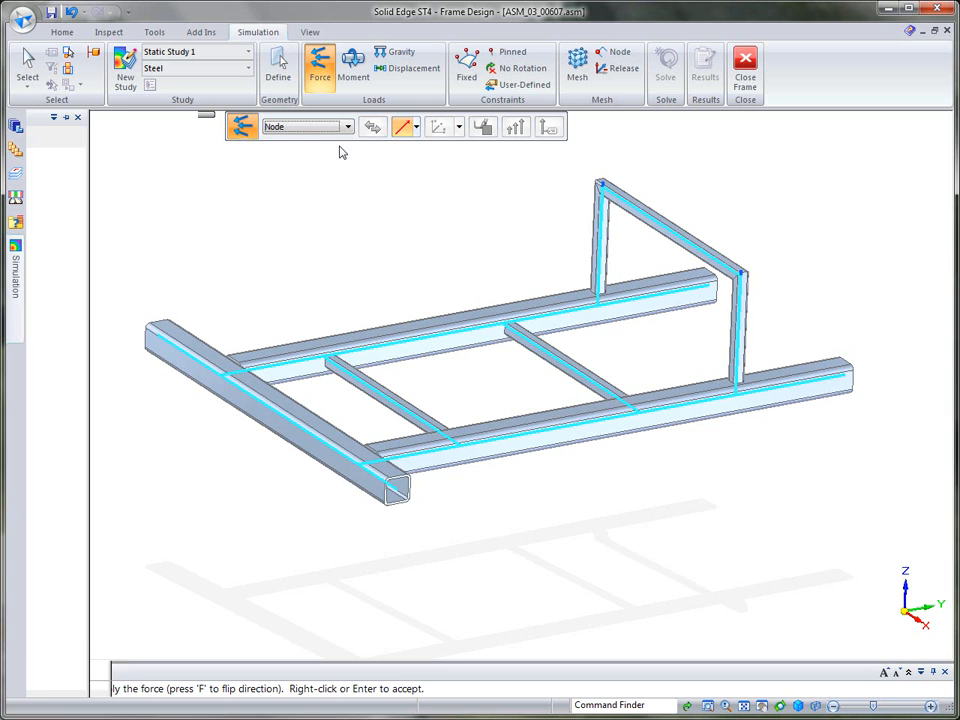
pyautogui.click(347, 127)
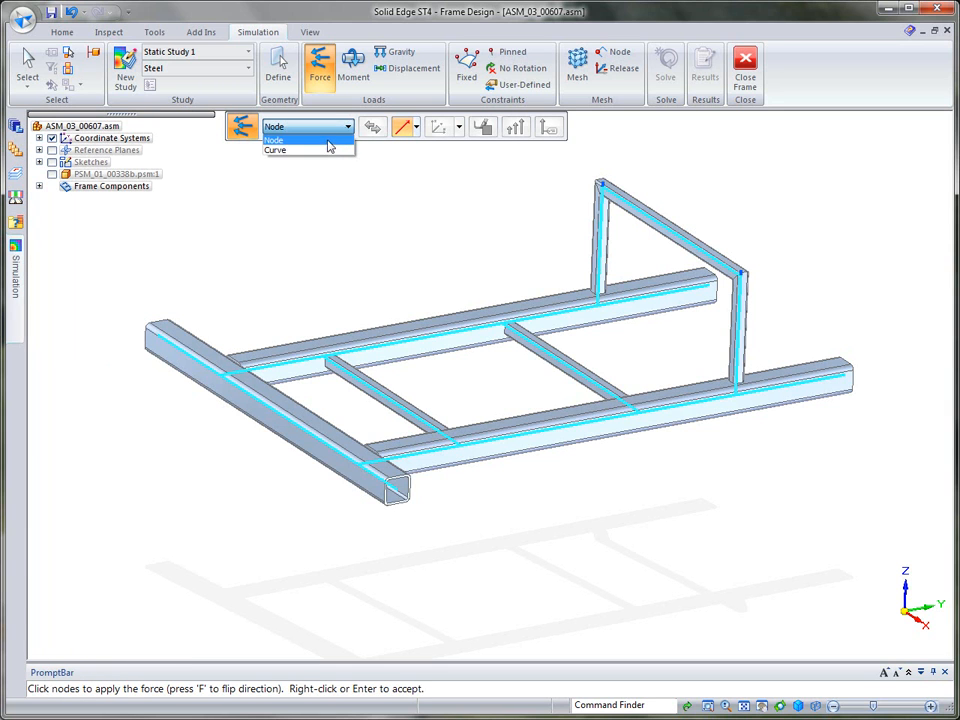
pyautogui.click(276, 150)
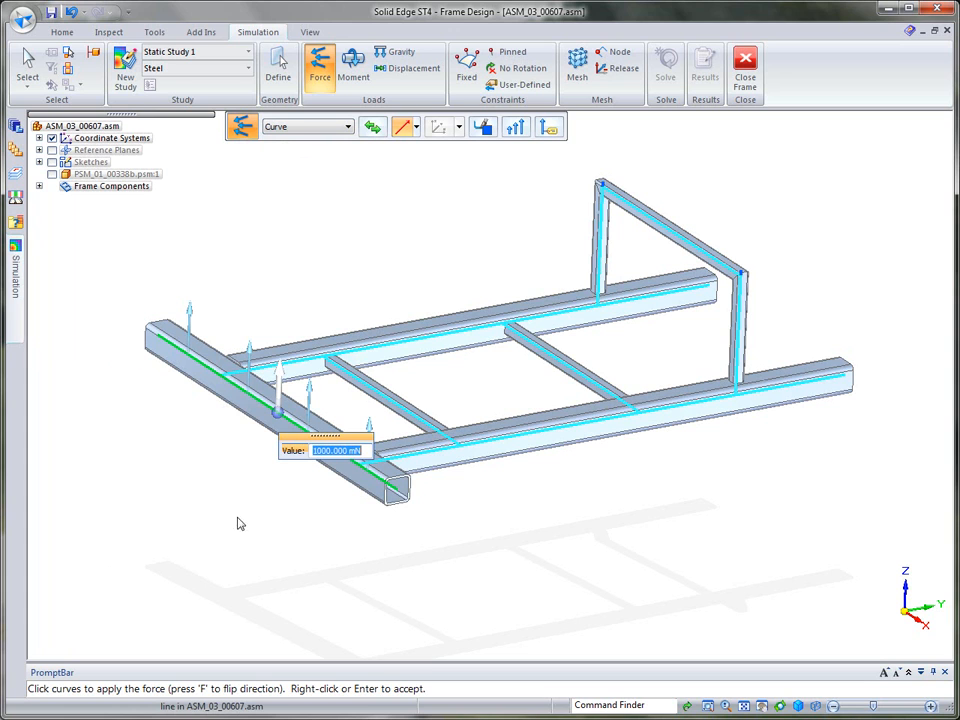
pyautogui.moveTo(168, 532)
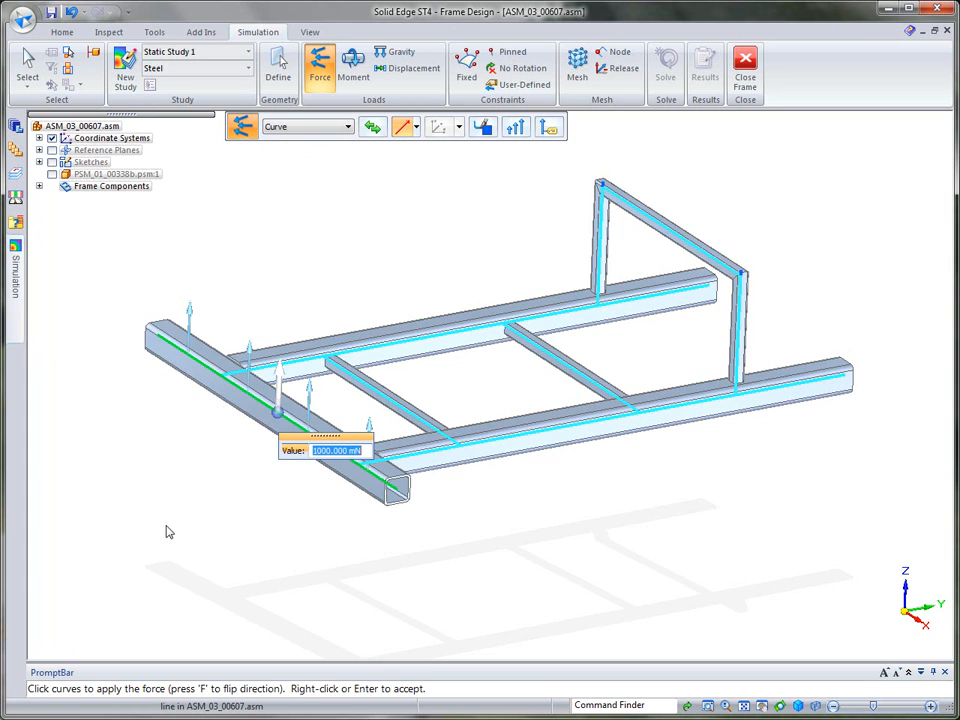
pyautogui.moveTo(225, 511)
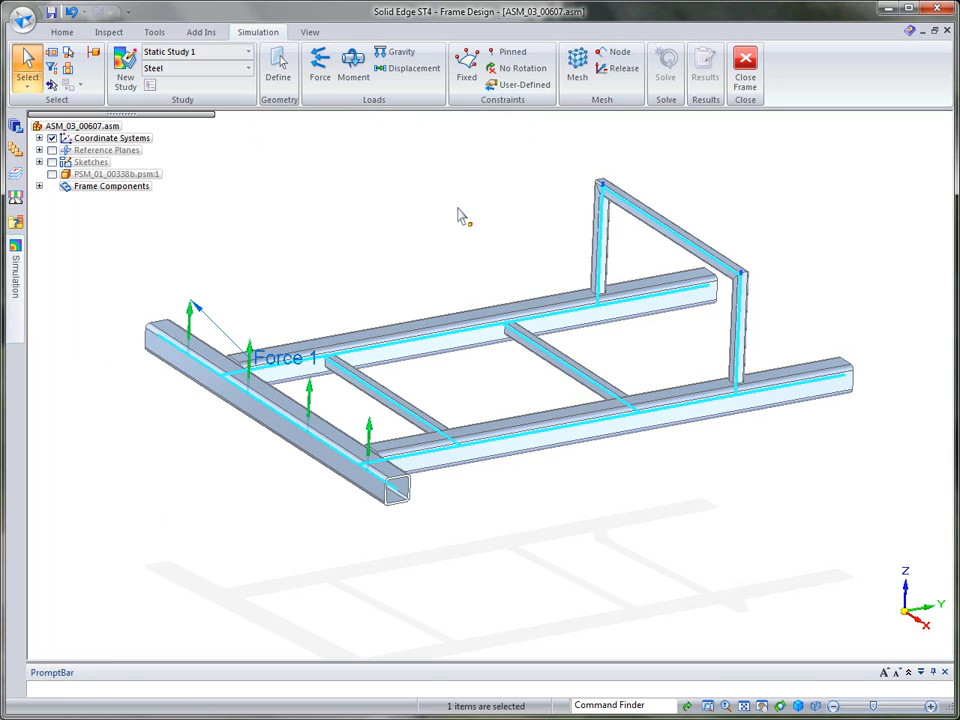
pyautogui.click(462, 72)
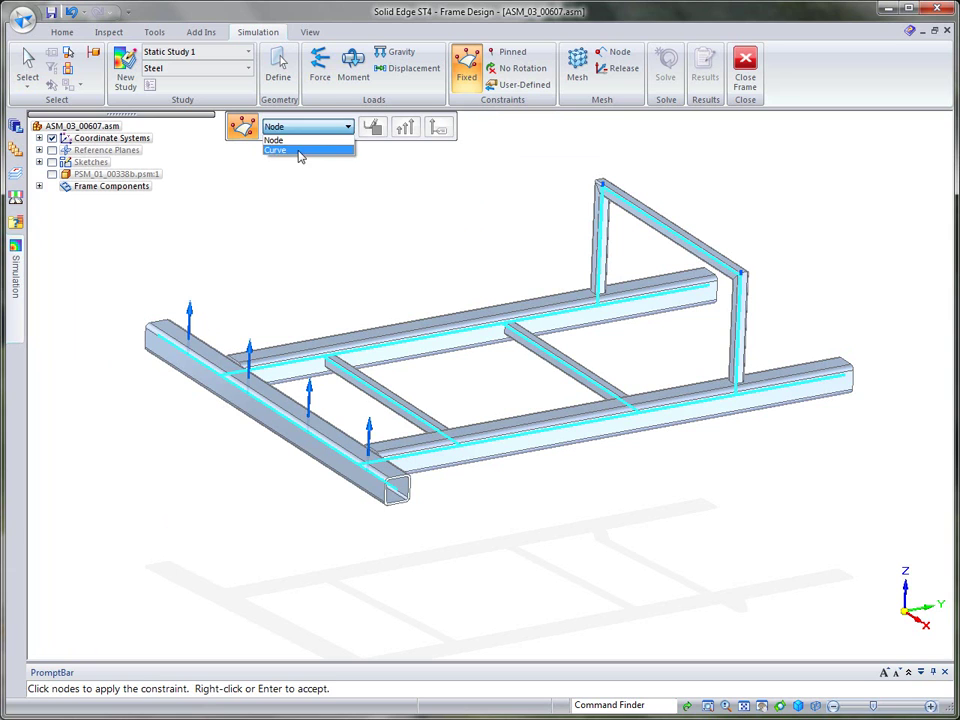
pyautogui.click(290, 149)
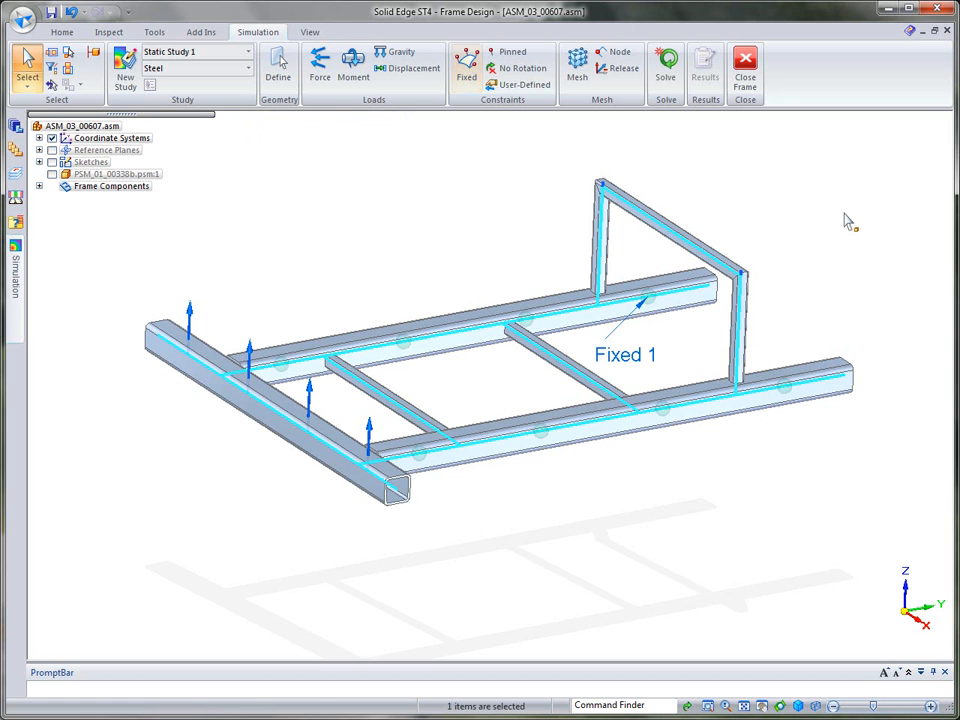
pyautogui.moveTo(577, 65)
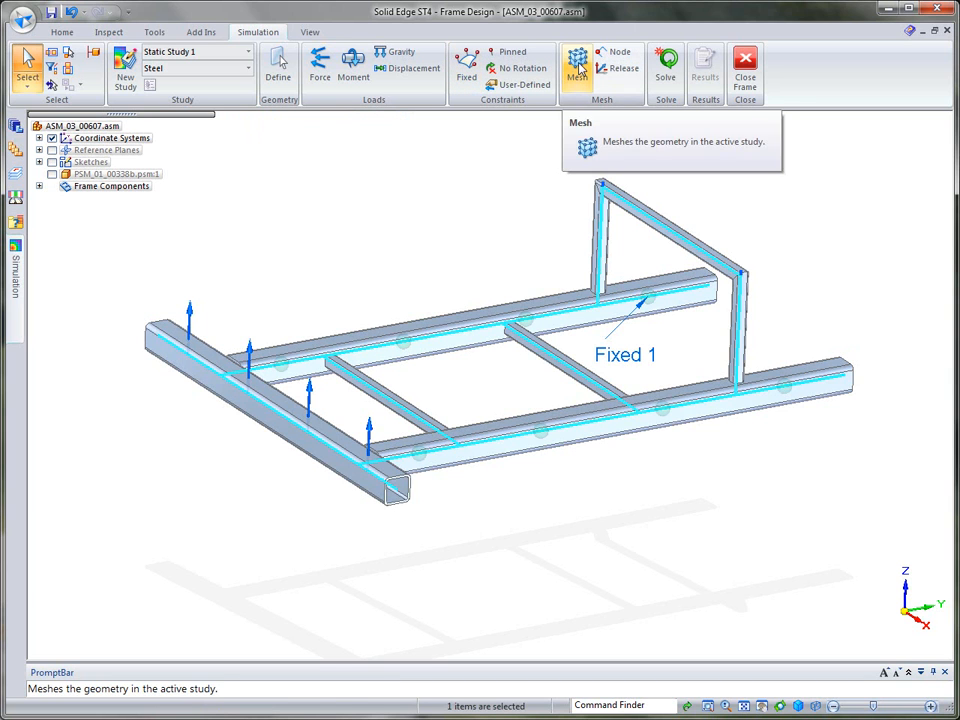
# Generate the beam mesh, solve Static Study 1, and close the frame back to the assembly.
pyautogui.click(577, 65)
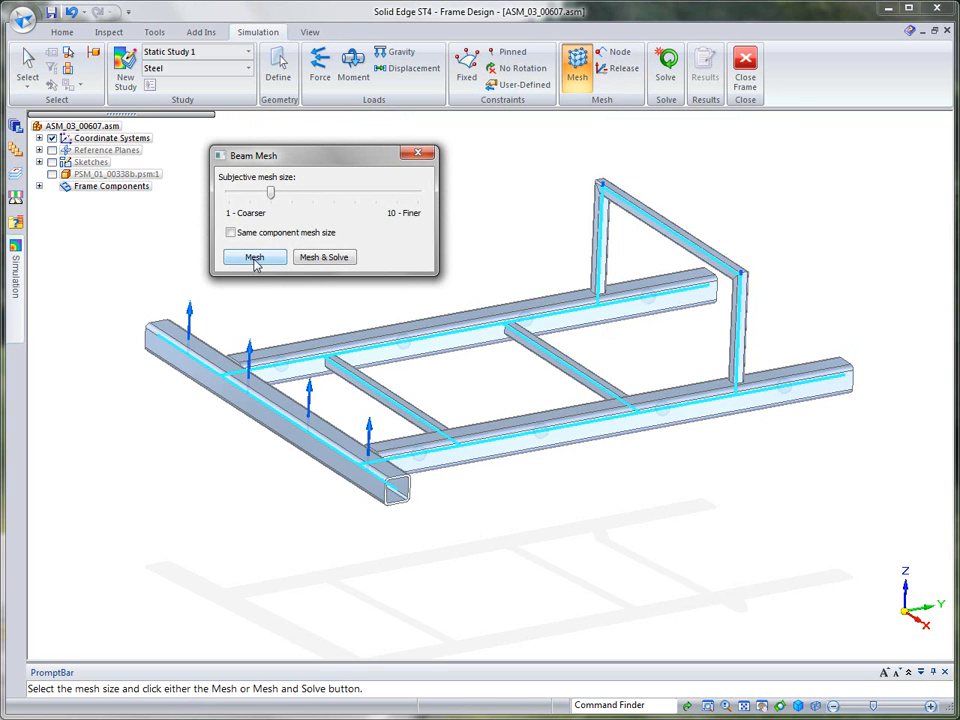
pyautogui.click(254, 257)
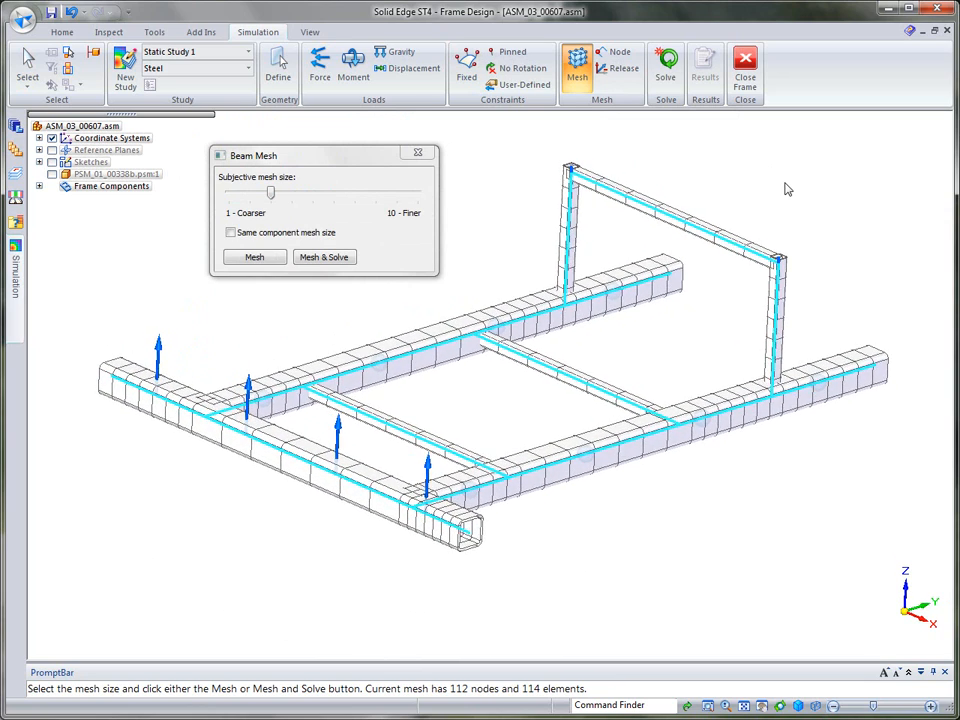
pyautogui.click(324, 257)
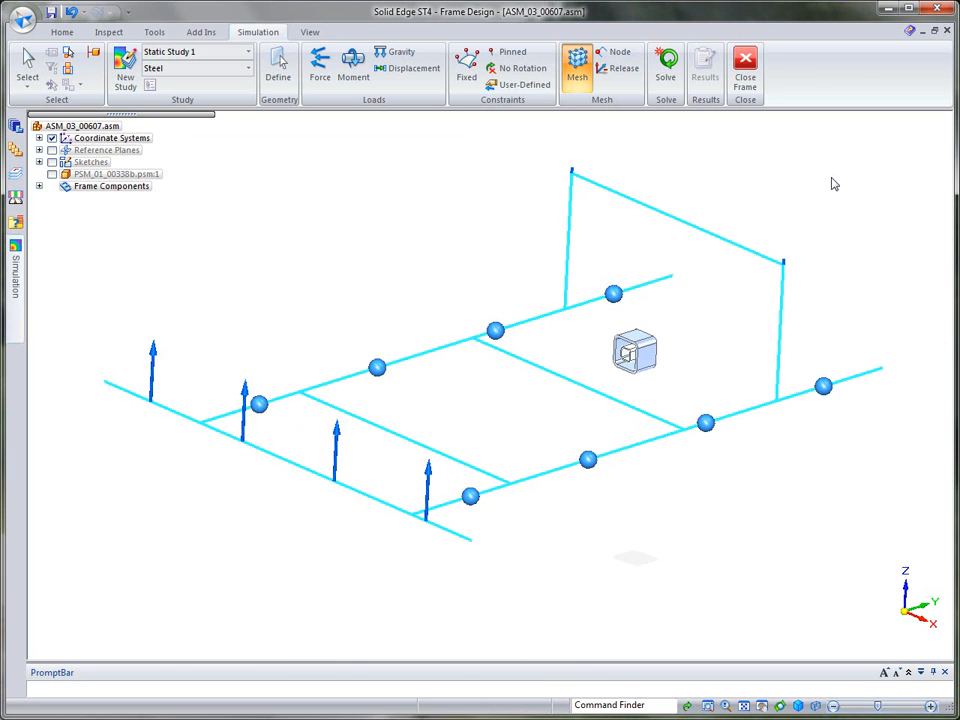
pyautogui.click(652, 63)
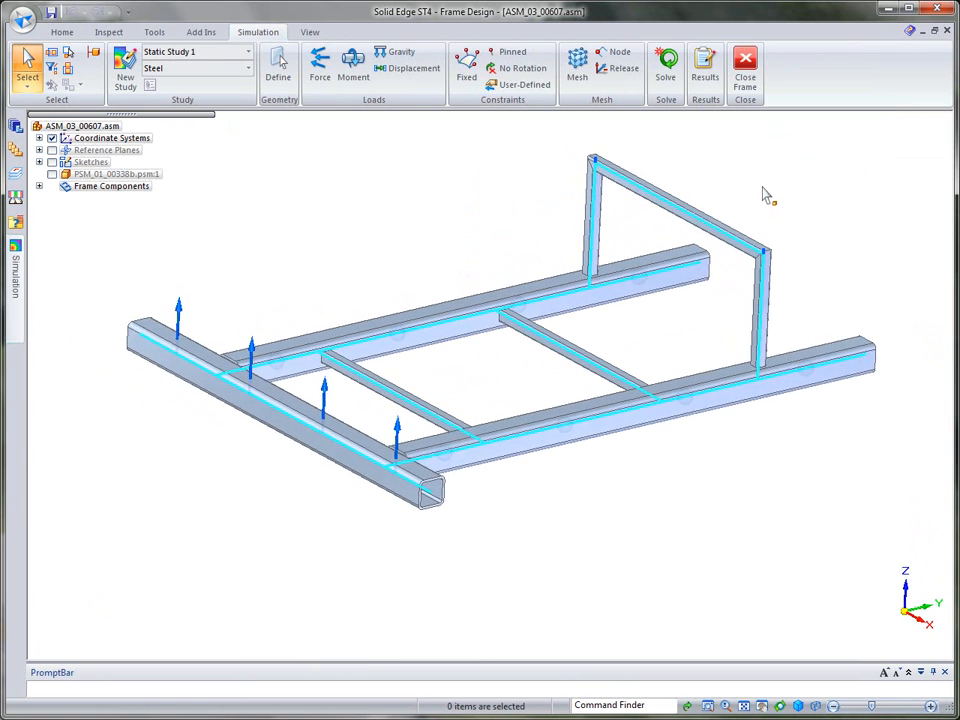
pyautogui.moveTo(745, 65)
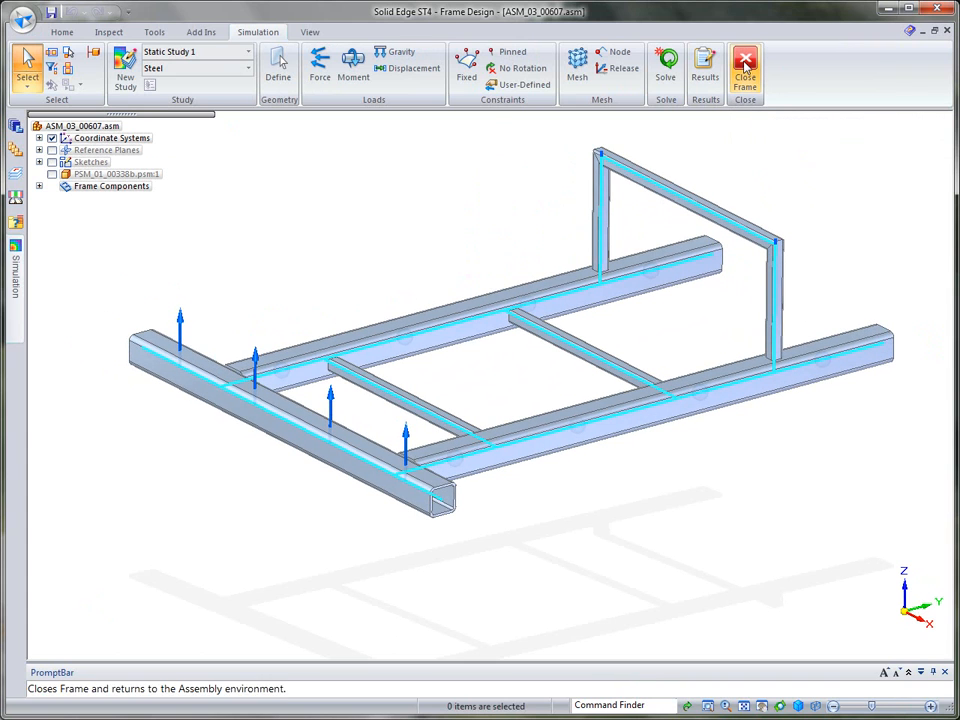
pyautogui.click(744, 65)
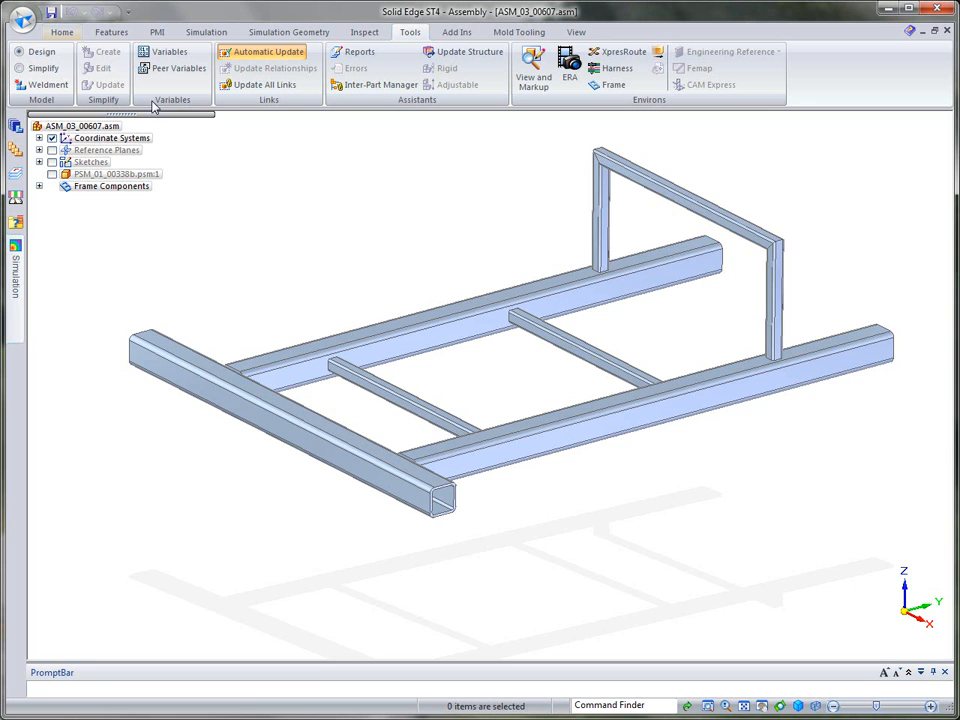
pyautogui.moveTo(808, 165)
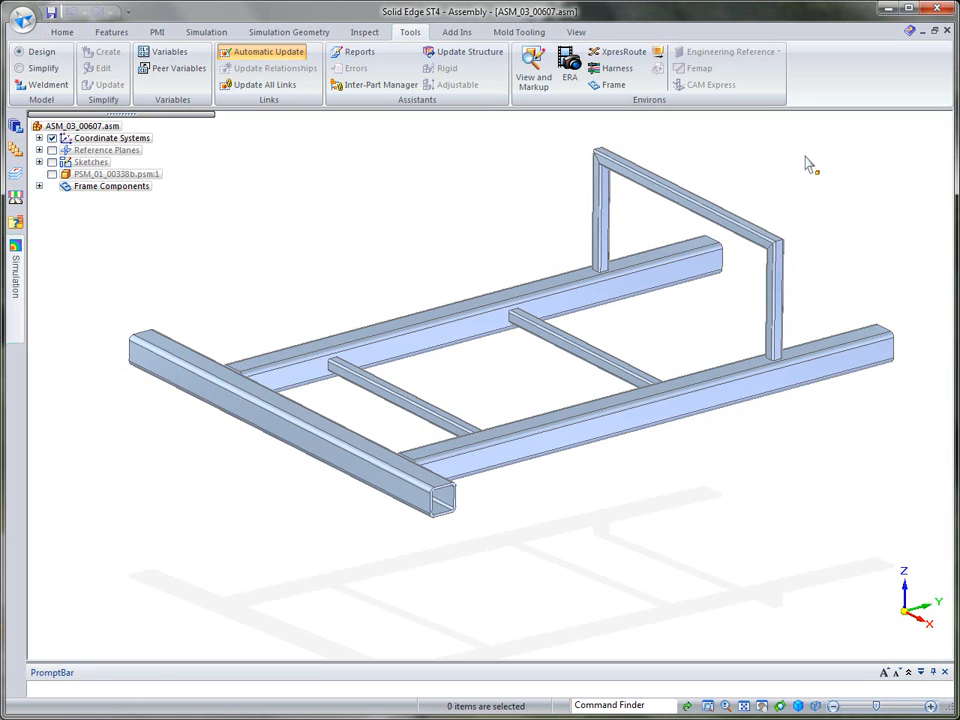
# Switch to the Features commands showing Fillet Weld and Groove Weld for the assembly.
pyautogui.click(34, 85)
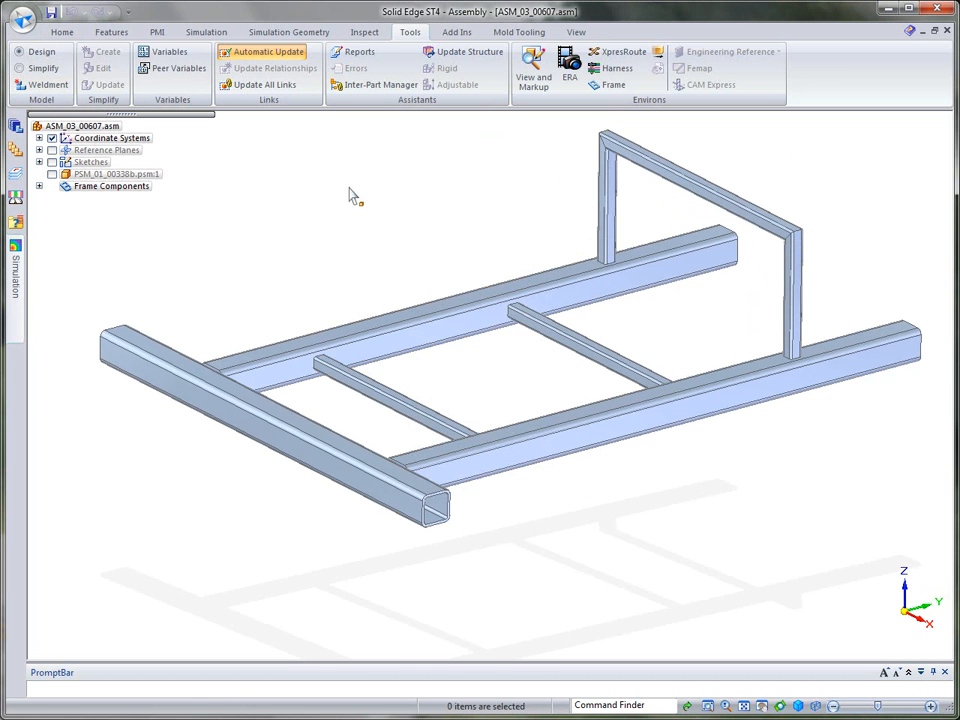
pyautogui.click(108, 32)
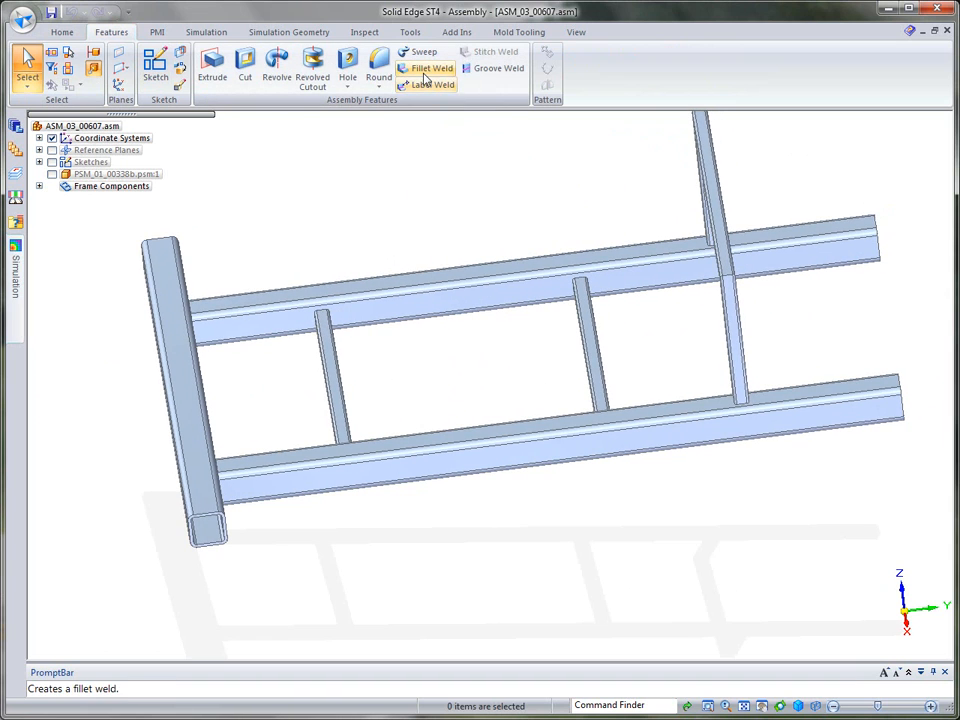
pyautogui.moveTo(449, 168)
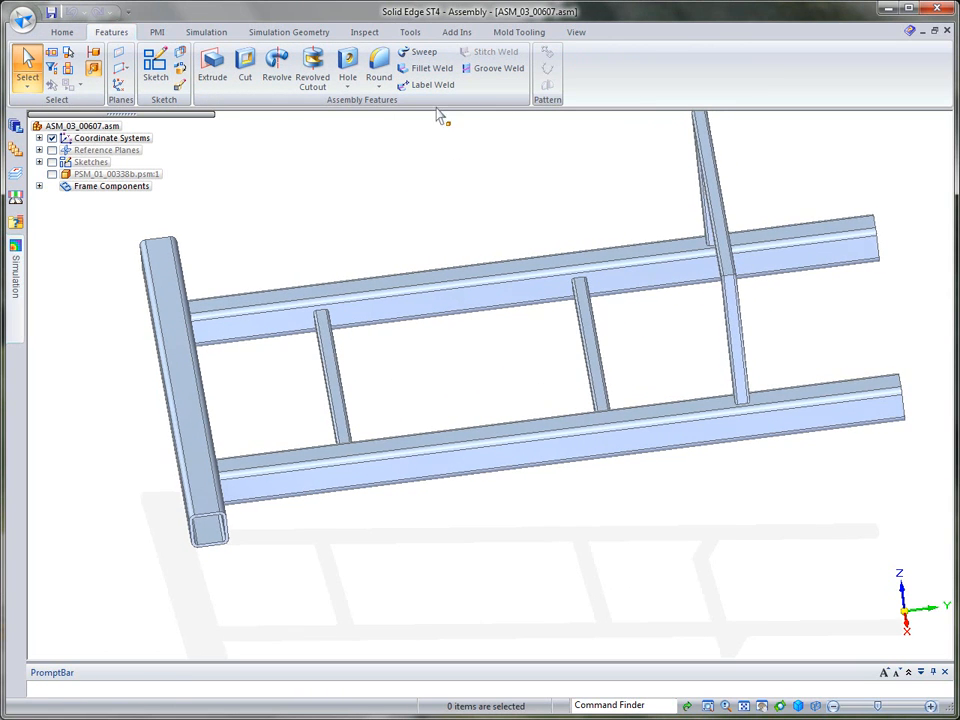
# Fillet-weld the crossbars and both uprights to the long rails, reviewing the weld symbol options.
pyautogui.click(429, 67)
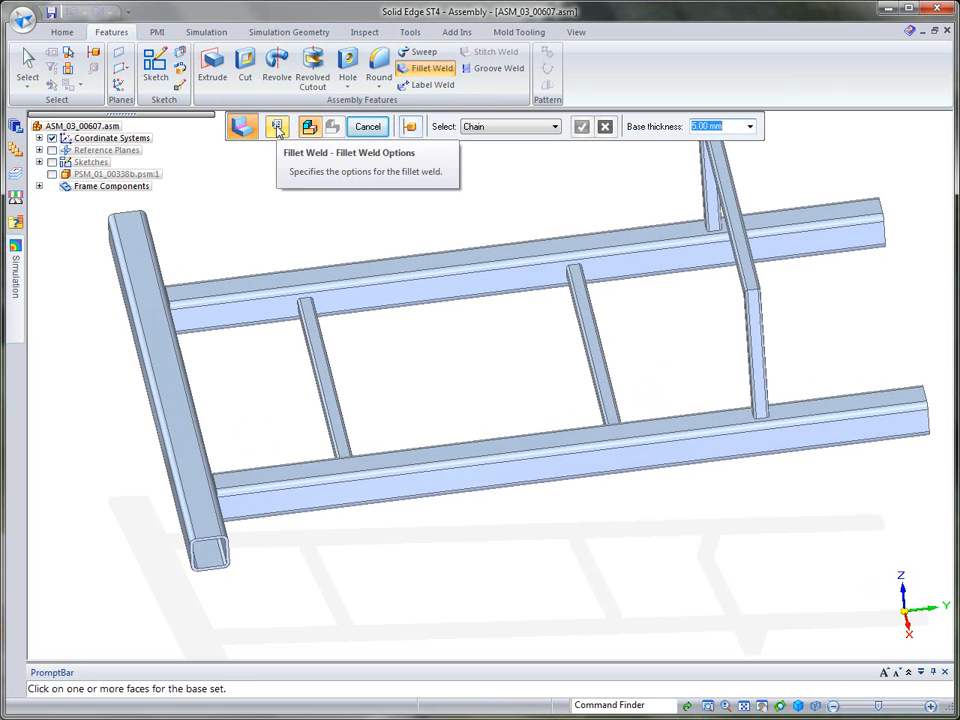
pyautogui.click(277, 126)
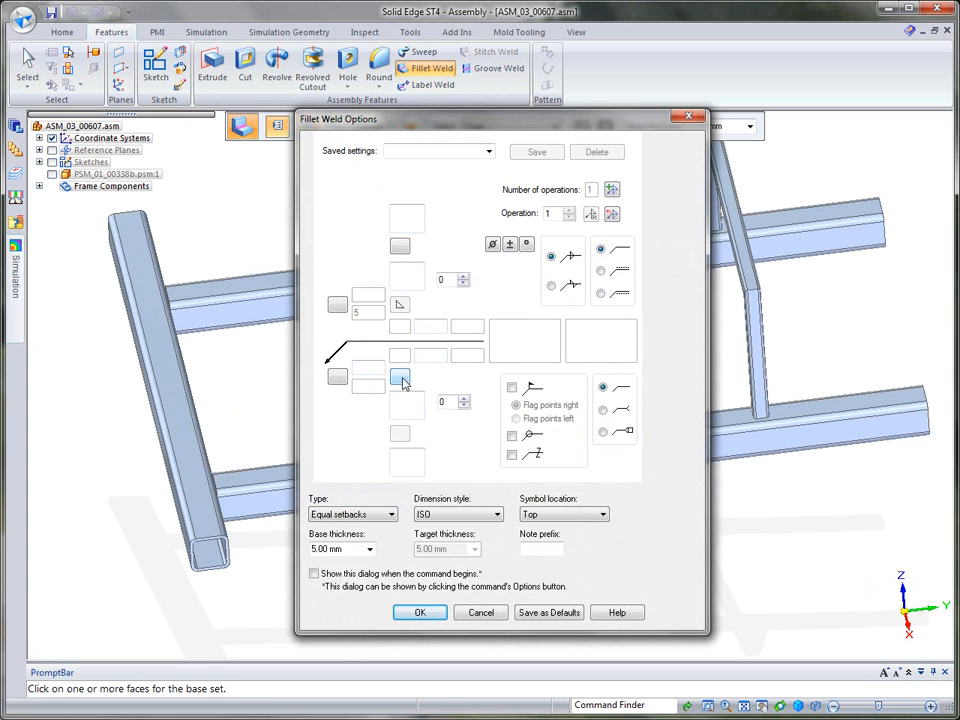
pyautogui.click(399, 376)
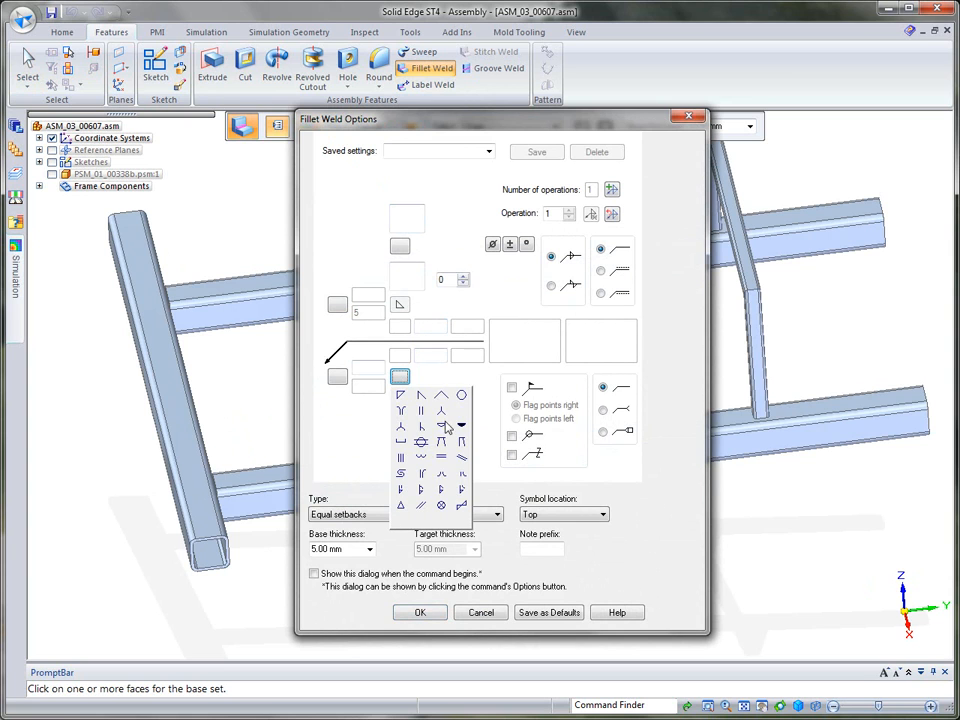
pyautogui.moveTo(441, 396)
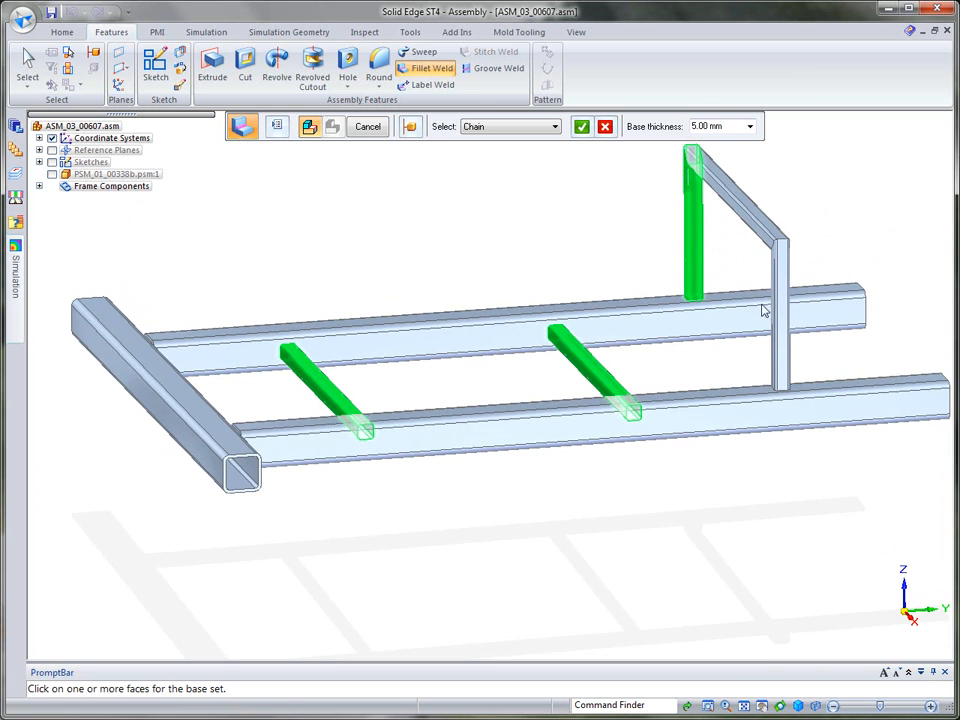
pyautogui.click(783, 310)
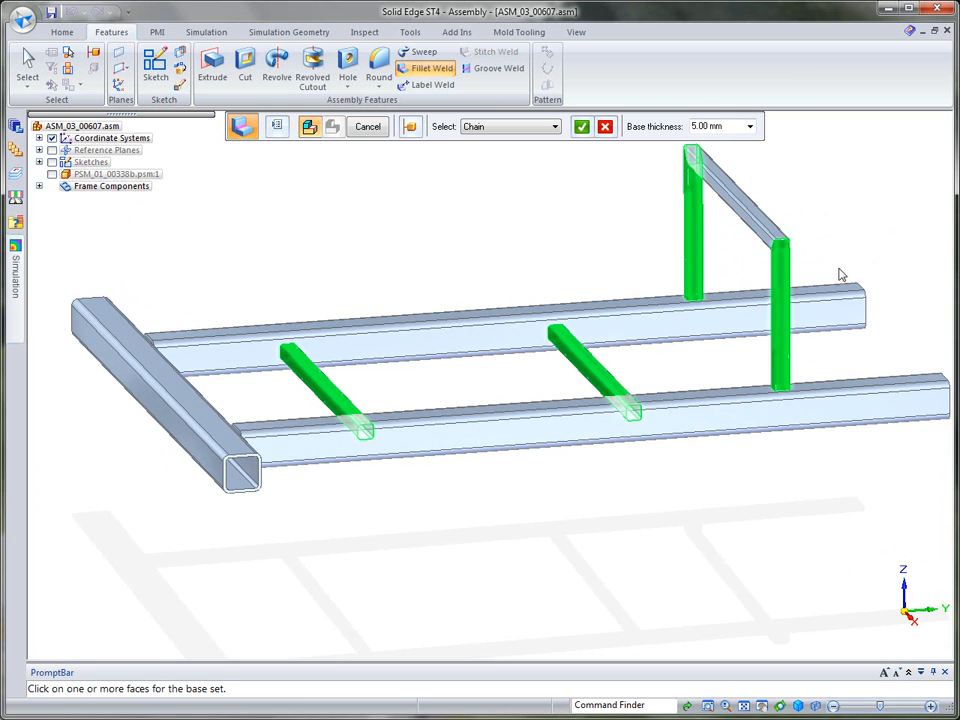
pyautogui.moveTo(580, 126)
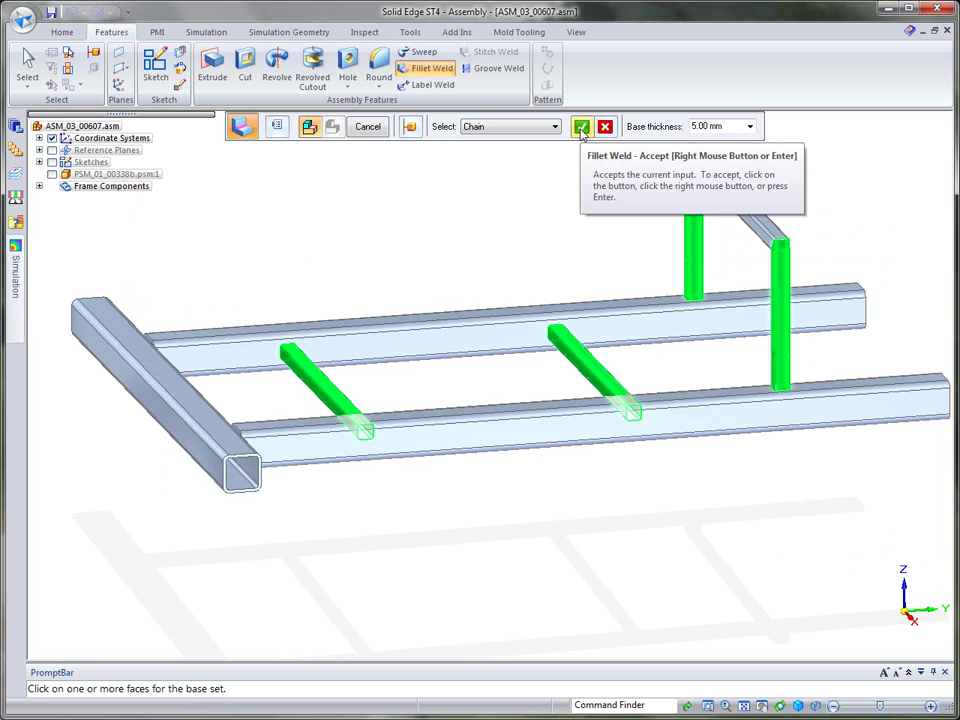
pyautogui.click(581, 126)
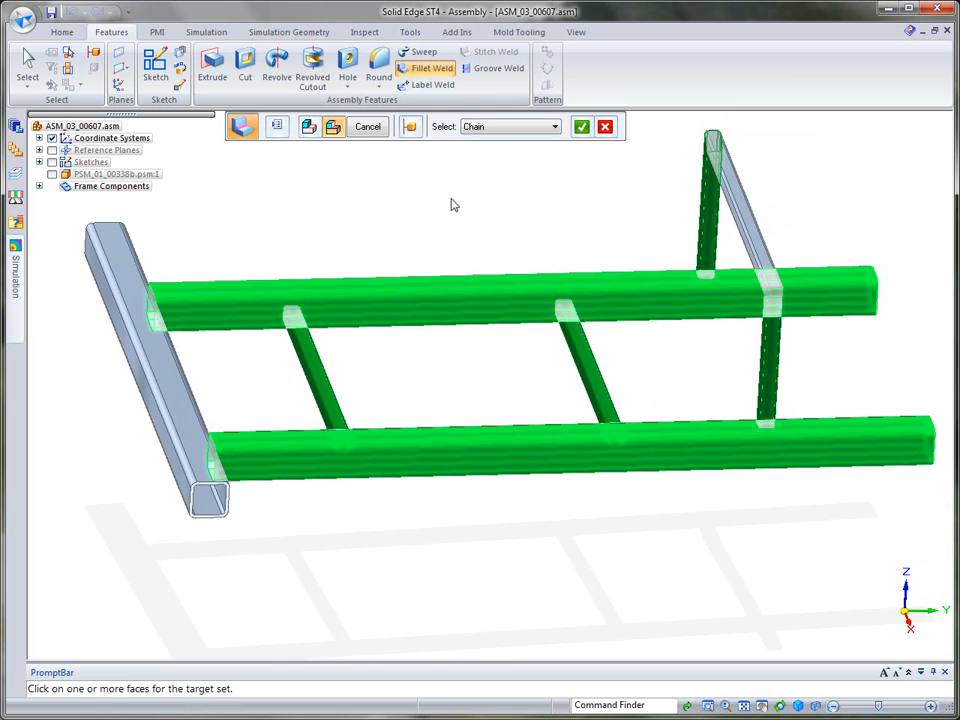
pyautogui.moveTo(441, 194)
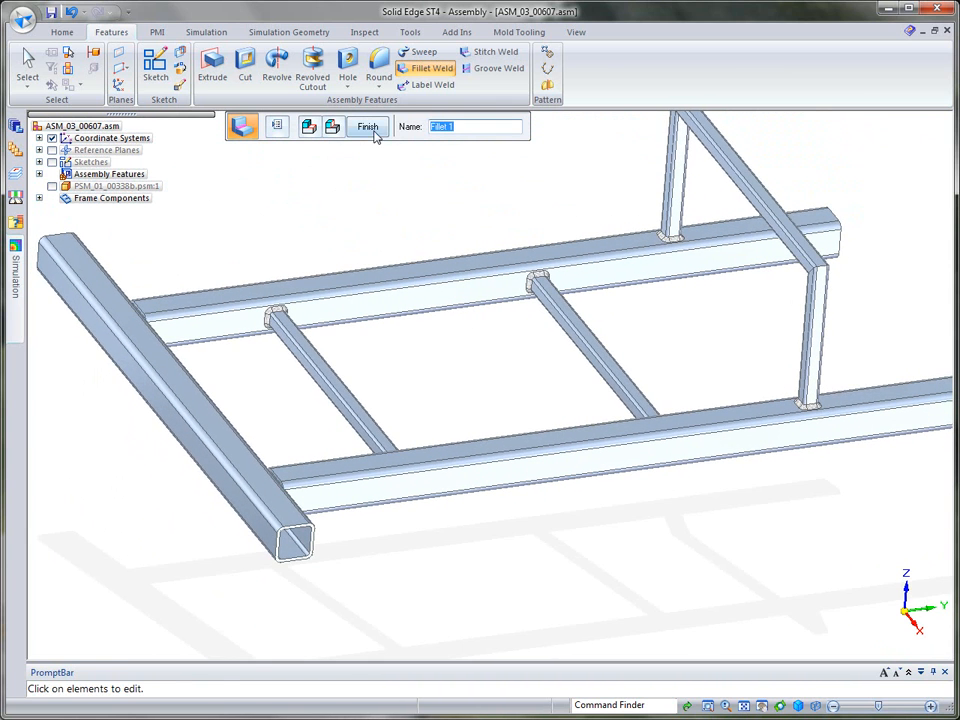
pyautogui.click(367, 126)
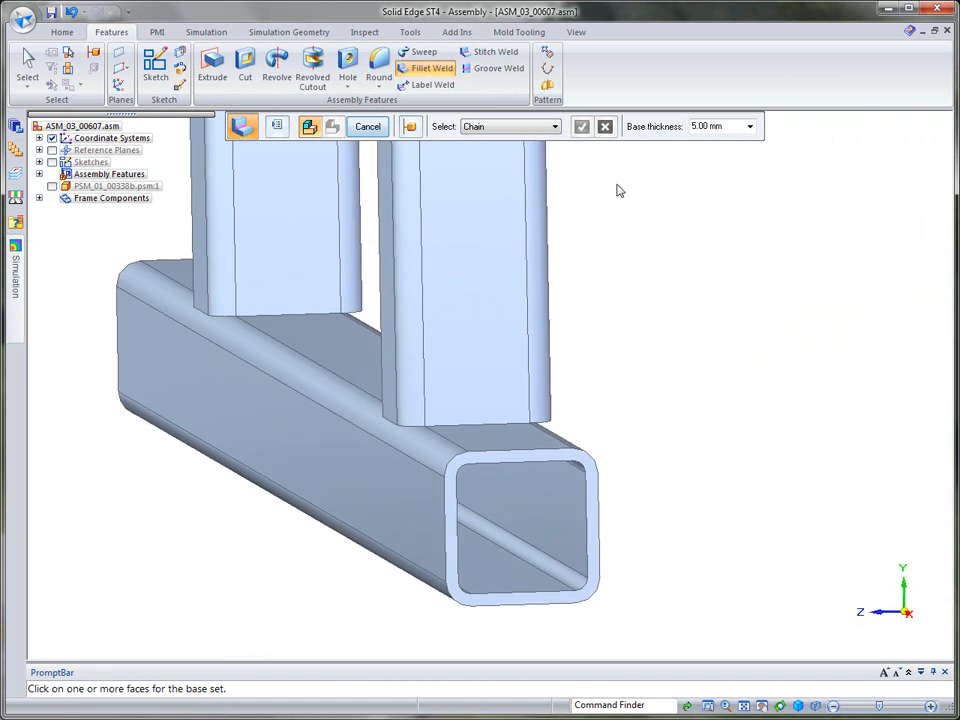
# Groove-weld the upright-to-rail seam with Top and Bottom paths set to Extend surface.
pyautogui.click(494, 68)
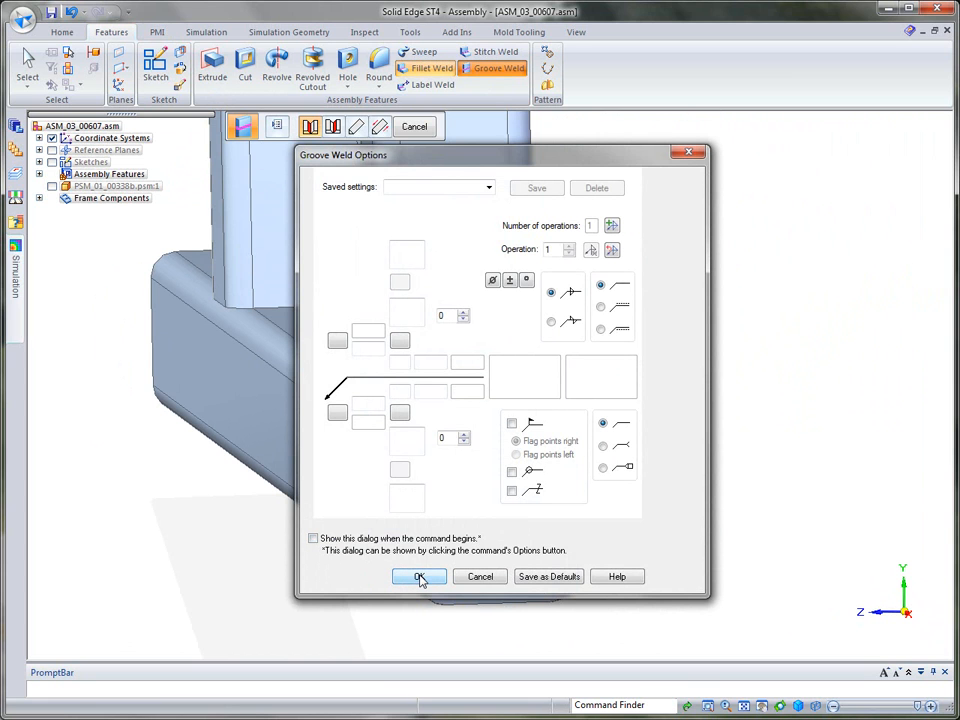
pyautogui.click(418, 576)
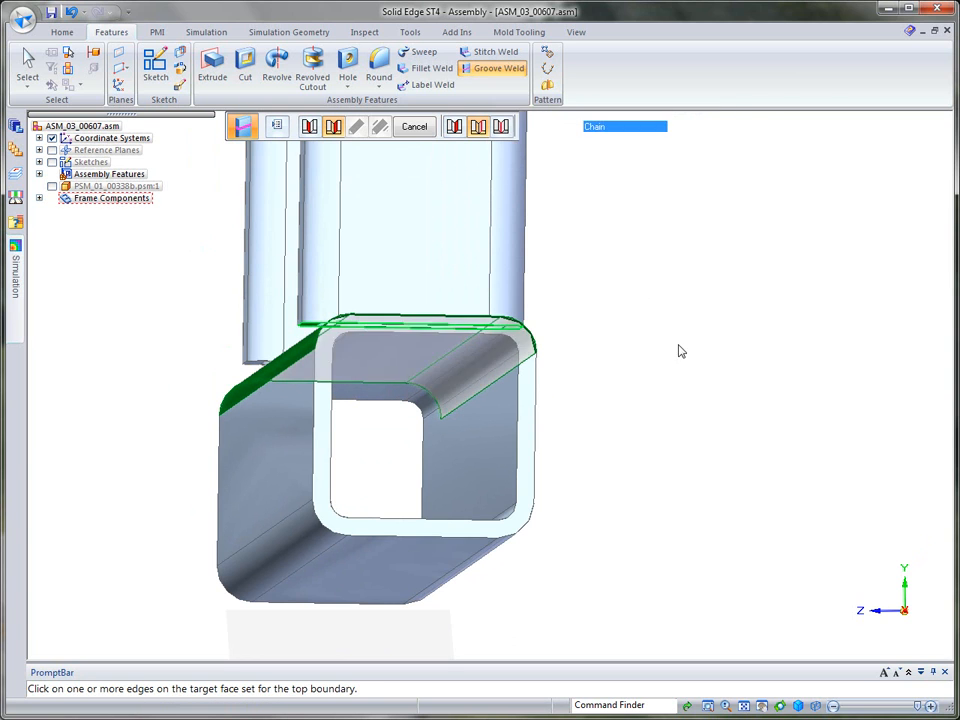
pyautogui.click(325, 335)
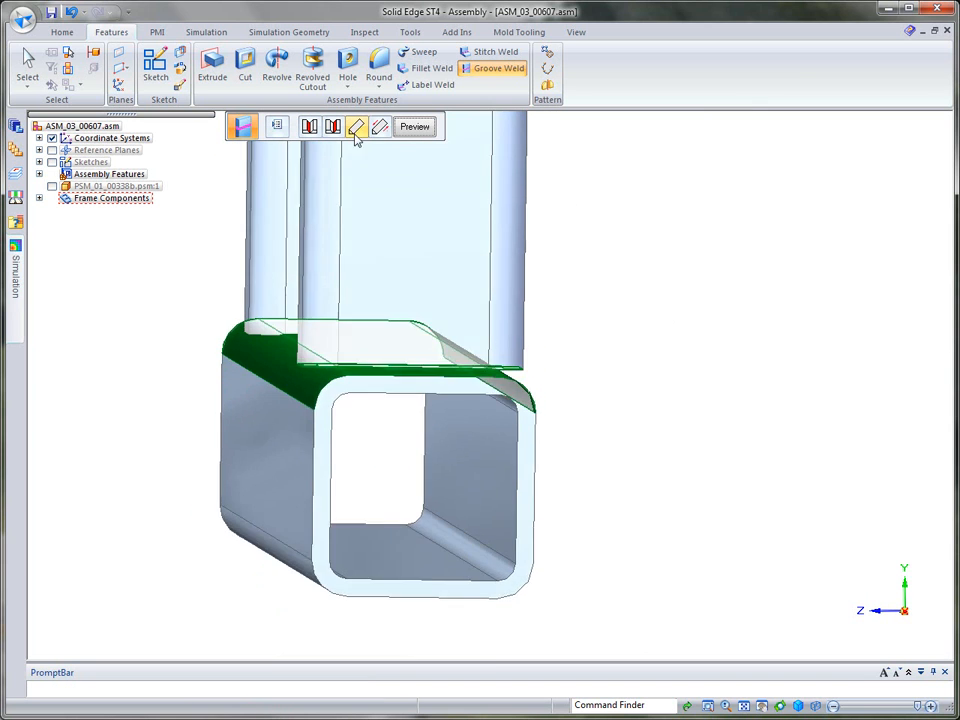
pyautogui.click(356, 126)
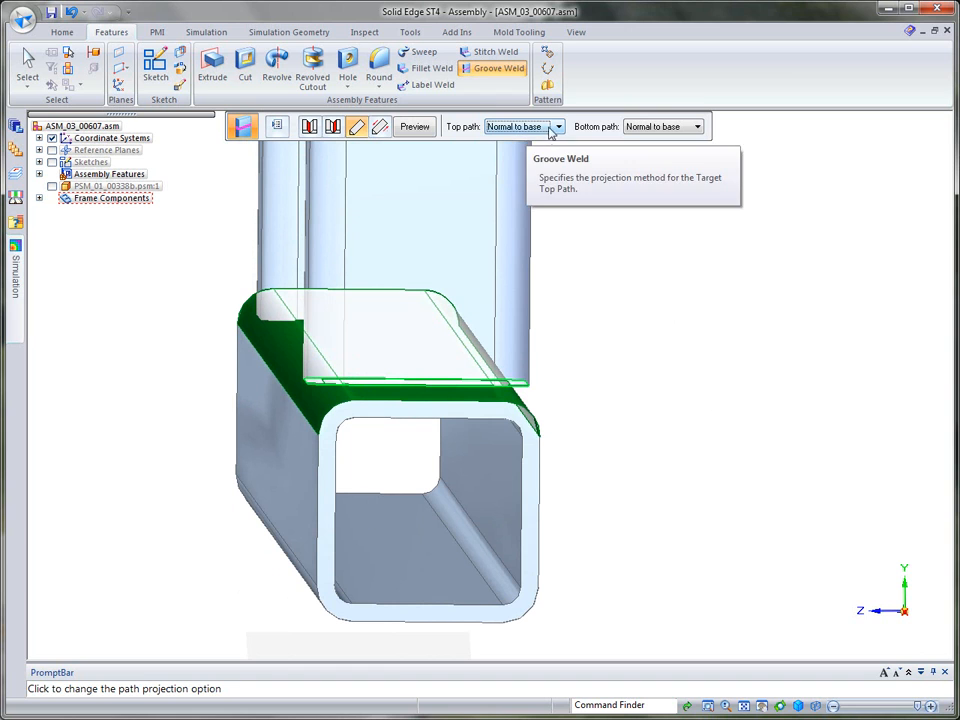
pyautogui.click(559, 127)
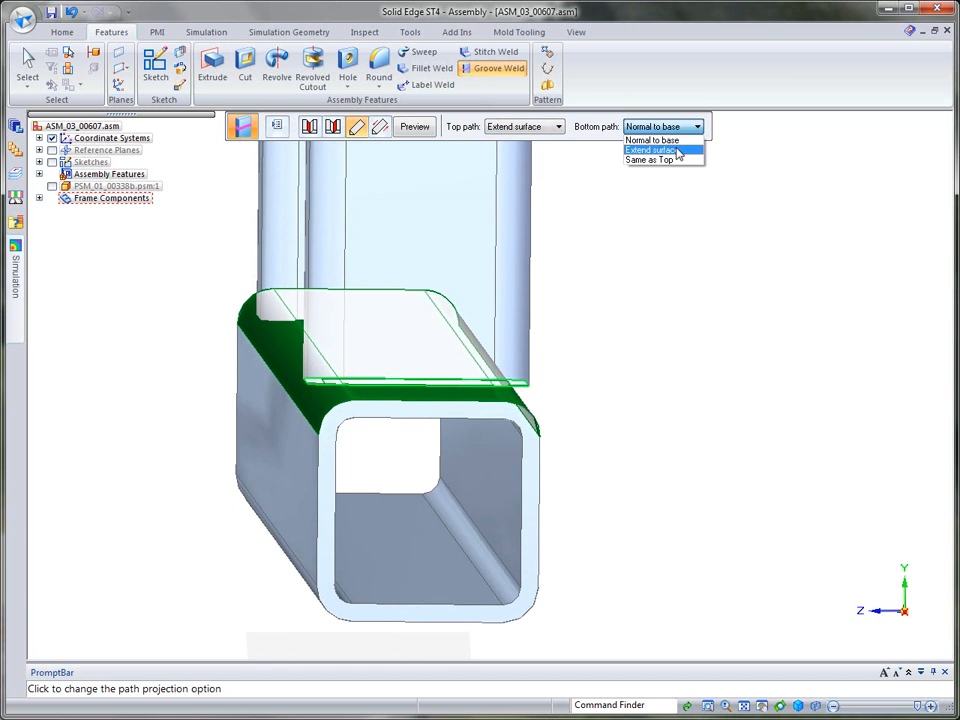
pyautogui.click(651, 151)
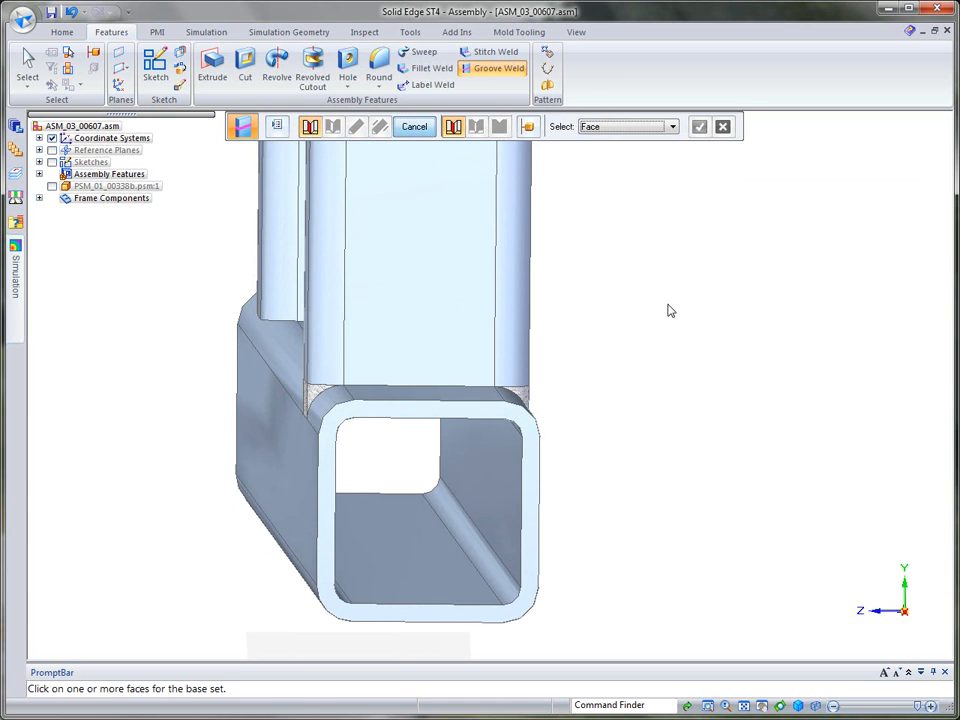
pyautogui.click(414, 127)
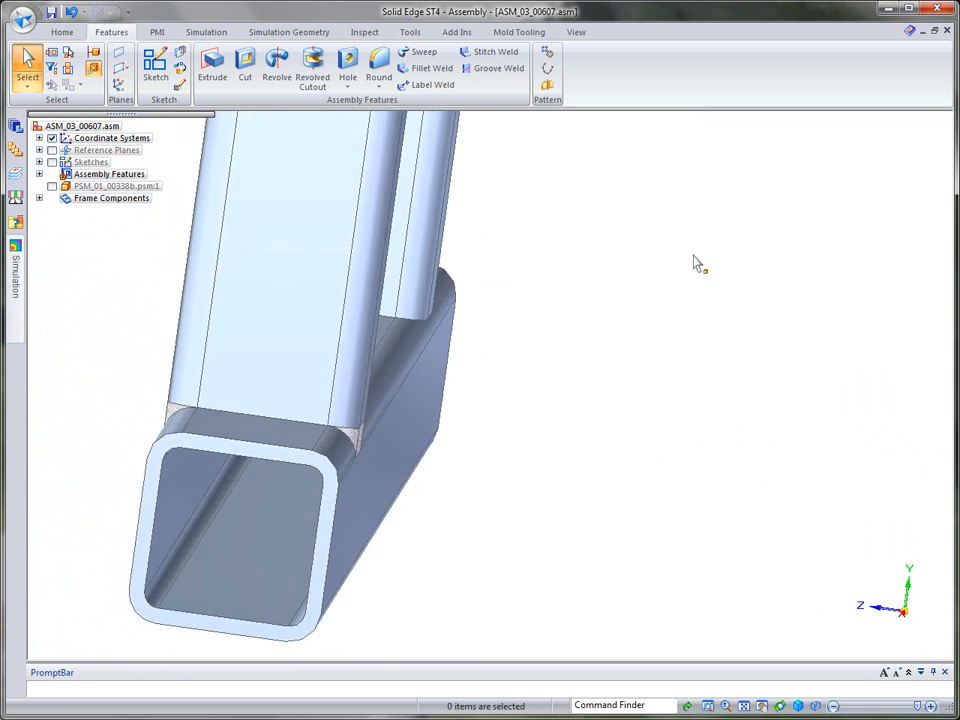
# Add Fillet 2 from the upright's side face to the rail's top face, previewed then finished.
pyautogui.click(427, 67)
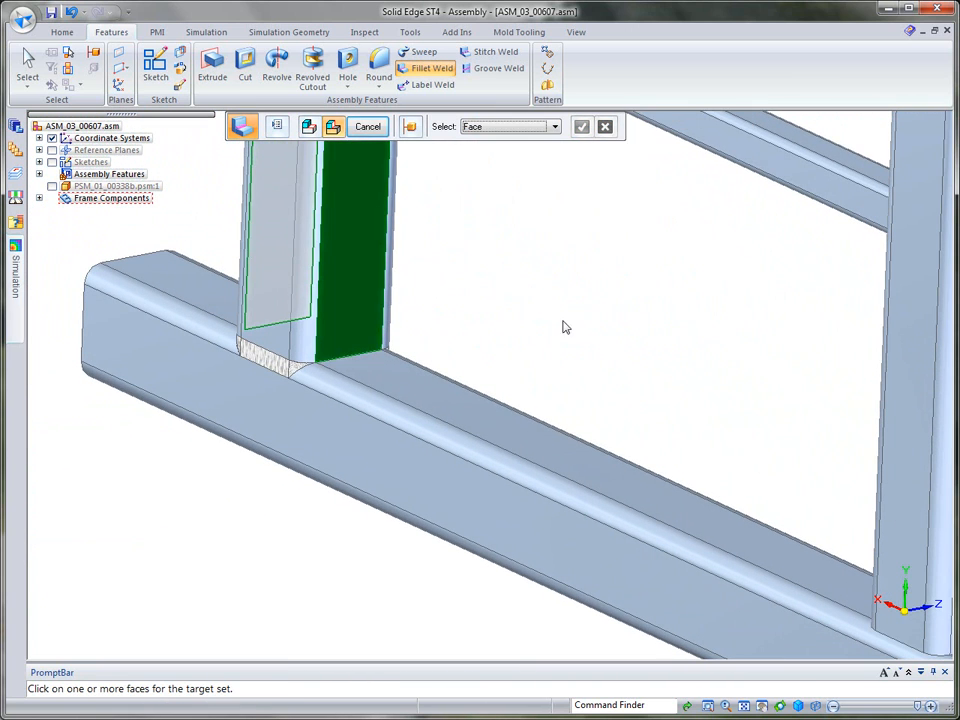
pyautogui.click(490, 420)
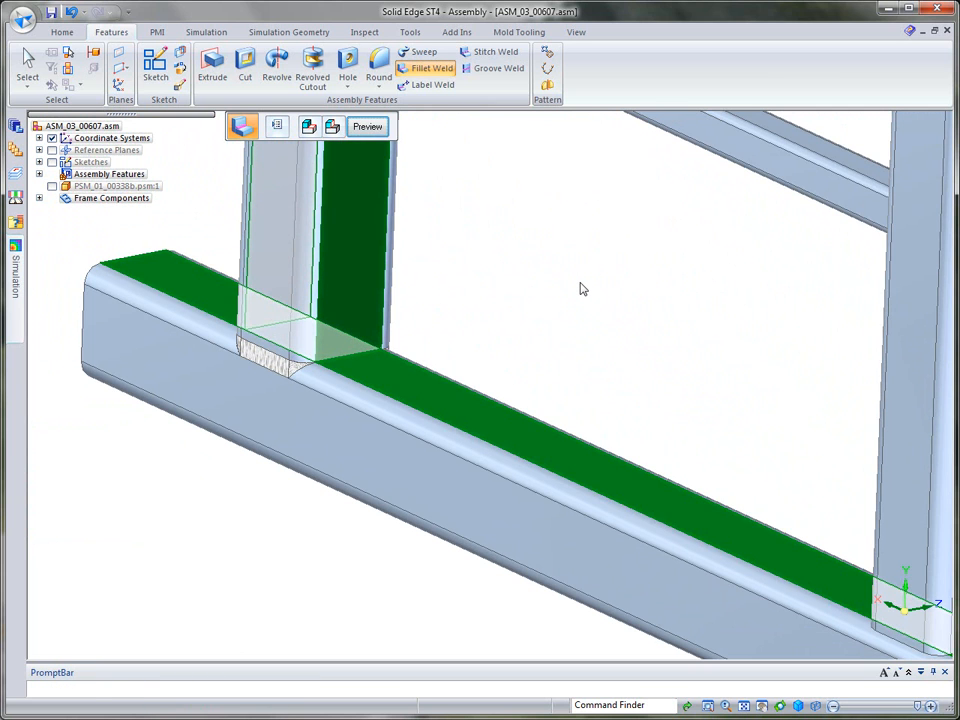
pyautogui.click(367, 126)
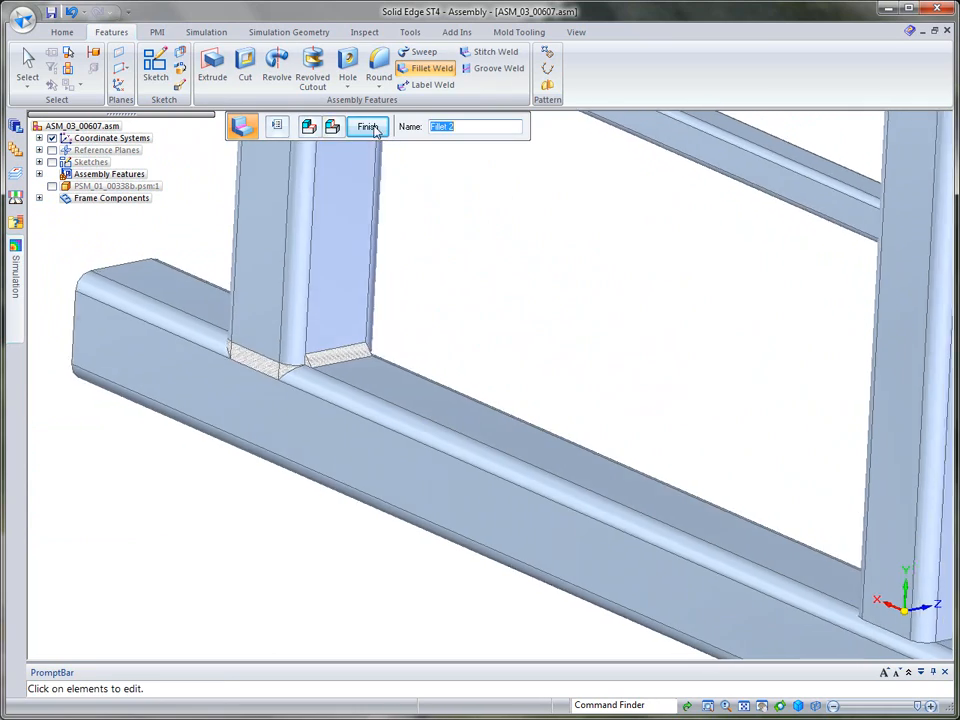
pyautogui.click(368, 126)
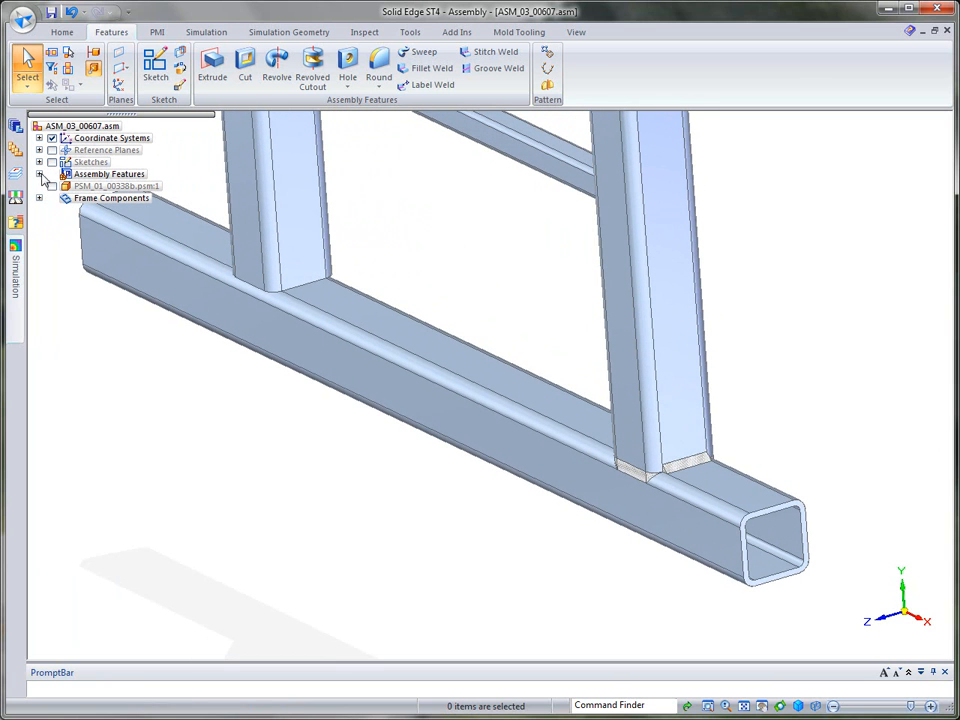
# Mirror Groove 1 and Fillet 2 about a plane parallel to the upright's face as Mirror 1.
pyautogui.click(38, 173)
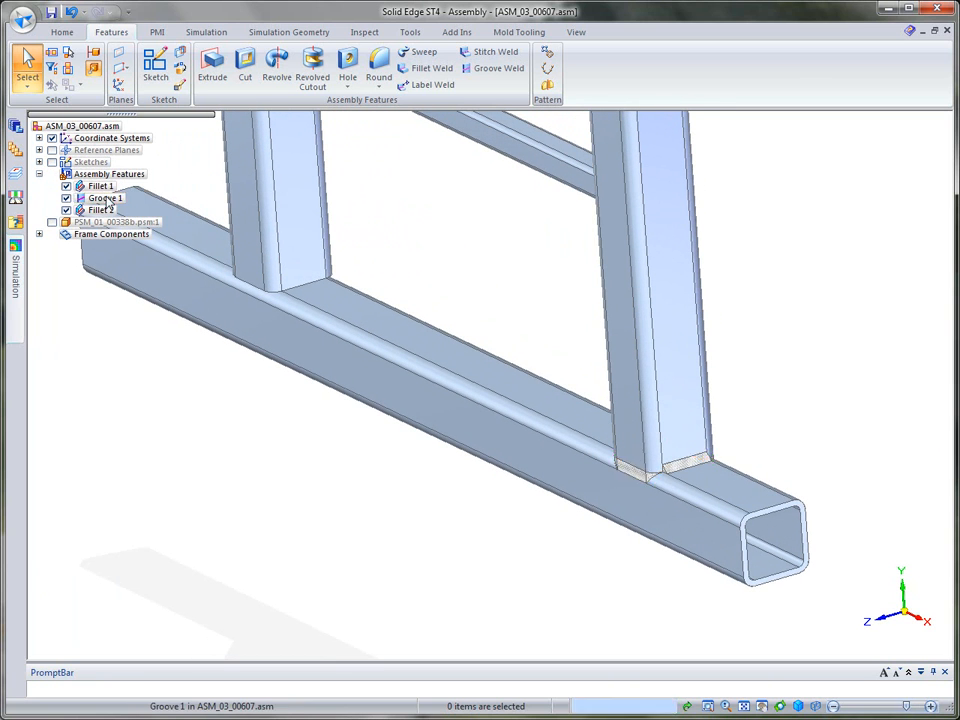
pyautogui.click(101, 198)
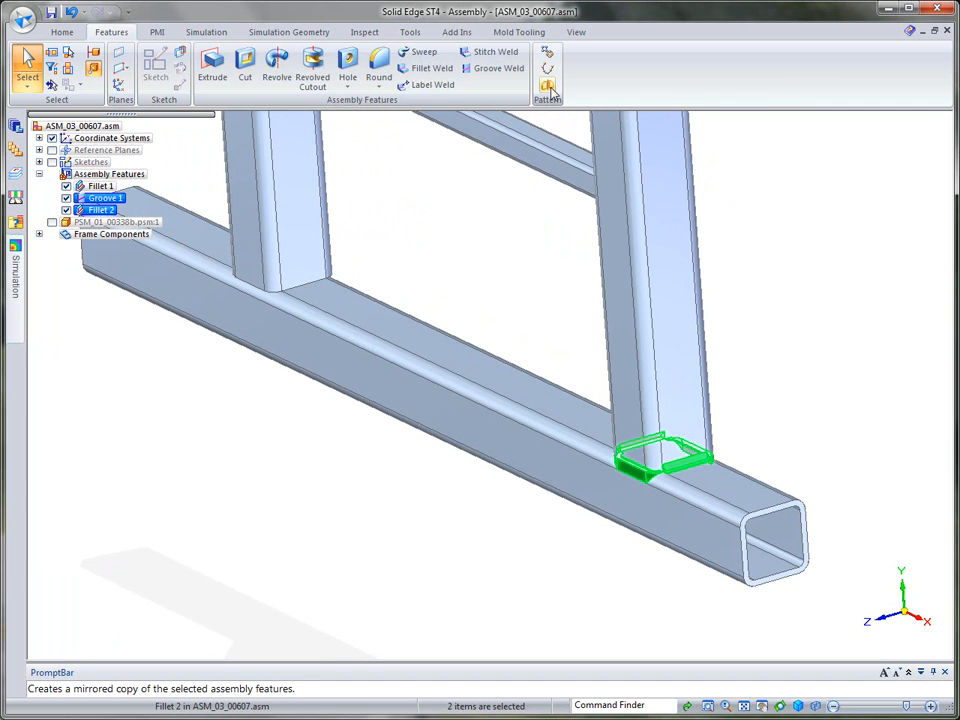
pyautogui.click(554, 70)
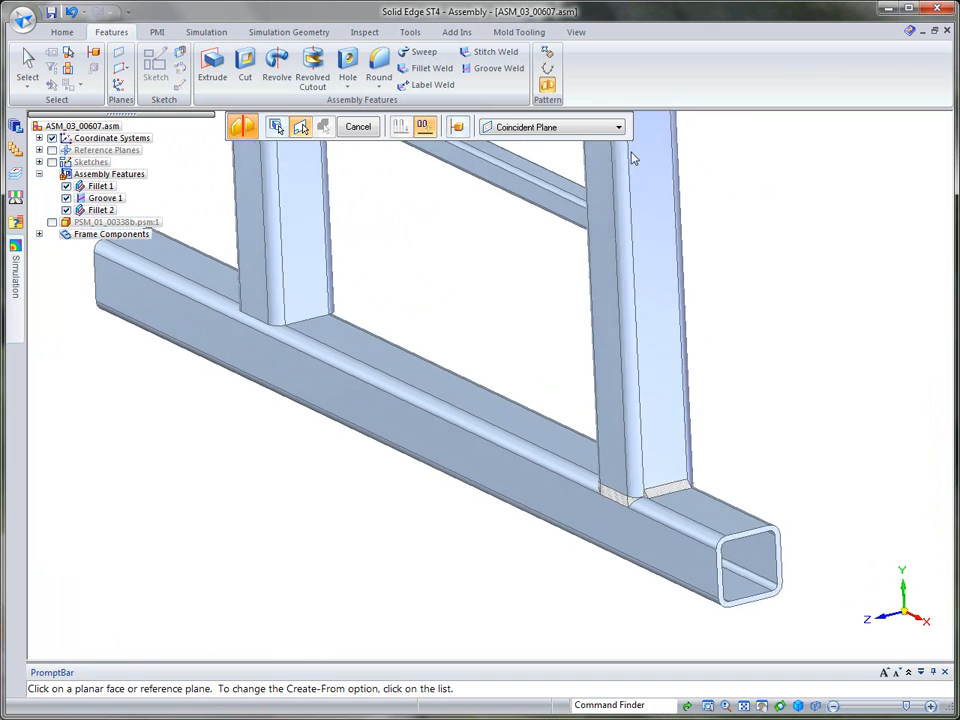
pyautogui.click(616, 127)
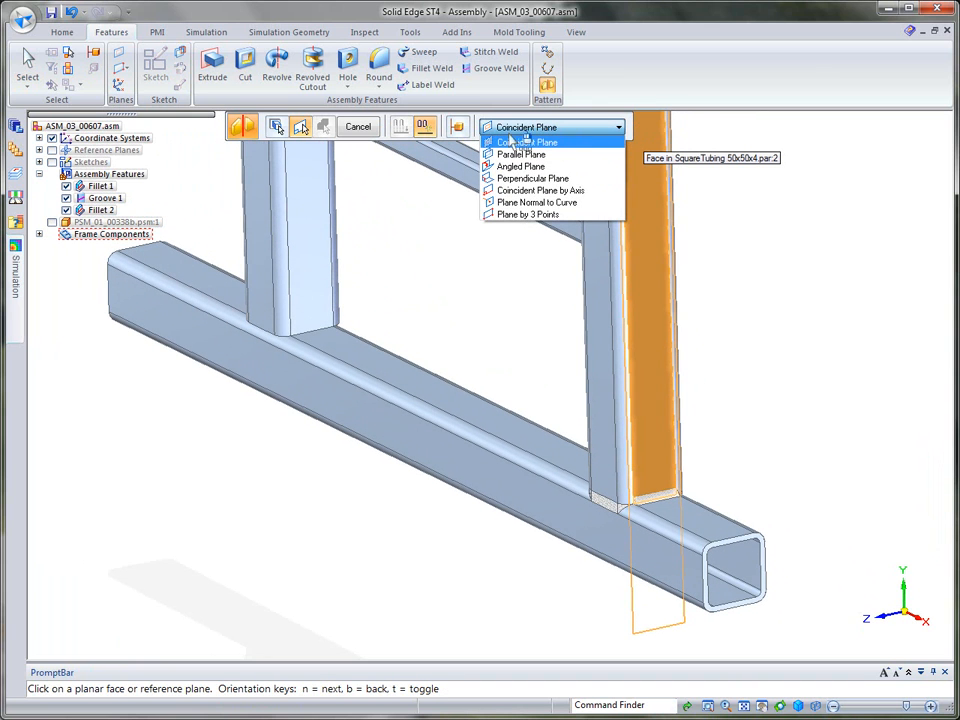
pyautogui.moveTo(516, 154)
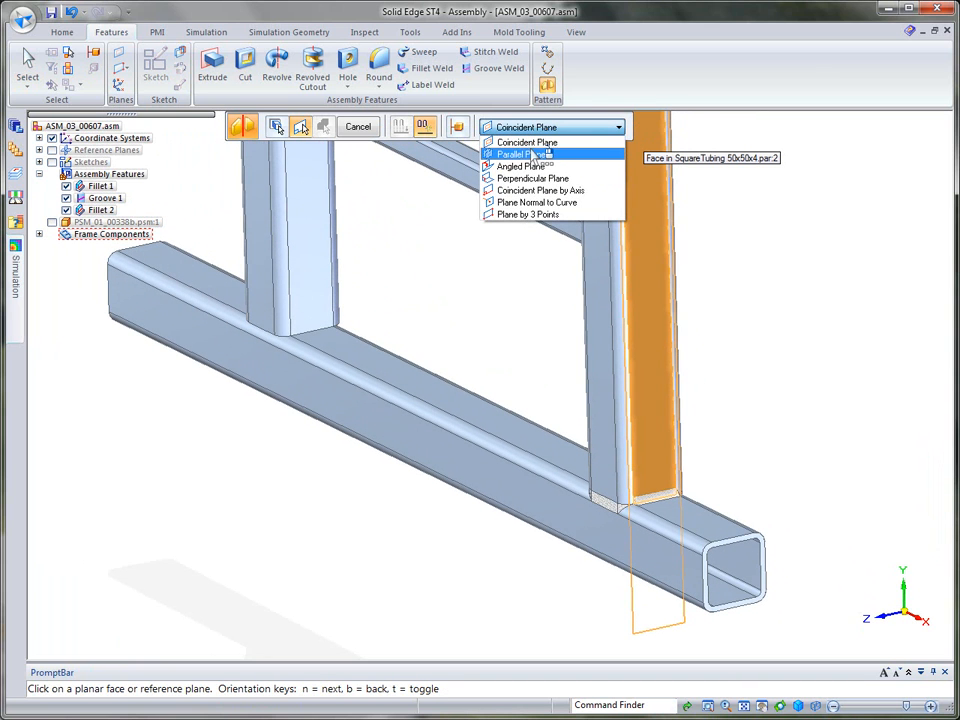
pyautogui.click(514, 155)
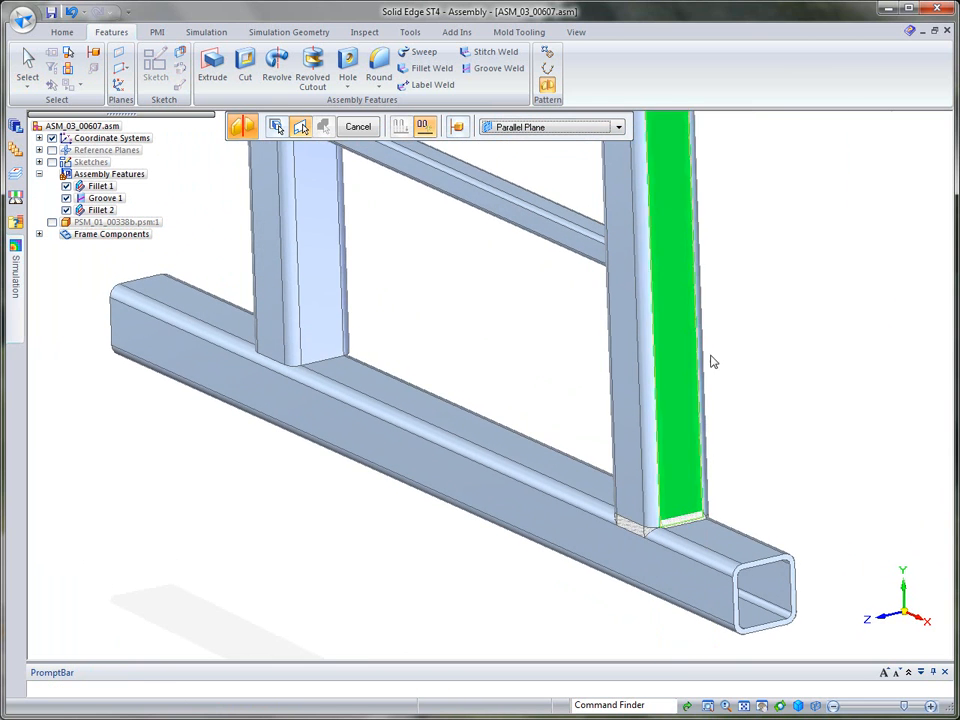
pyautogui.click(645, 126)
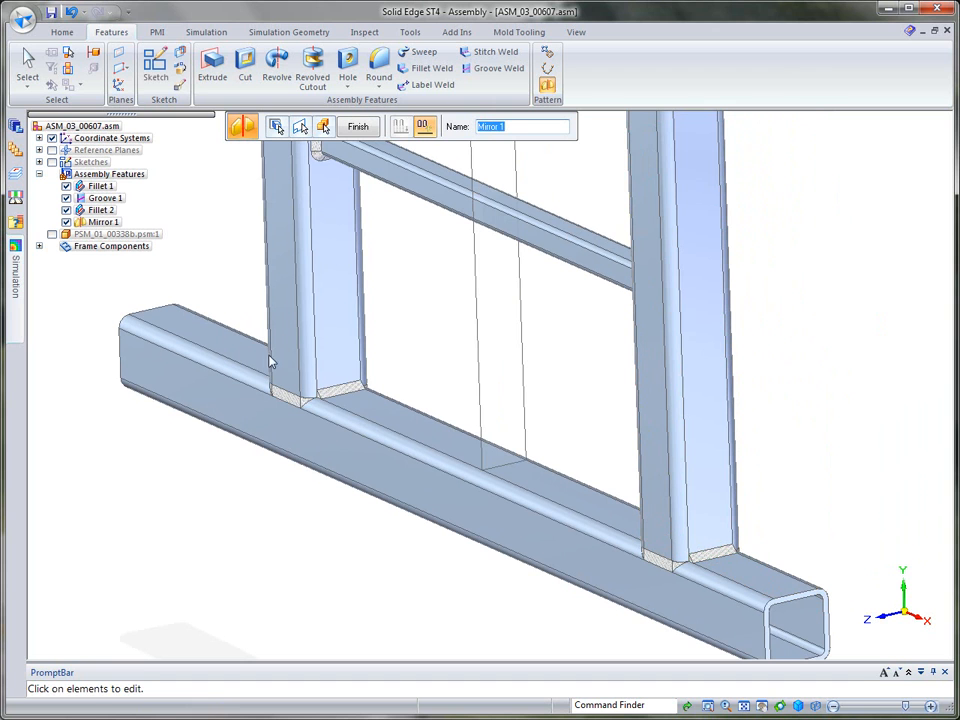
pyautogui.click(358, 126)
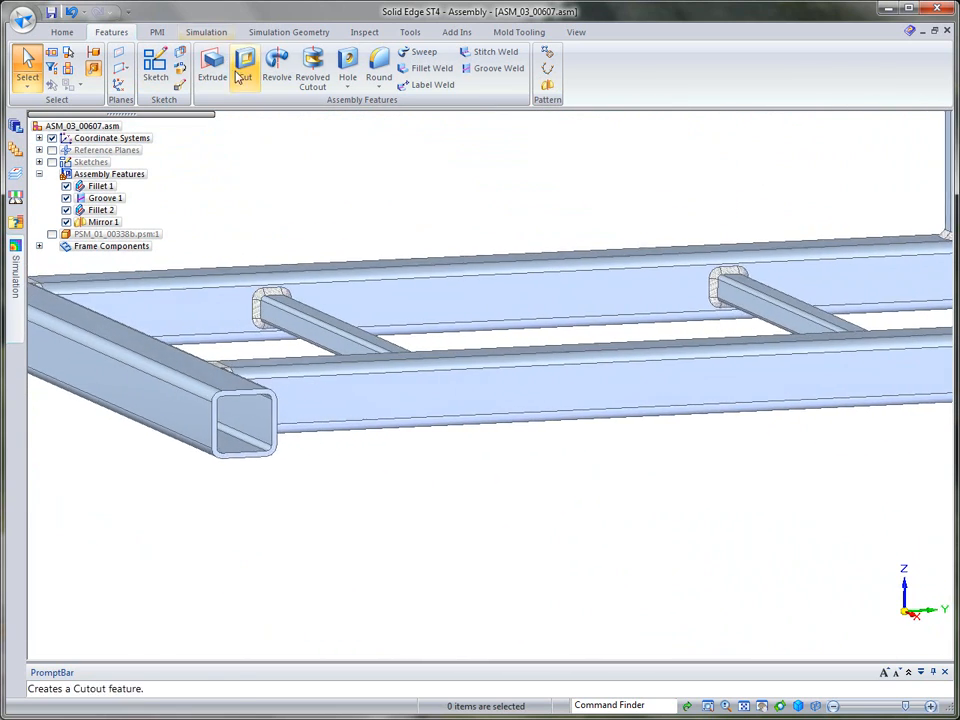
# Attach a PMI fillet weld symbol of size 5 to the left crossbar joint.
pyautogui.click(156, 32)
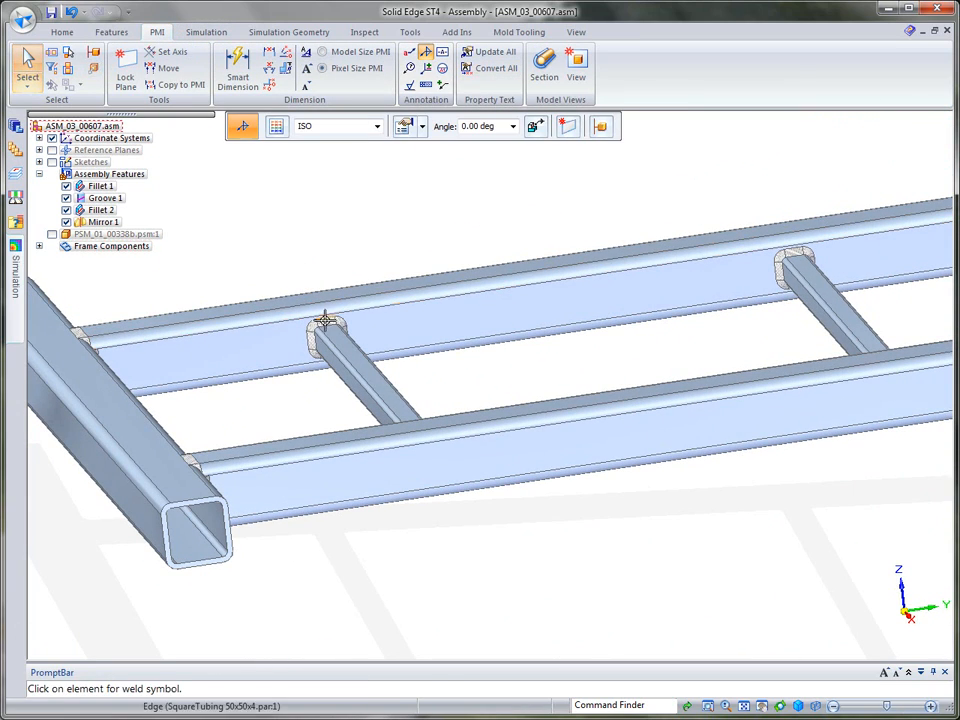
pyautogui.click(318, 330)
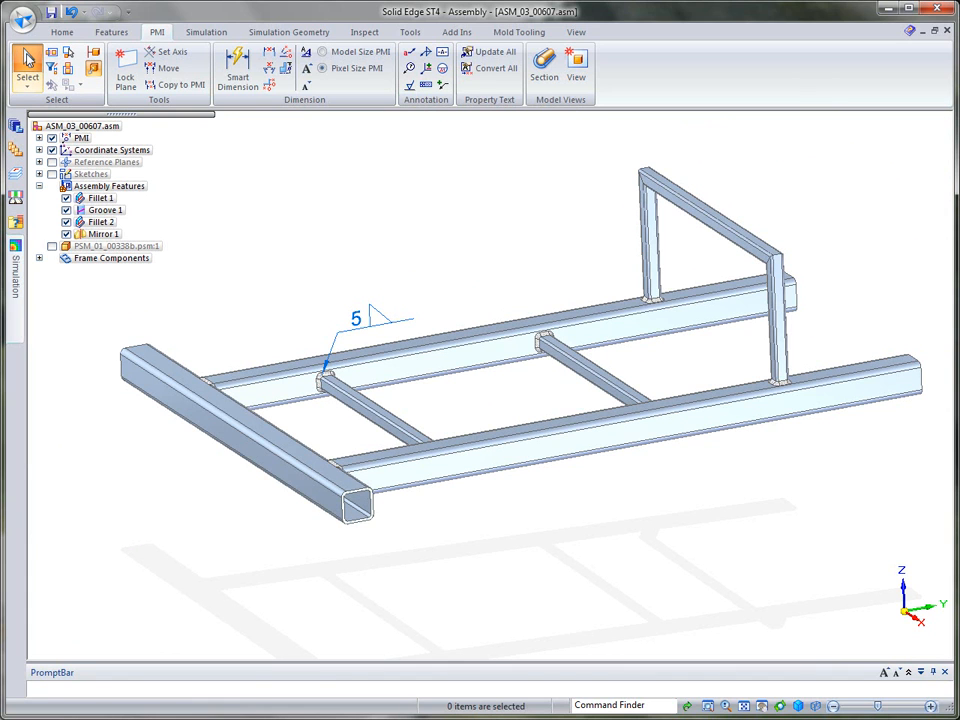
pyautogui.moveTo(30, 70)
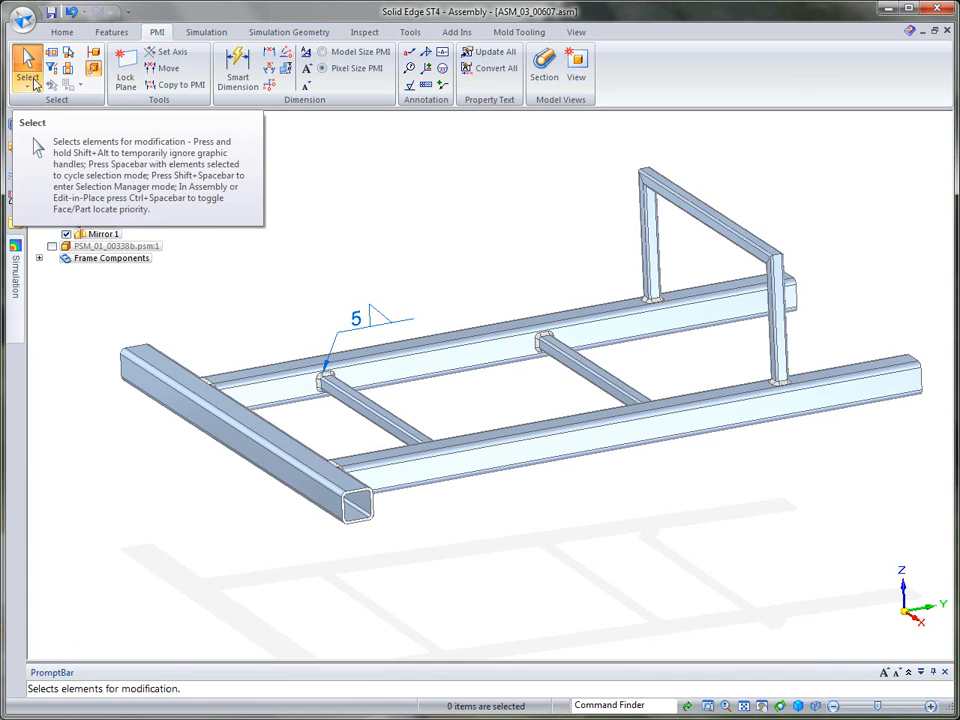